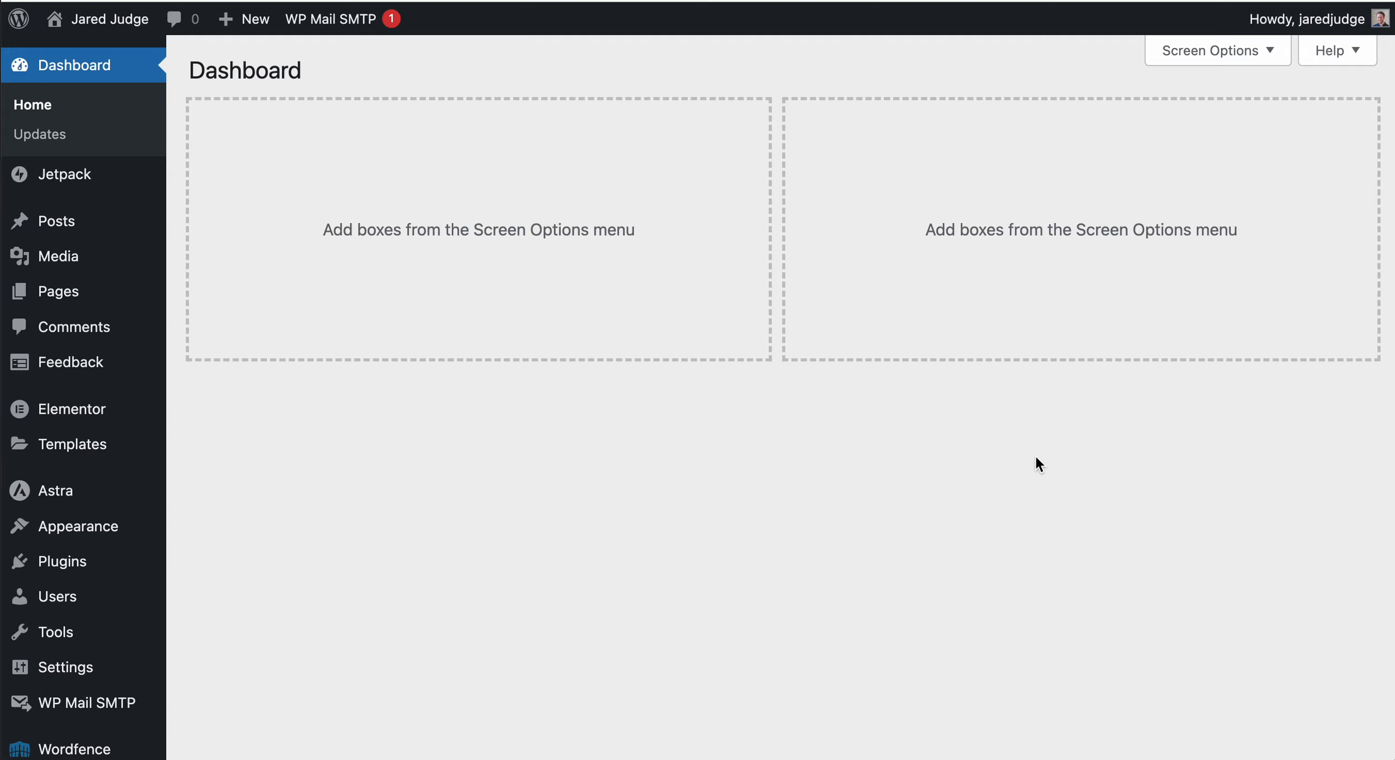
mouse_move(967, 406)
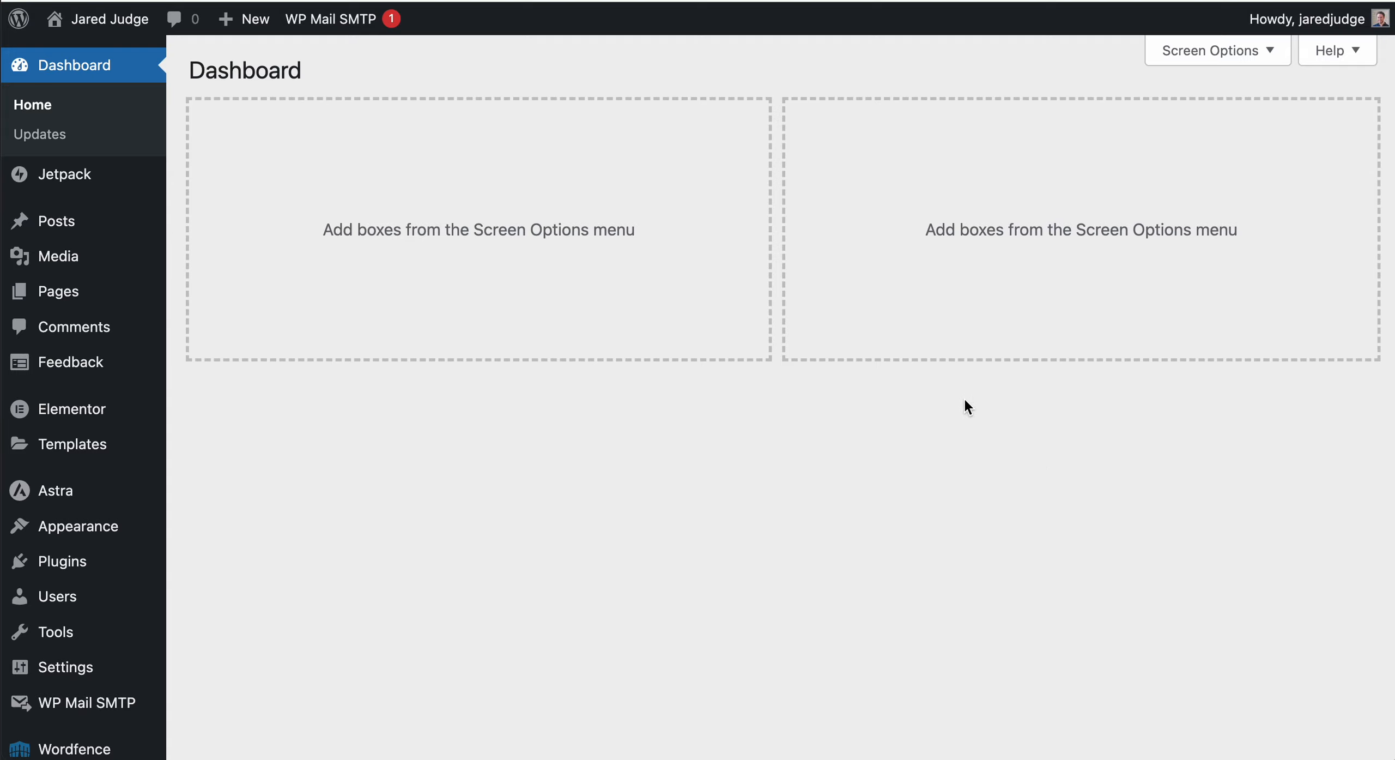
mouse_move(934, 482)
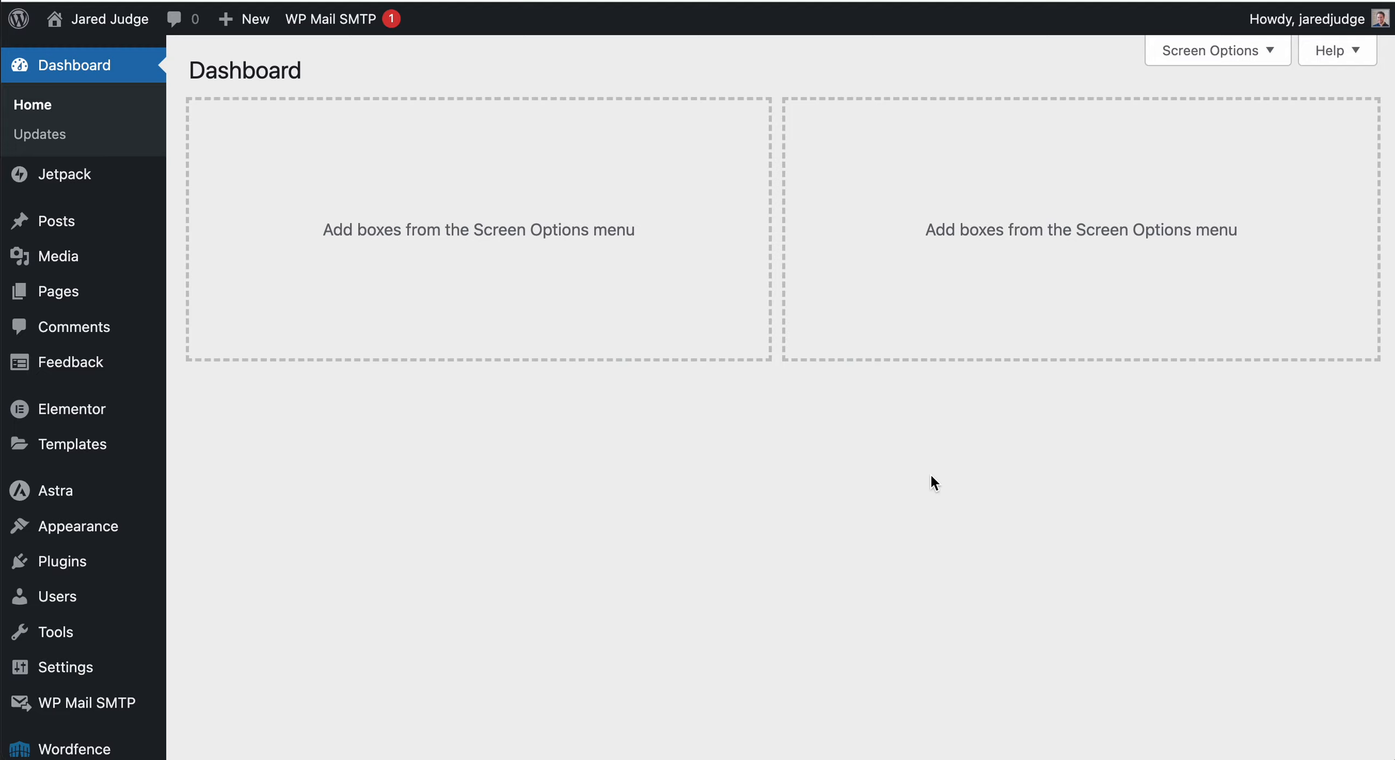
mouse_move(752, 73)
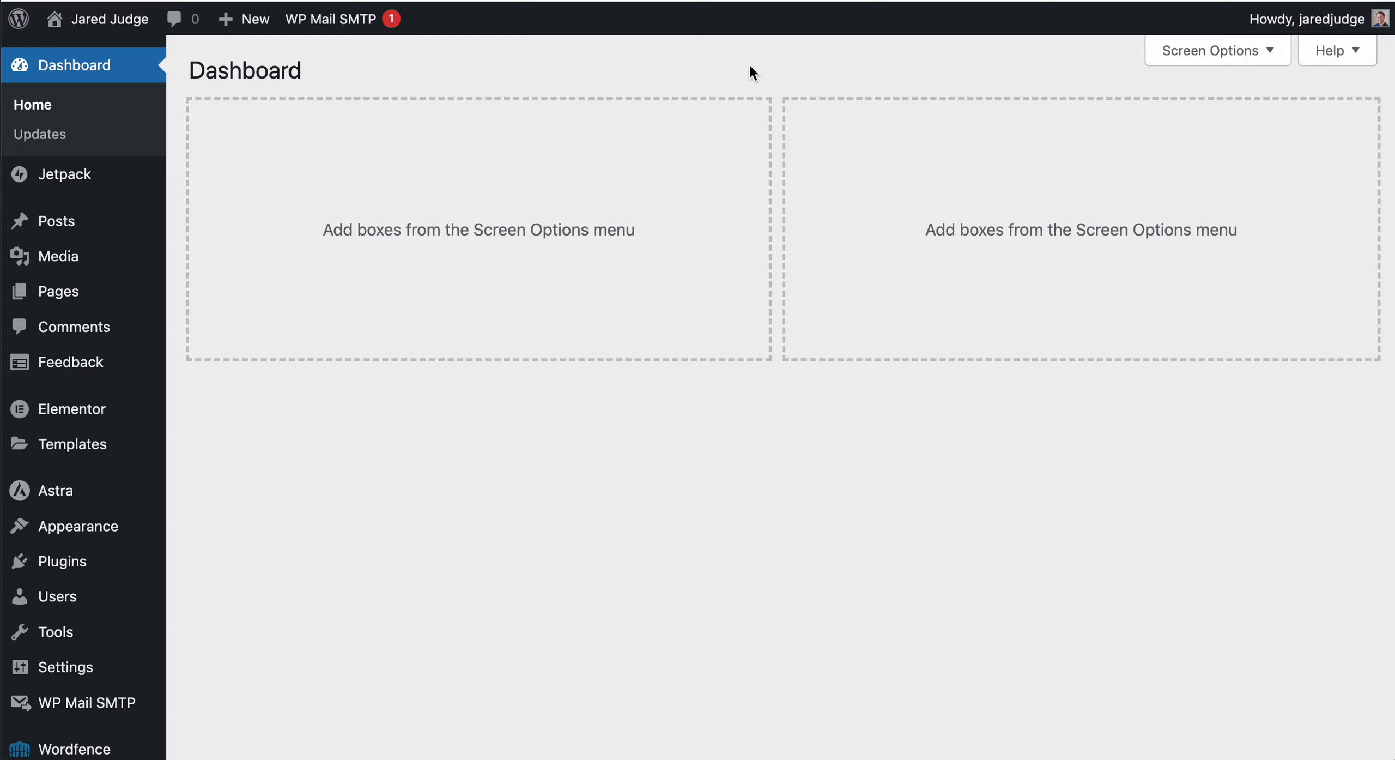
mouse_move(744, 71)
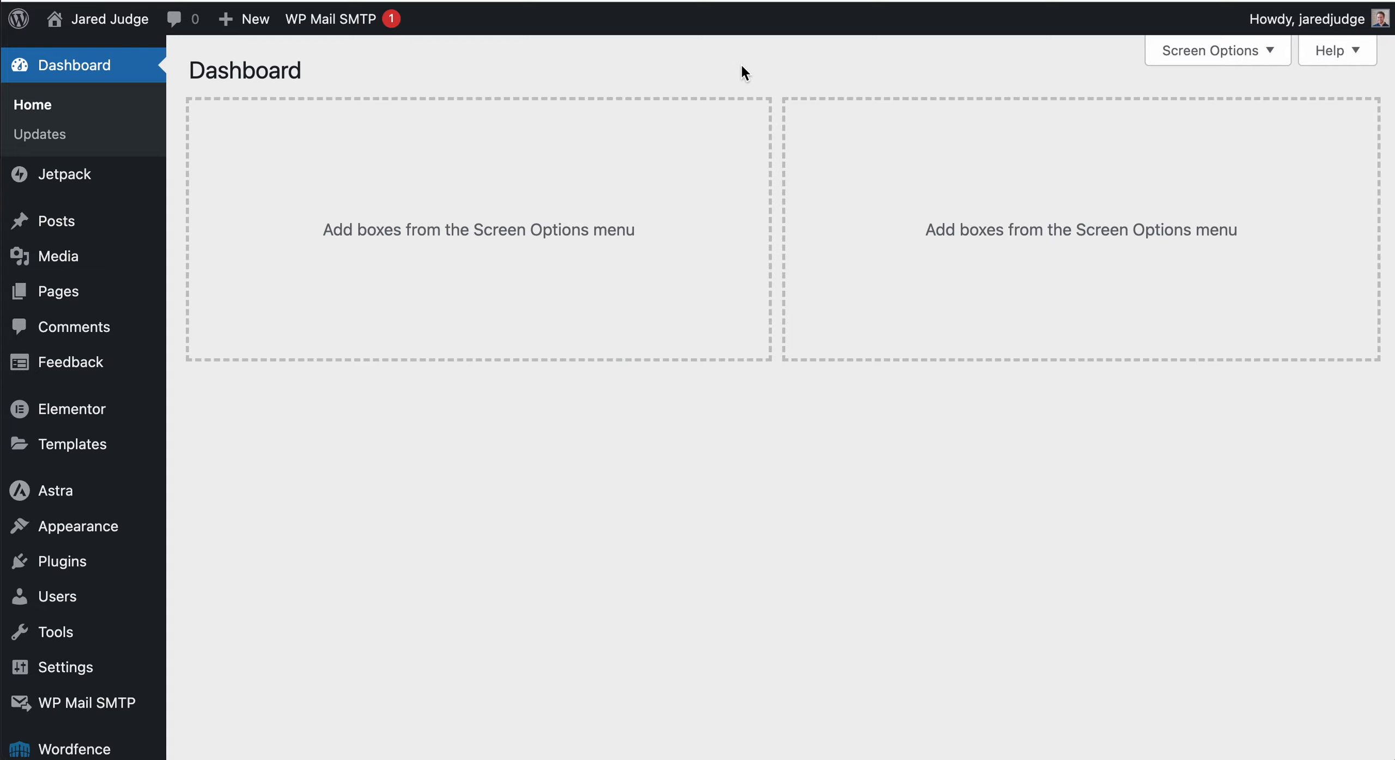
mouse_move(252, 19)
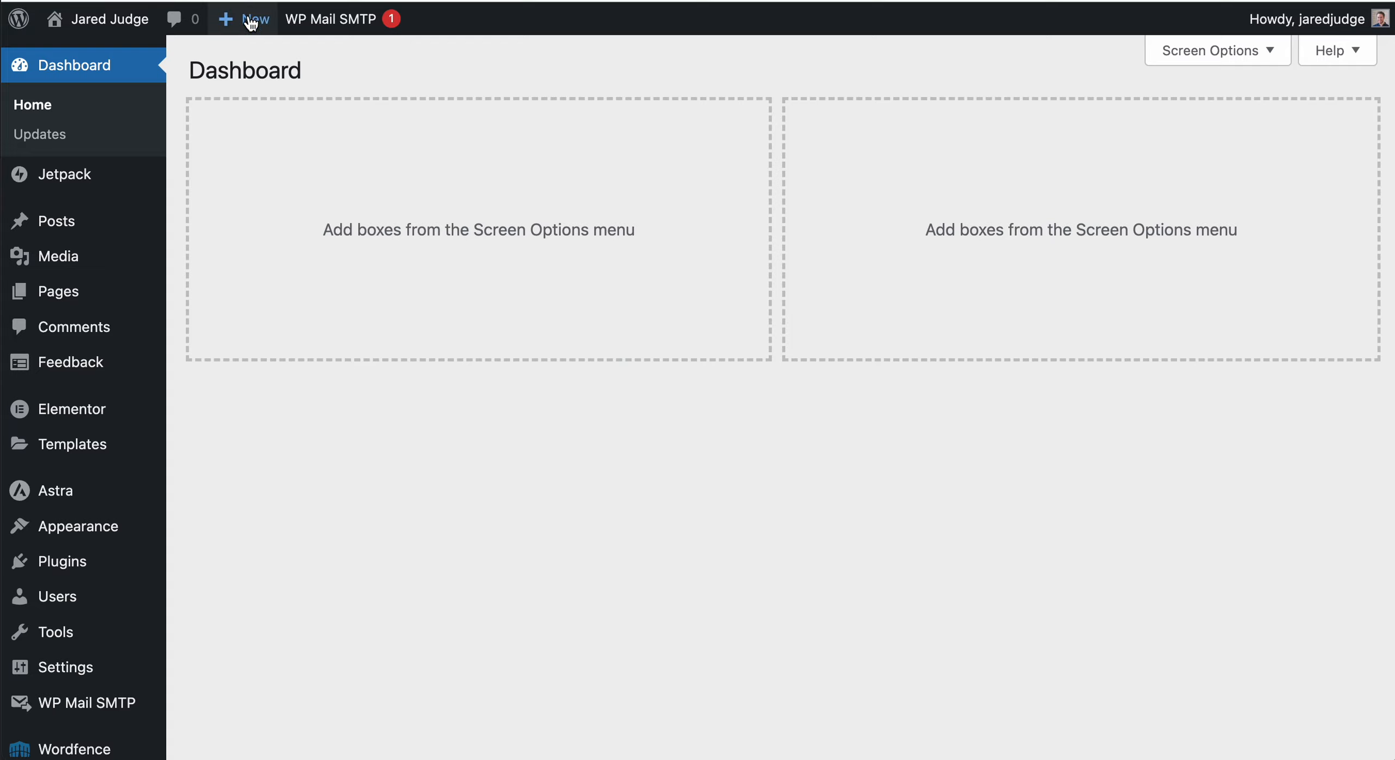
Preview the + New content options, then show Pages > All Pages
click(248, 19)
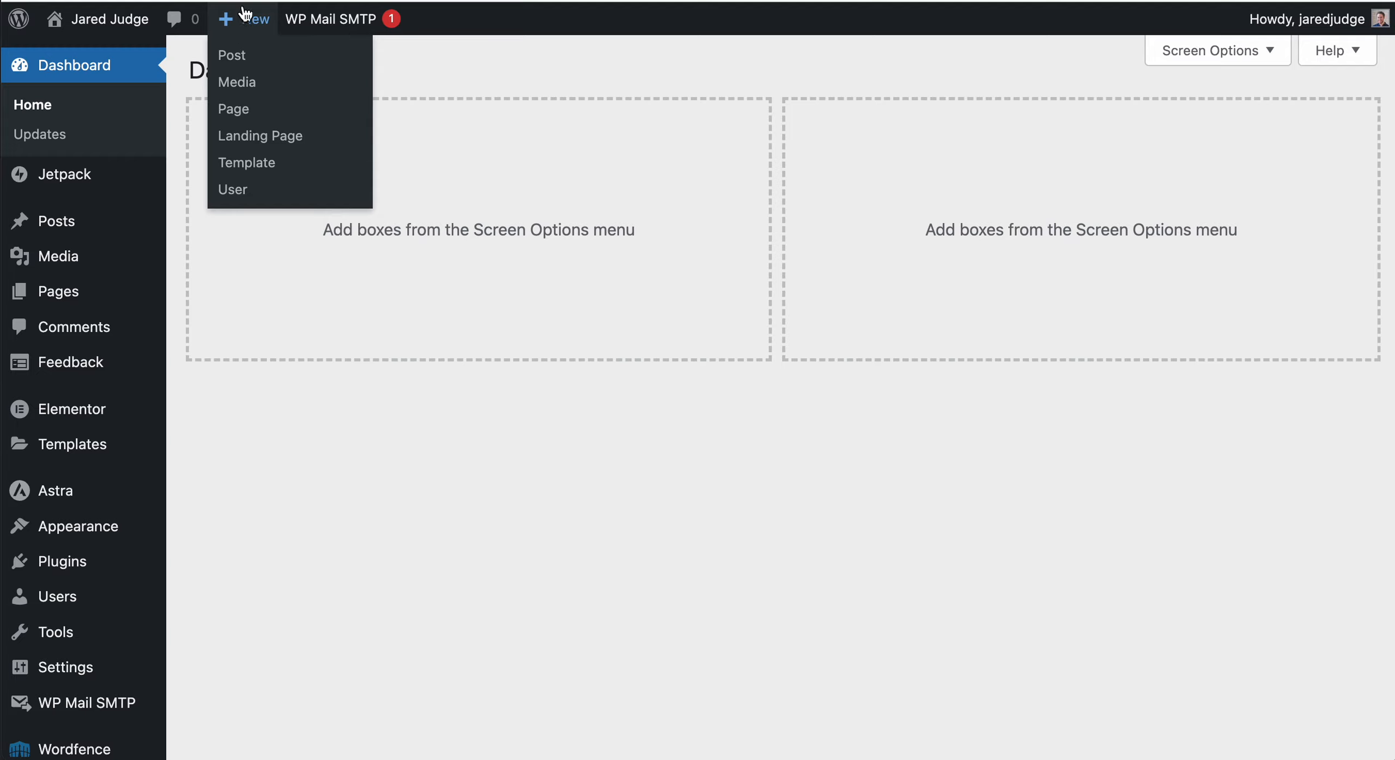
mouse_move(251, 22)
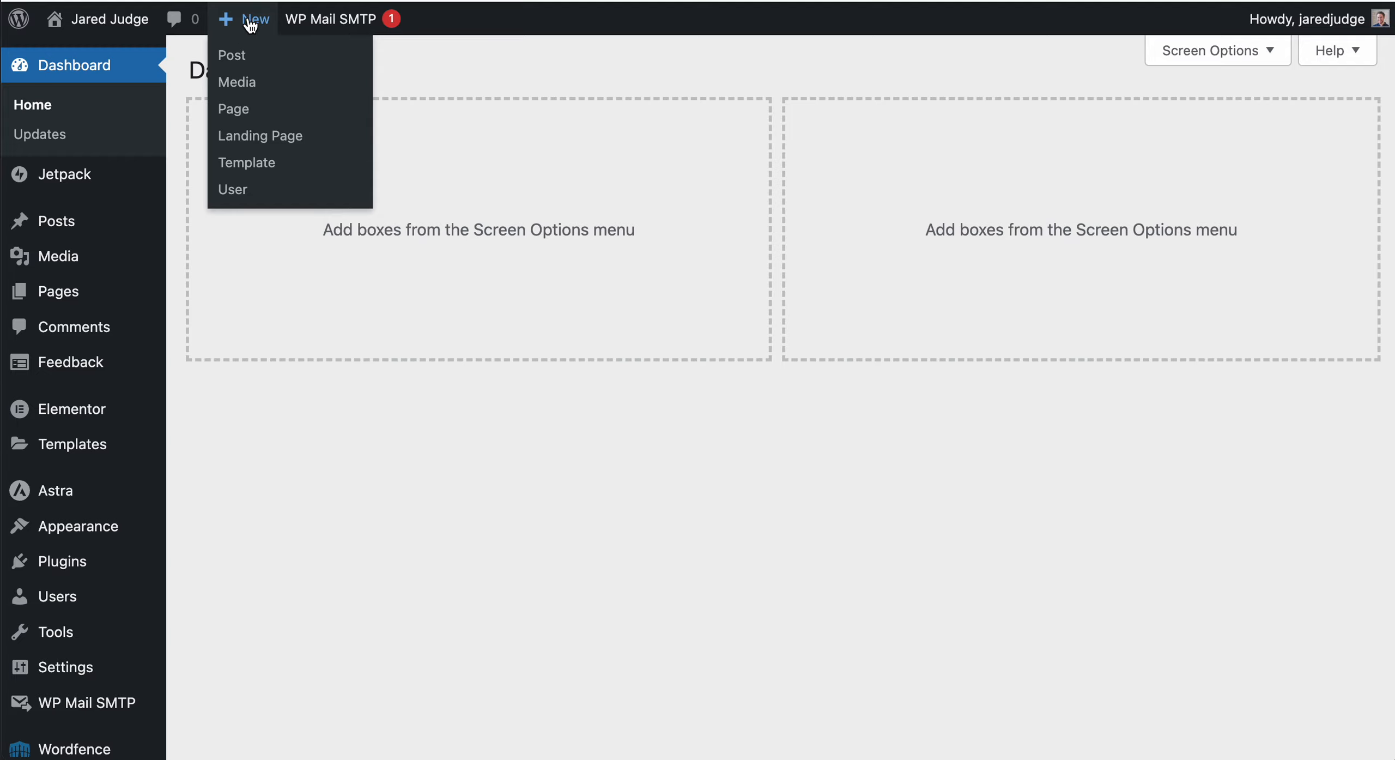
mouse_move(234, 109)
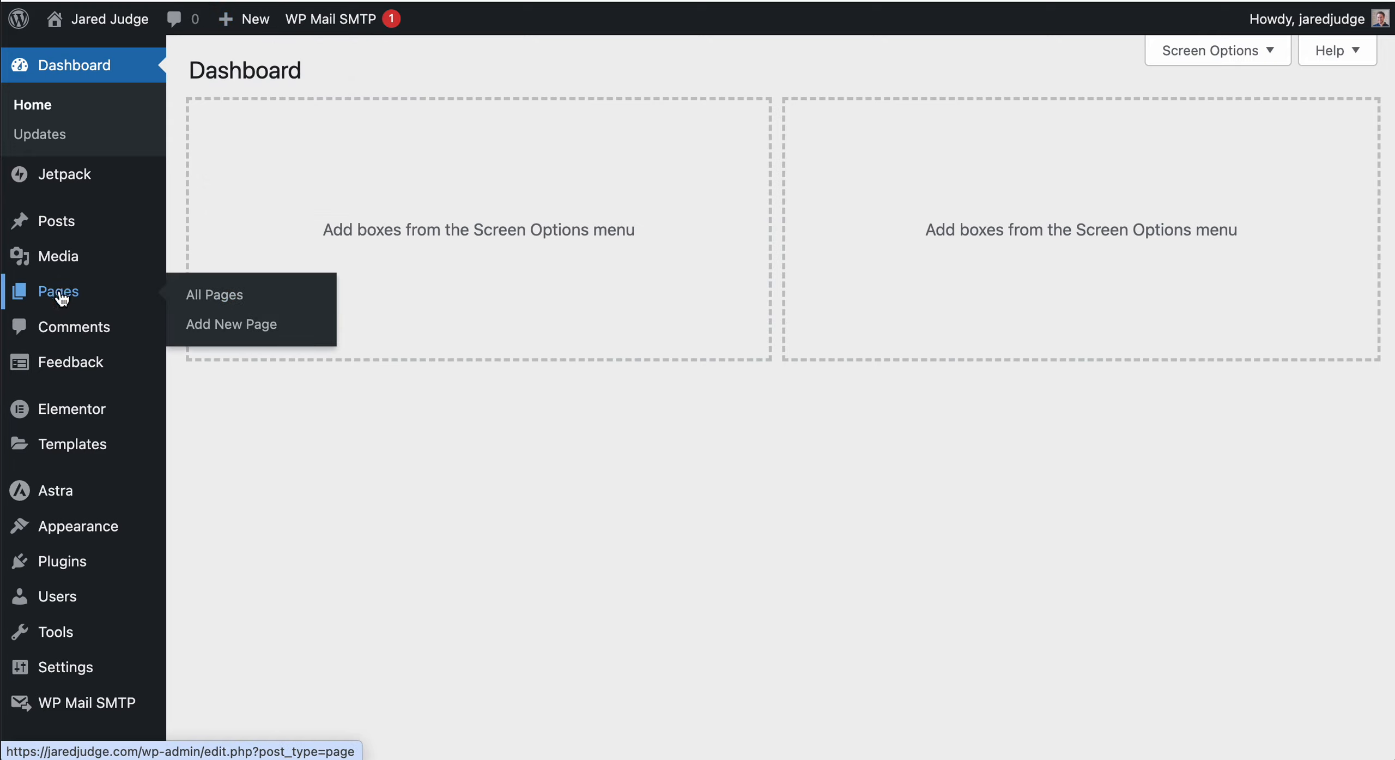
mouse_move(59, 256)
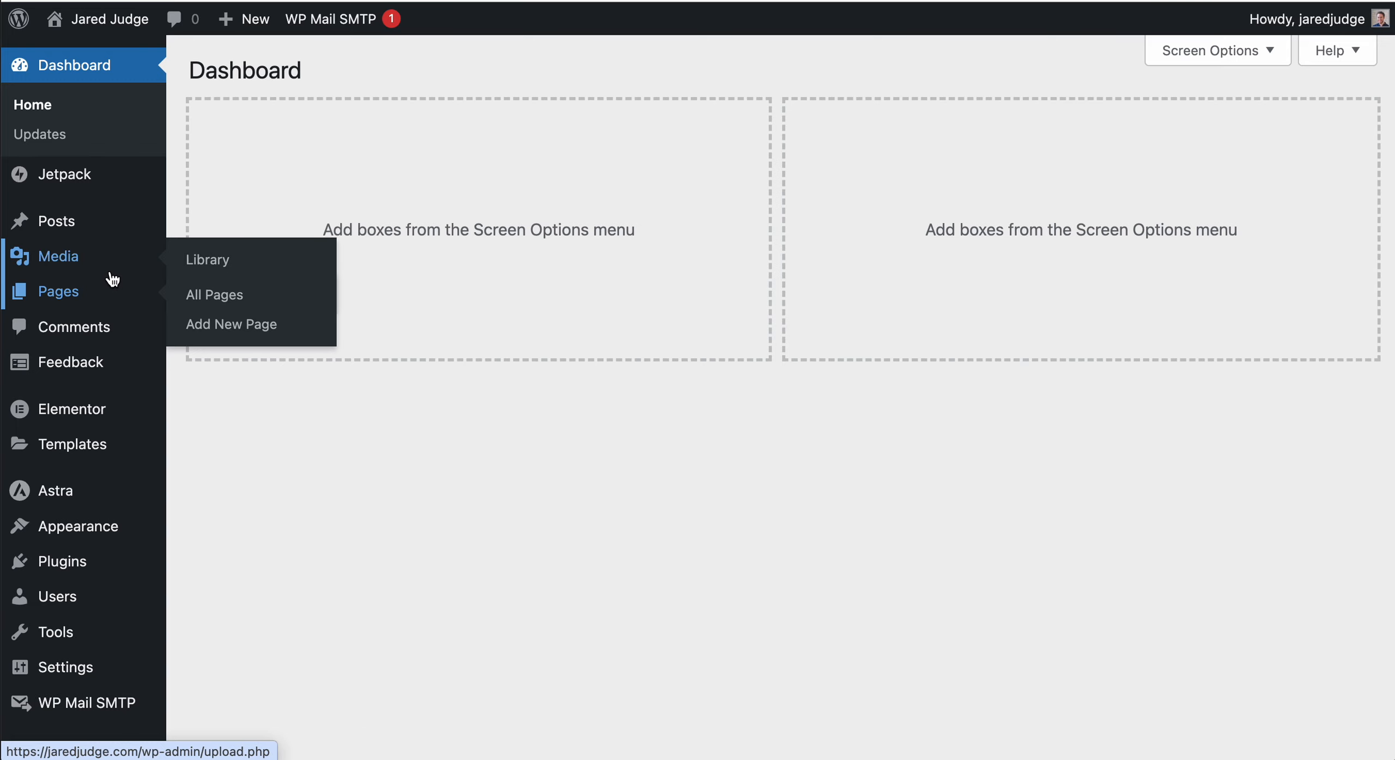
click(214, 294)
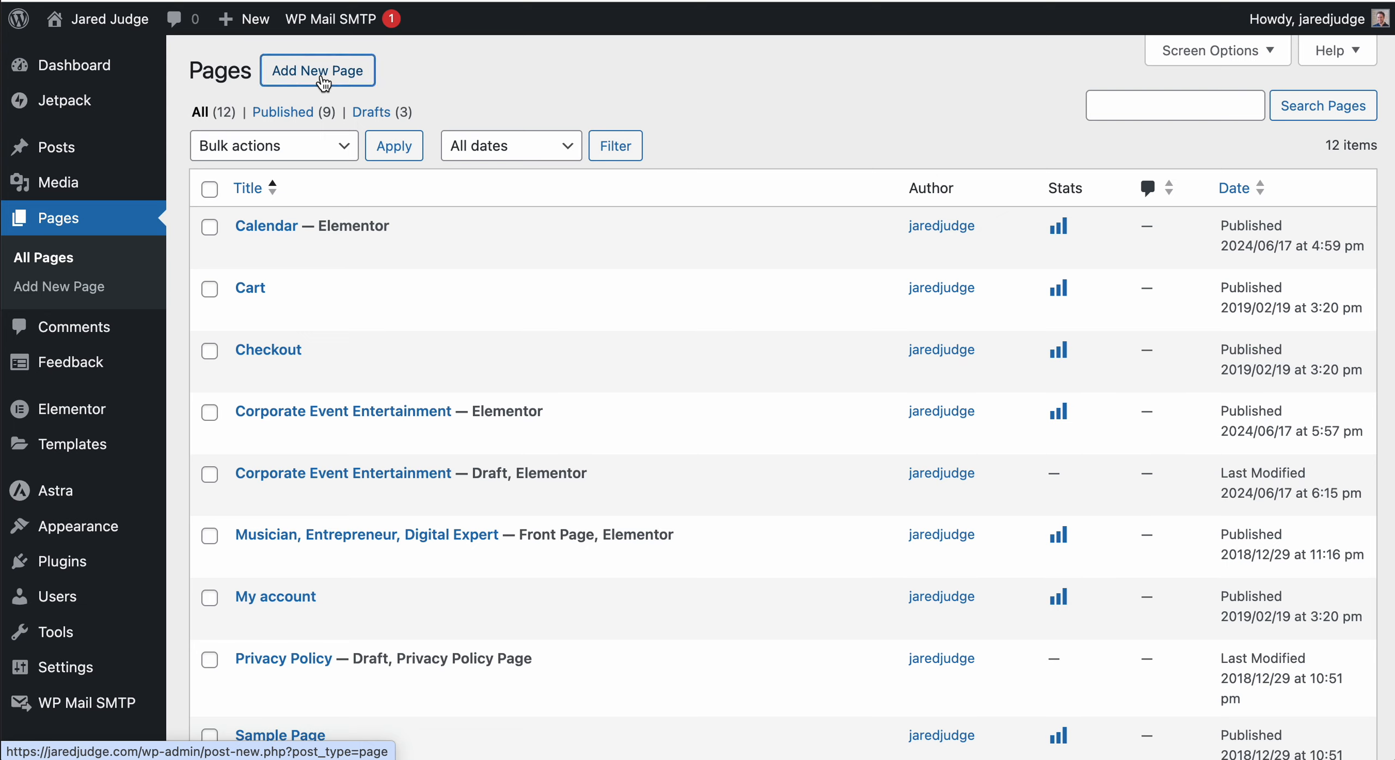
Add a new page titled 'Wedding Cocktail Hour Entertainment Page'
click(317, 71)
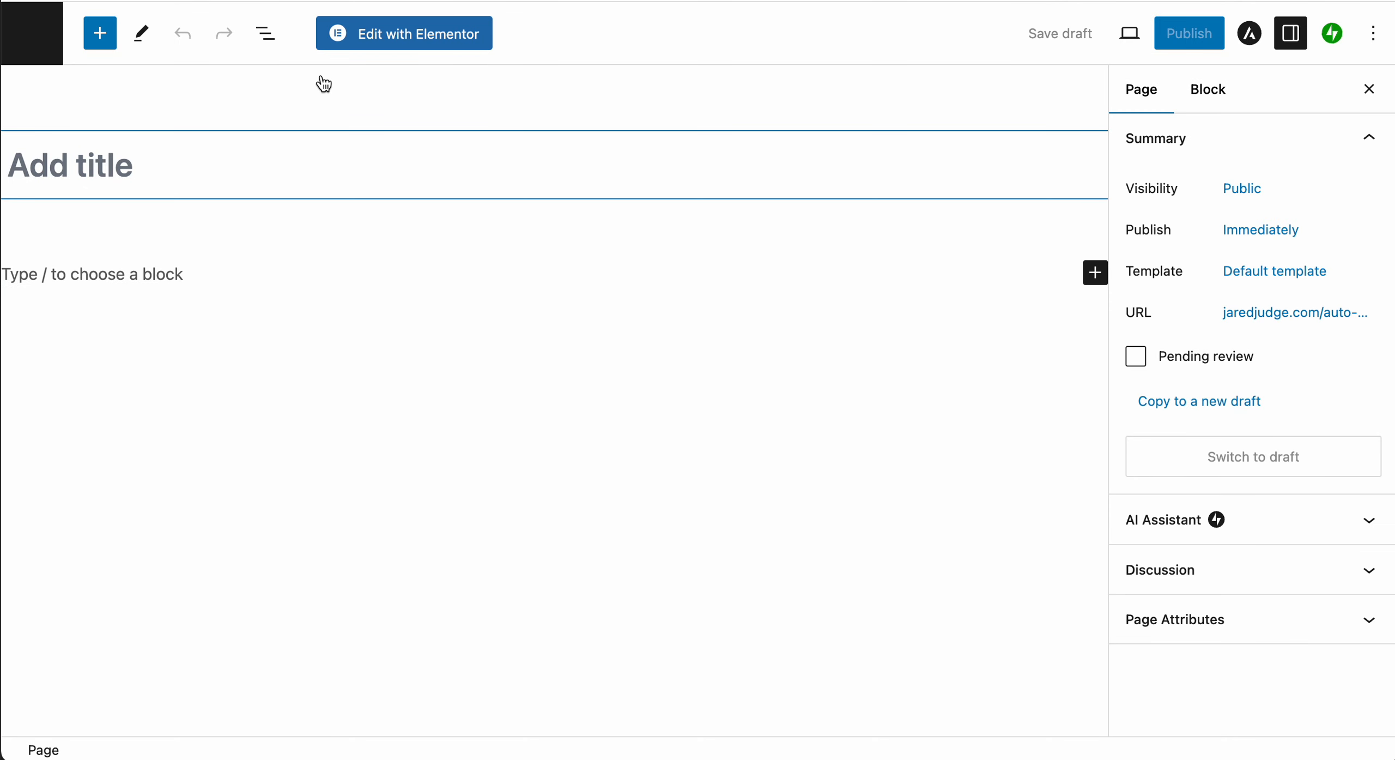
click(142, 165)
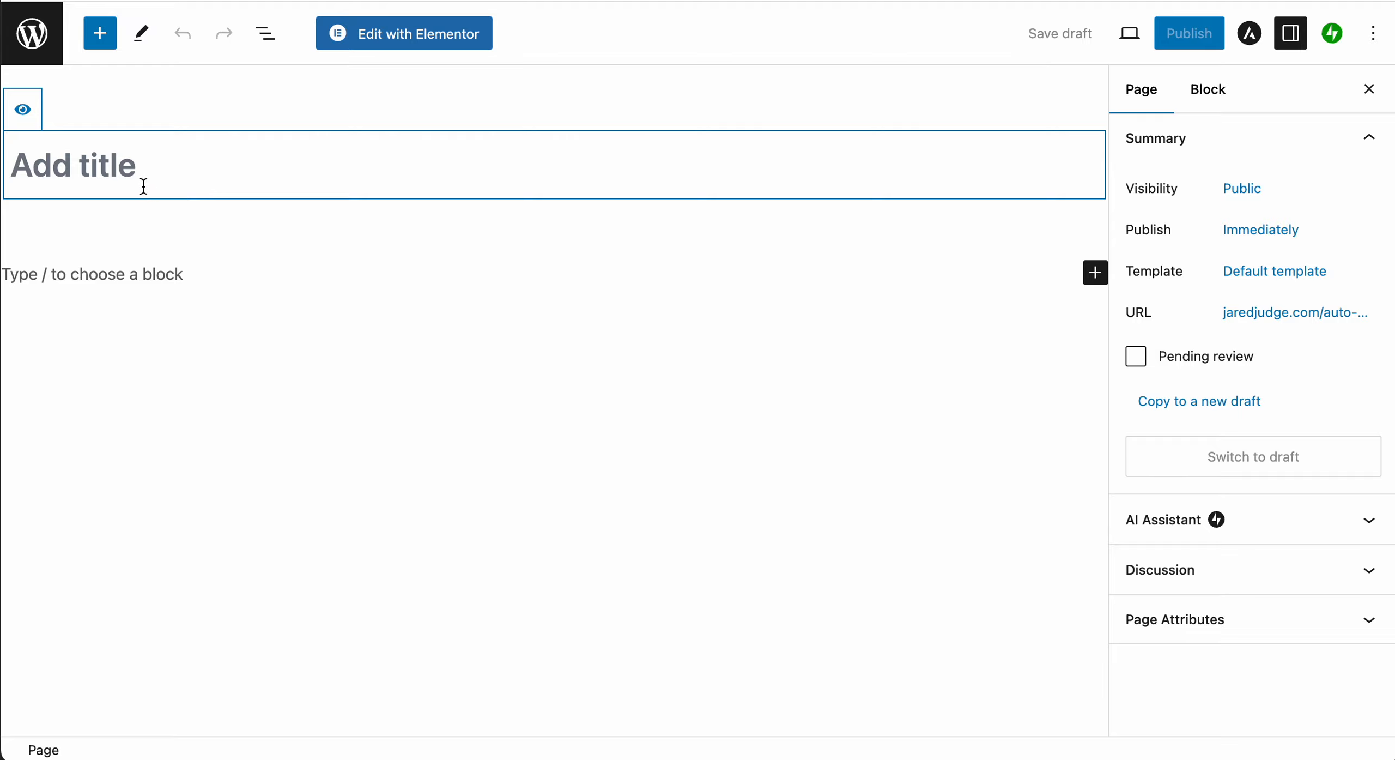
mouse_move(144, 167)
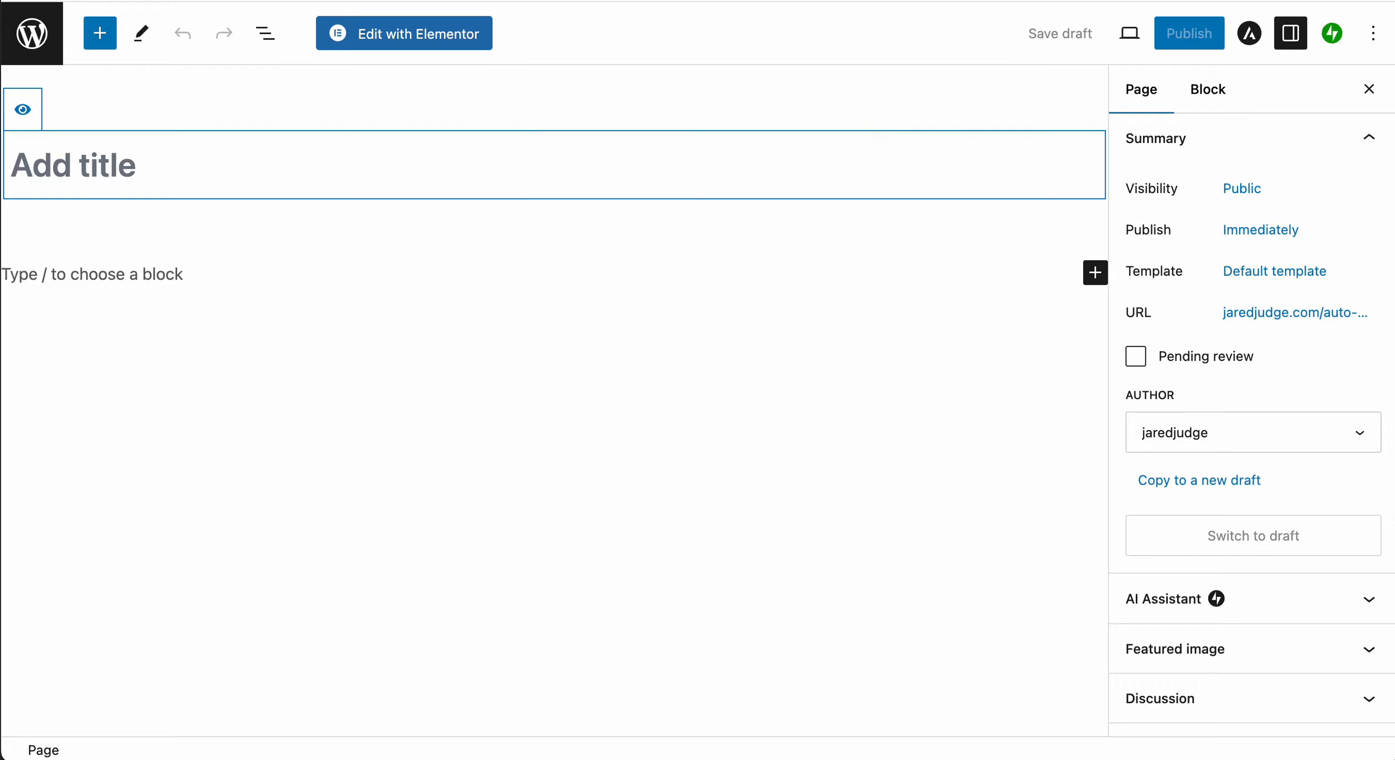
text(Wedding Cocktail)
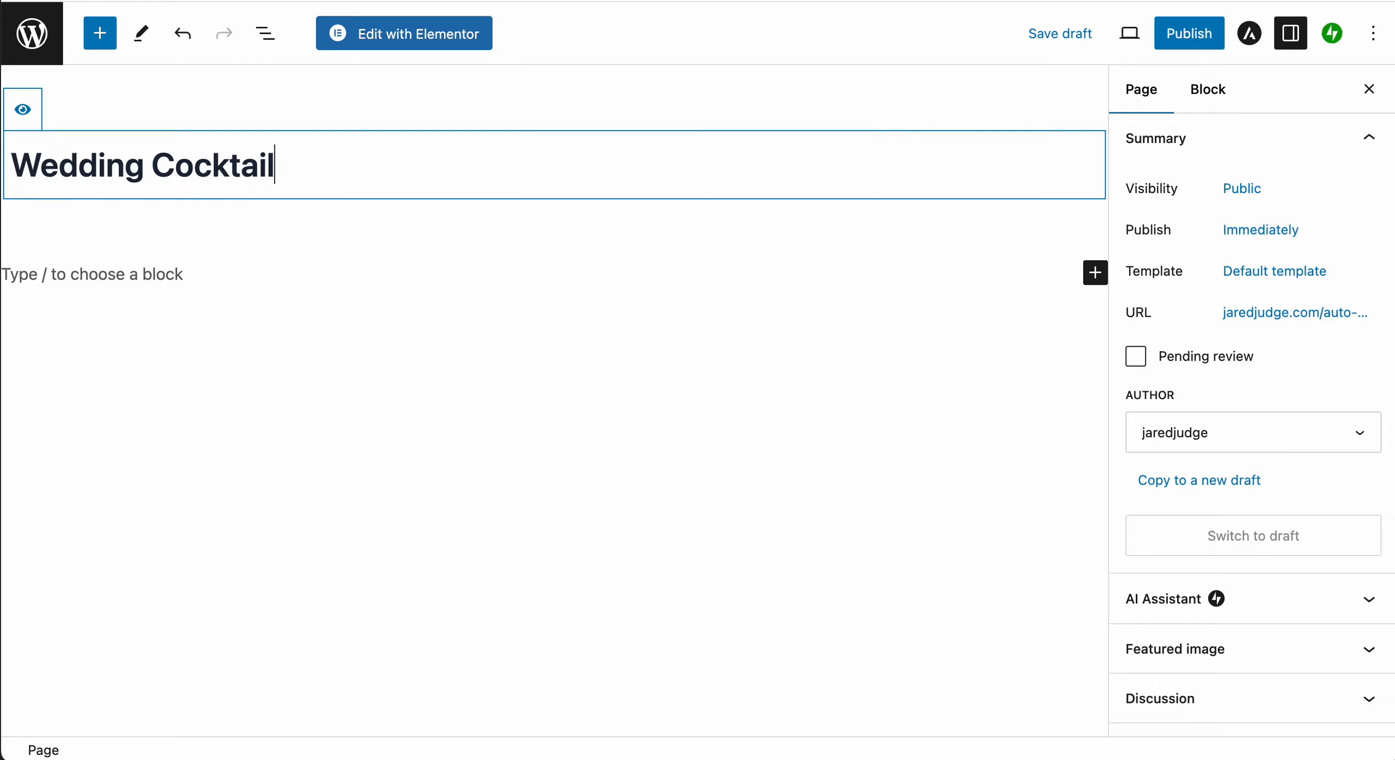
text(Hour Entertainment)
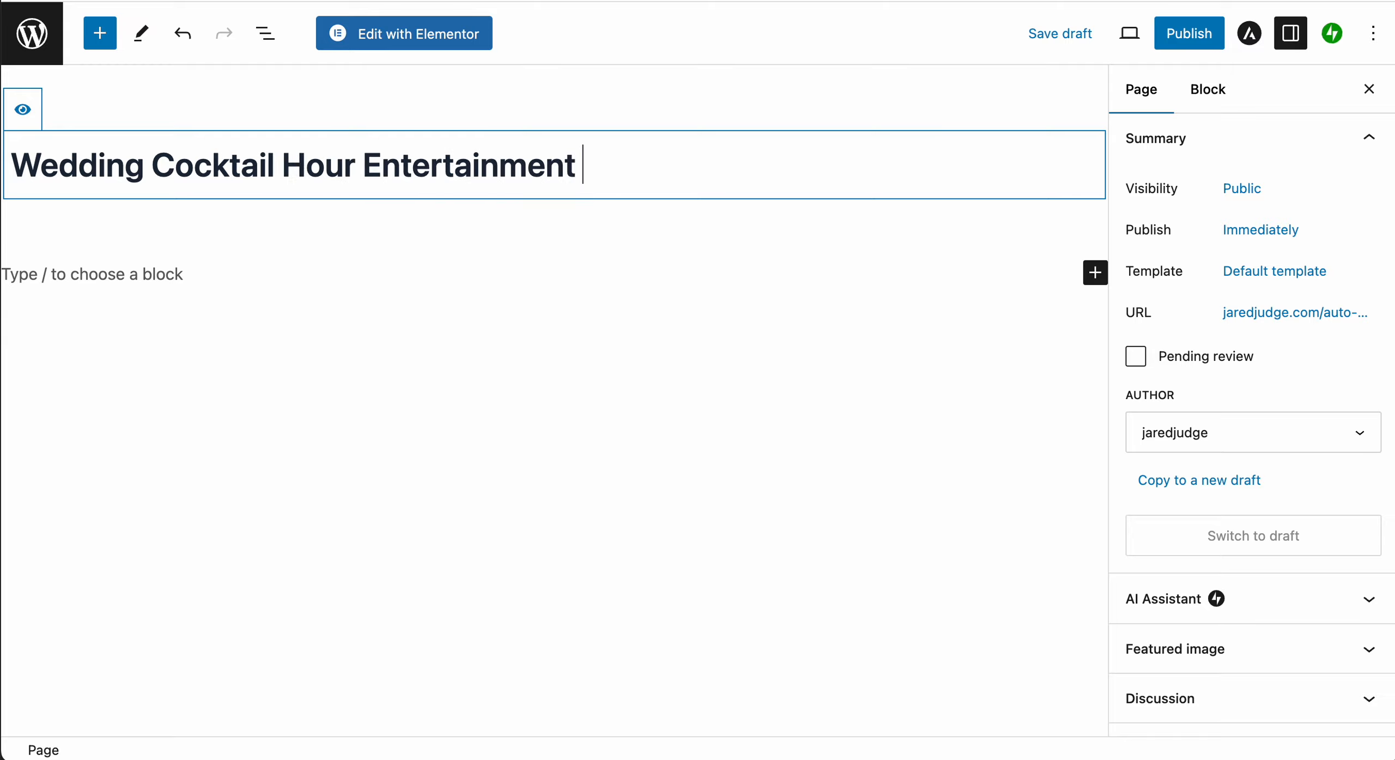
text(Page)
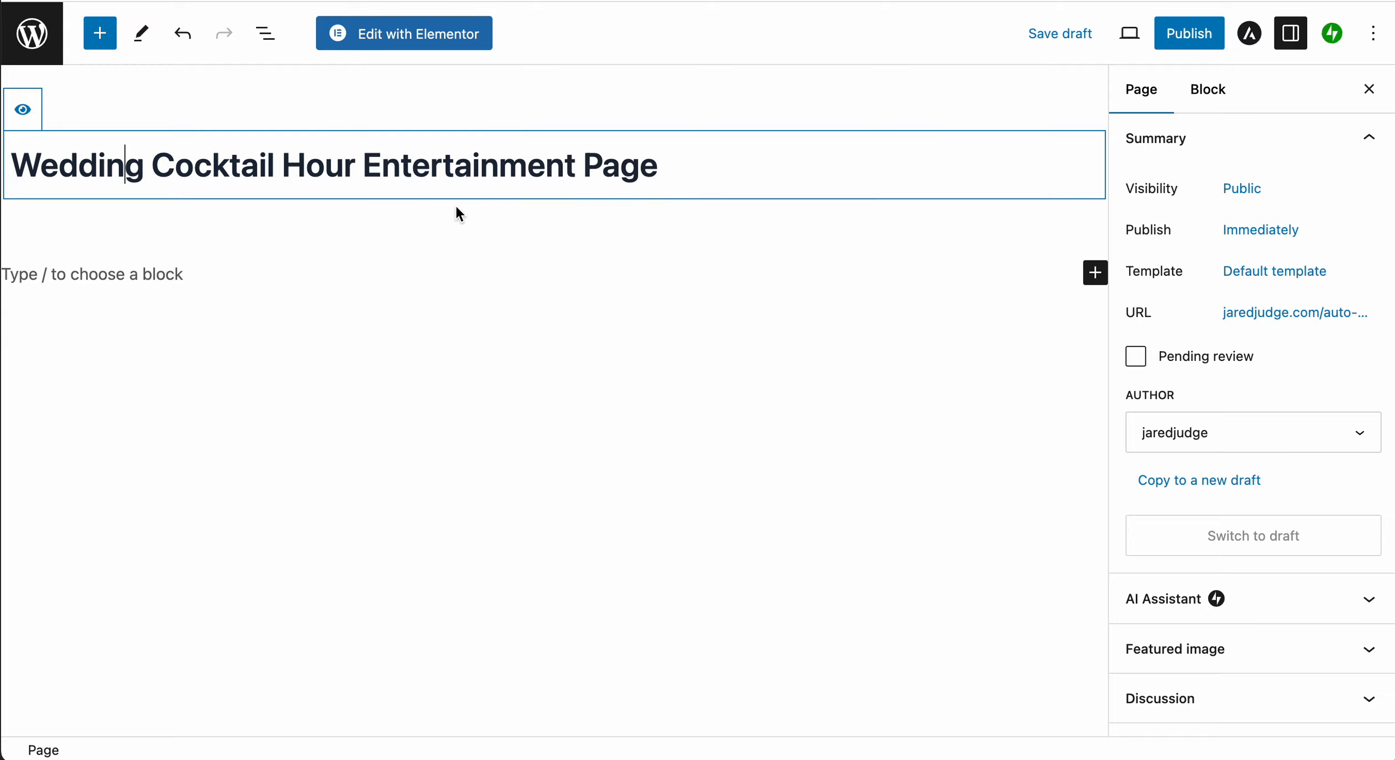
click(659, 165)
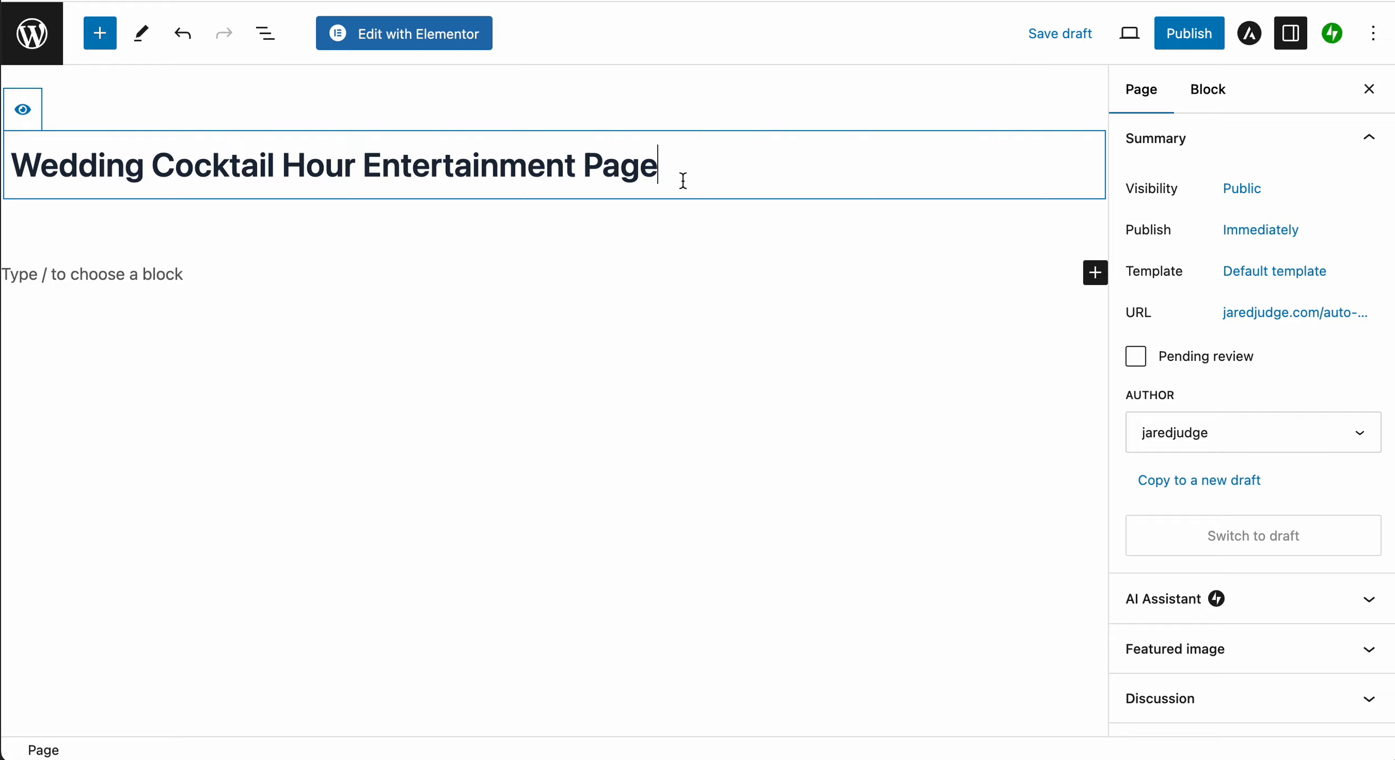
mouse_move(540, 45)
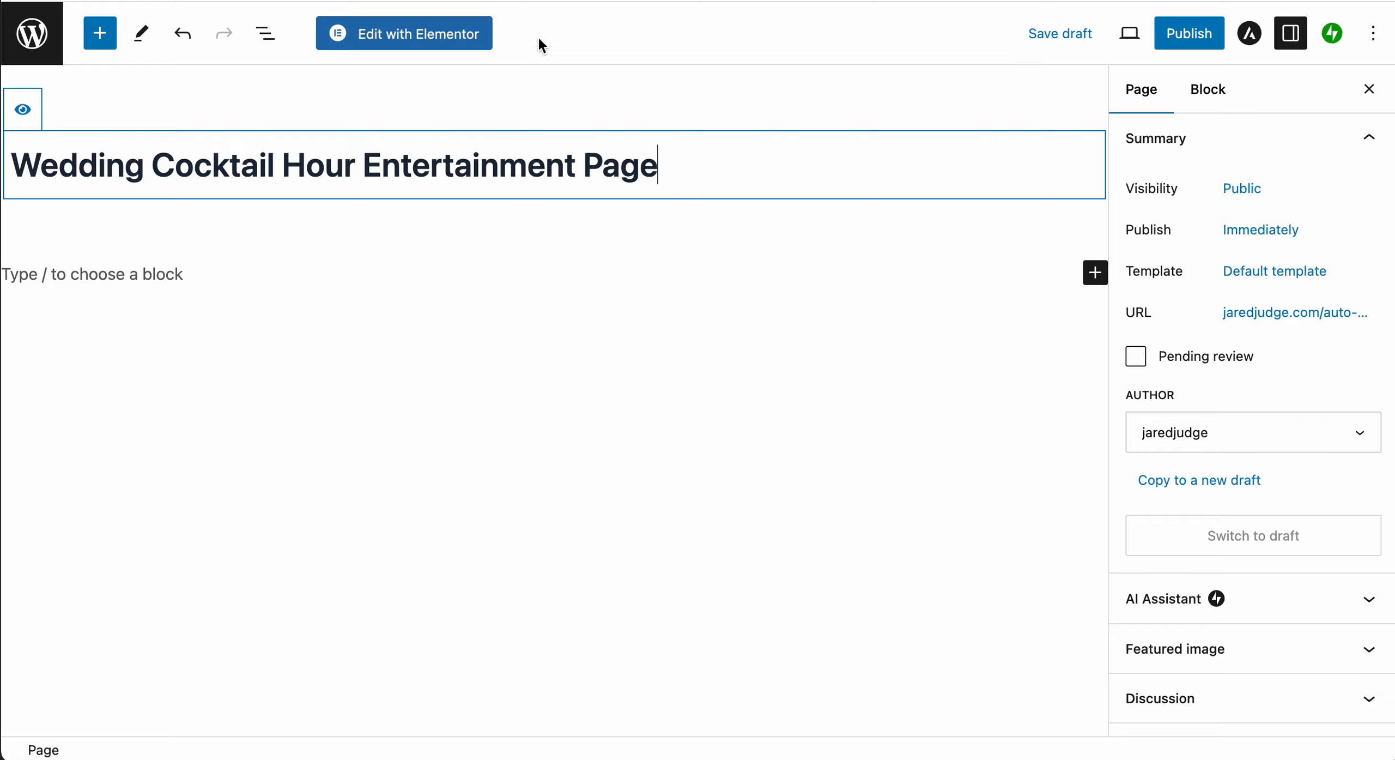
Switch the new page into the Elementor editor with a blank canvas
click(403, 33)
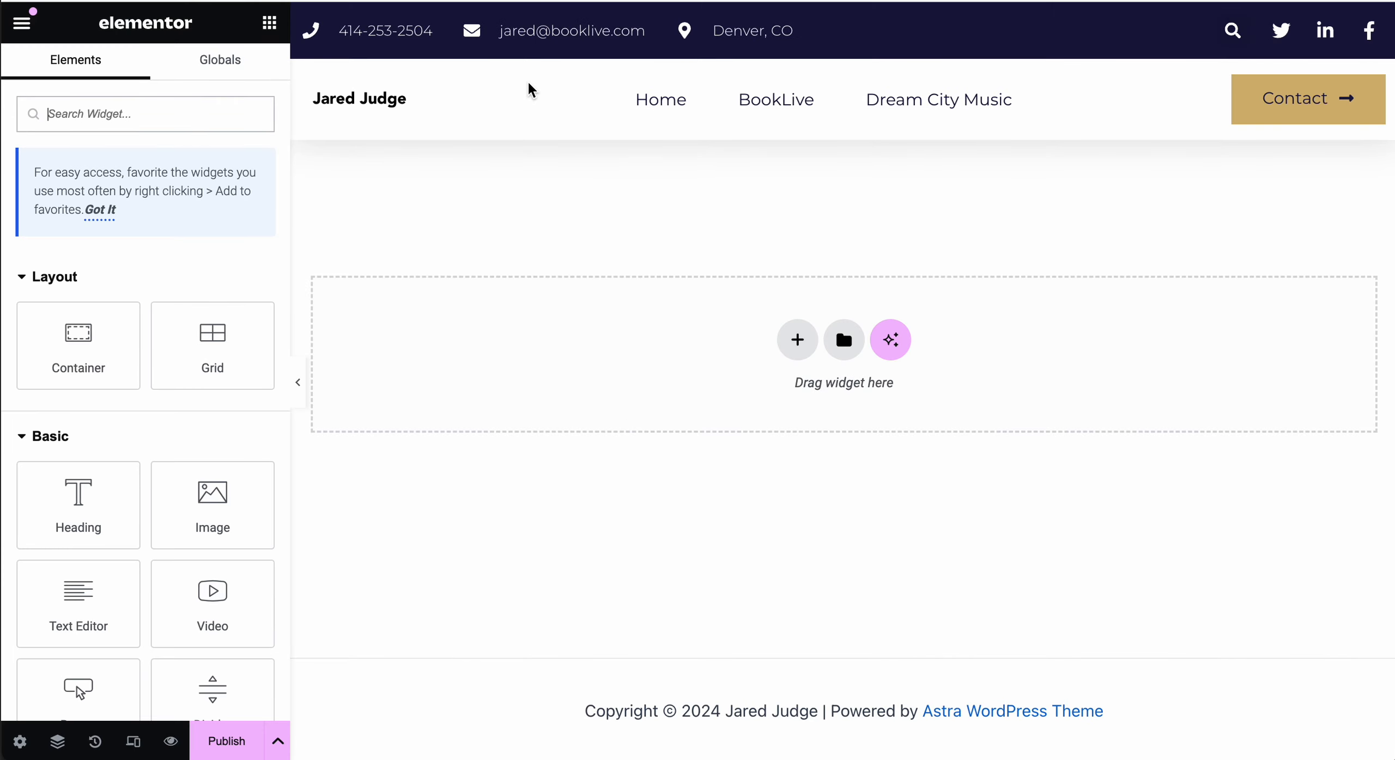
mouse_move(828, 302)
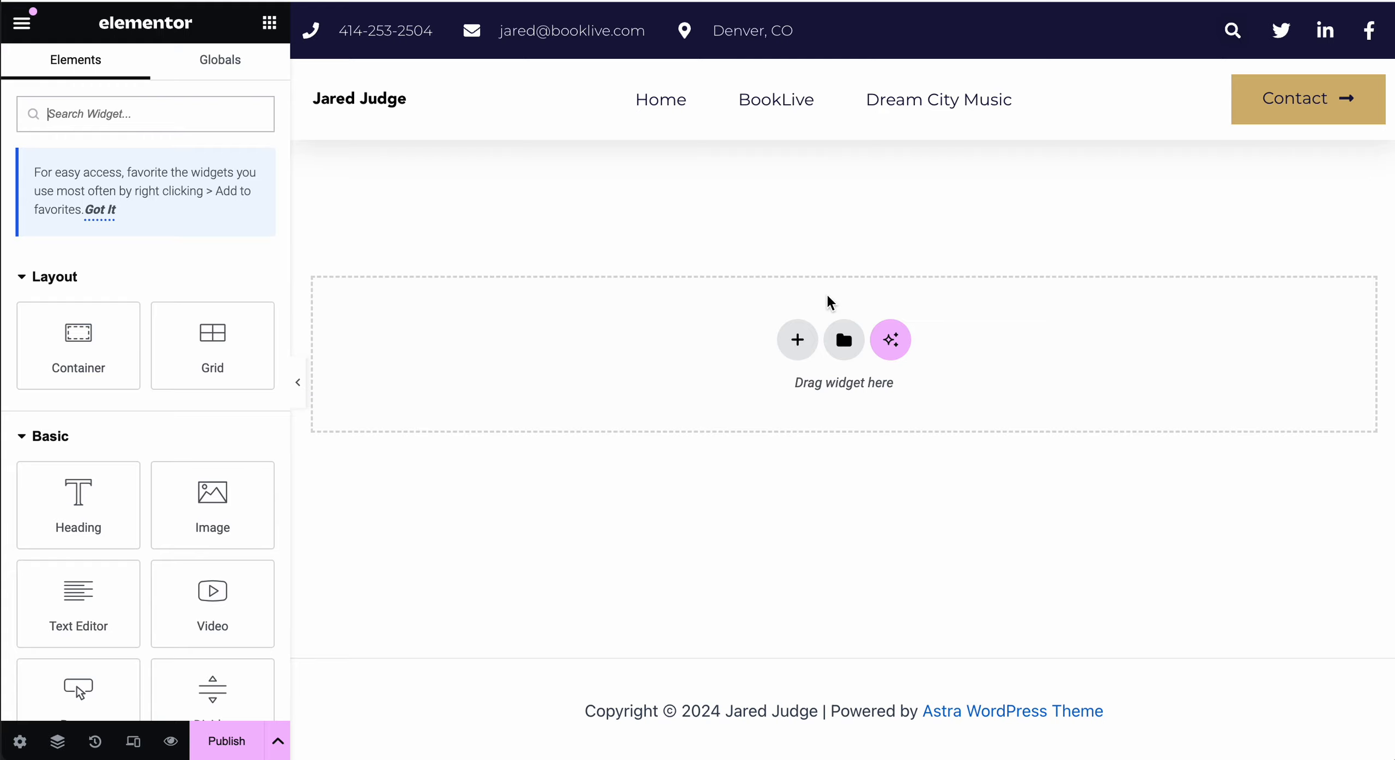
mouse_move(828, 305)
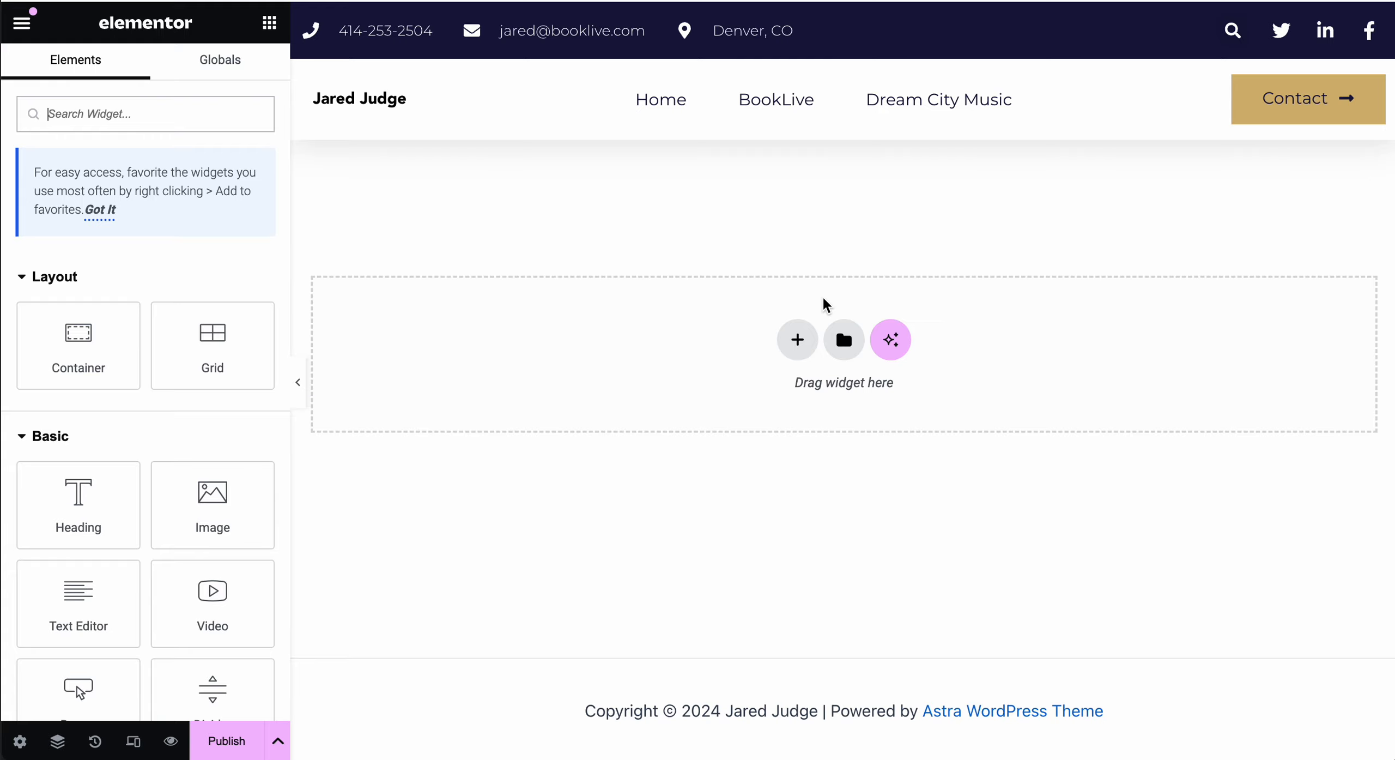
mouse_move(792, 66)
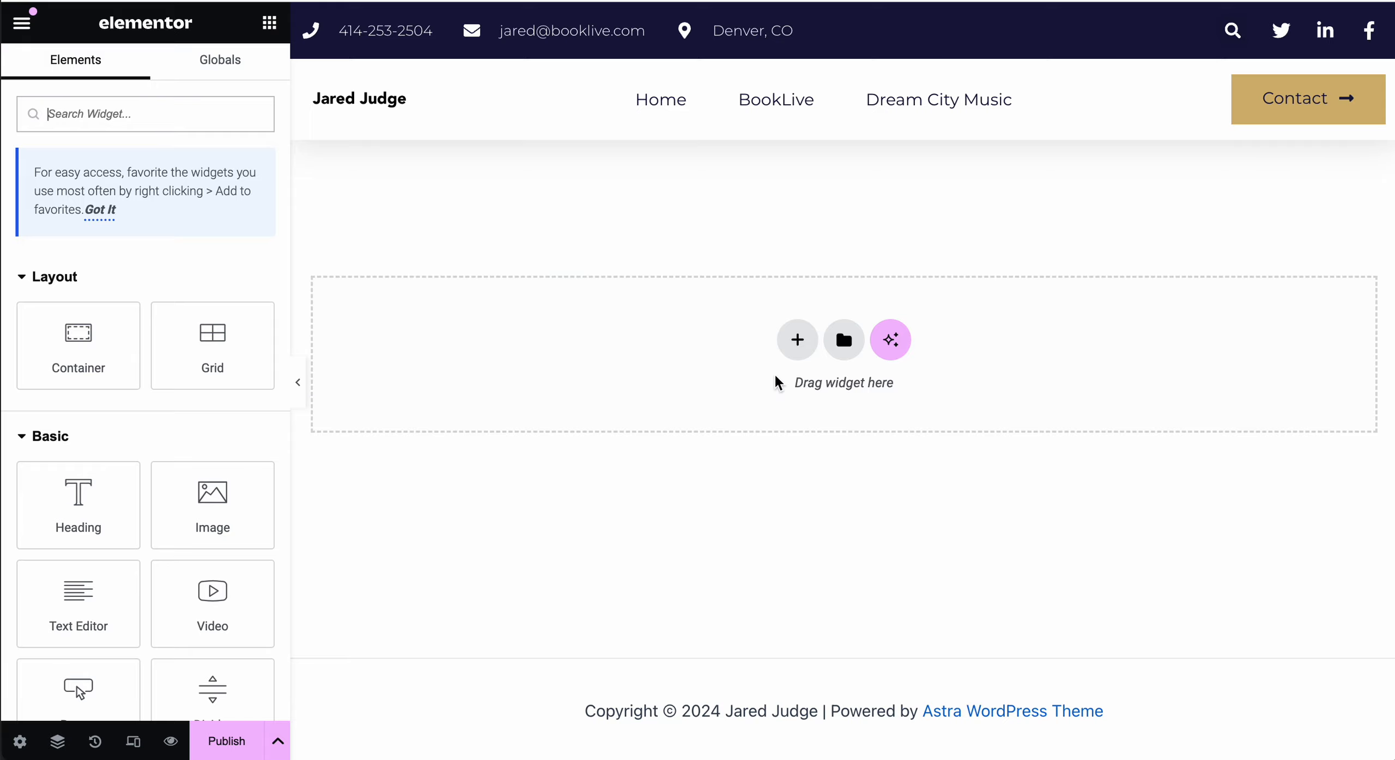
mouse_move(843, 340)
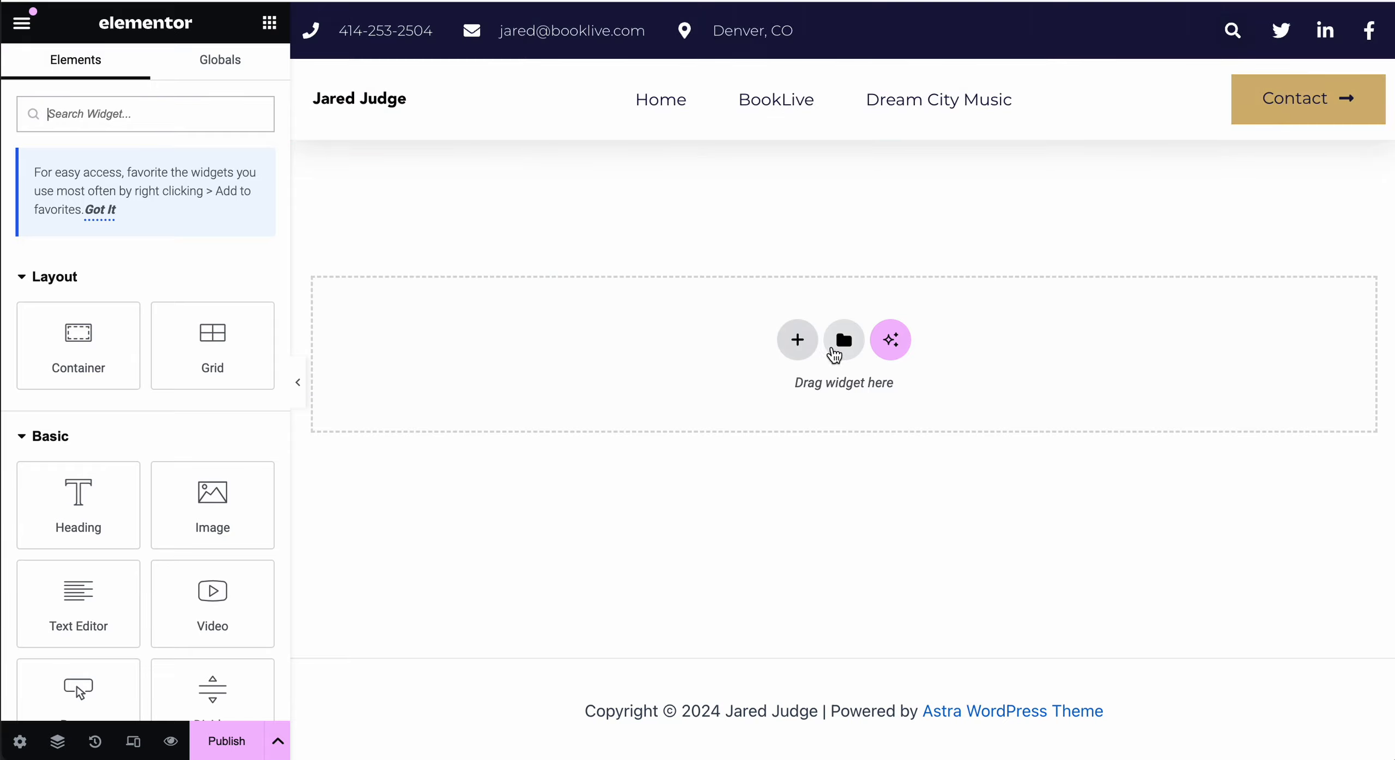
mouse_move(692, 293)
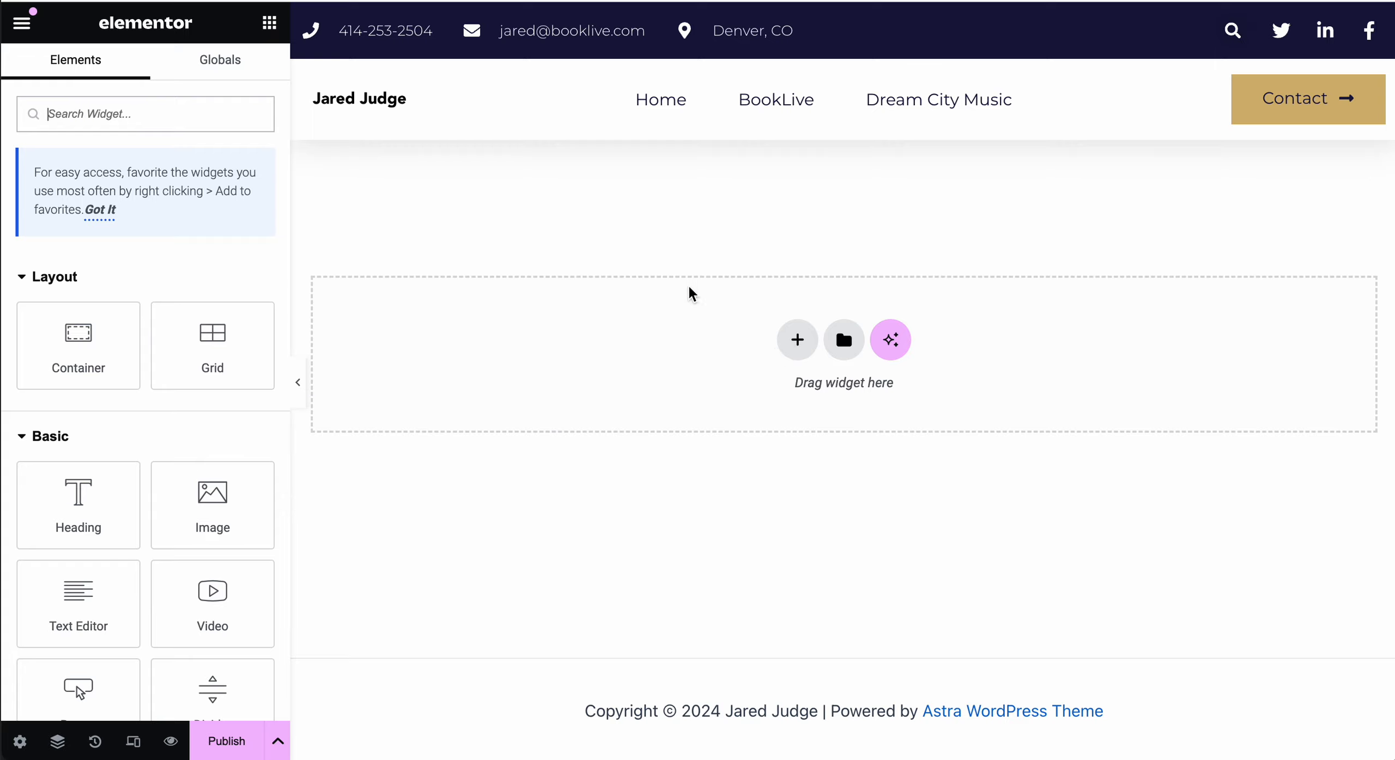
mouse_move(503, 354)
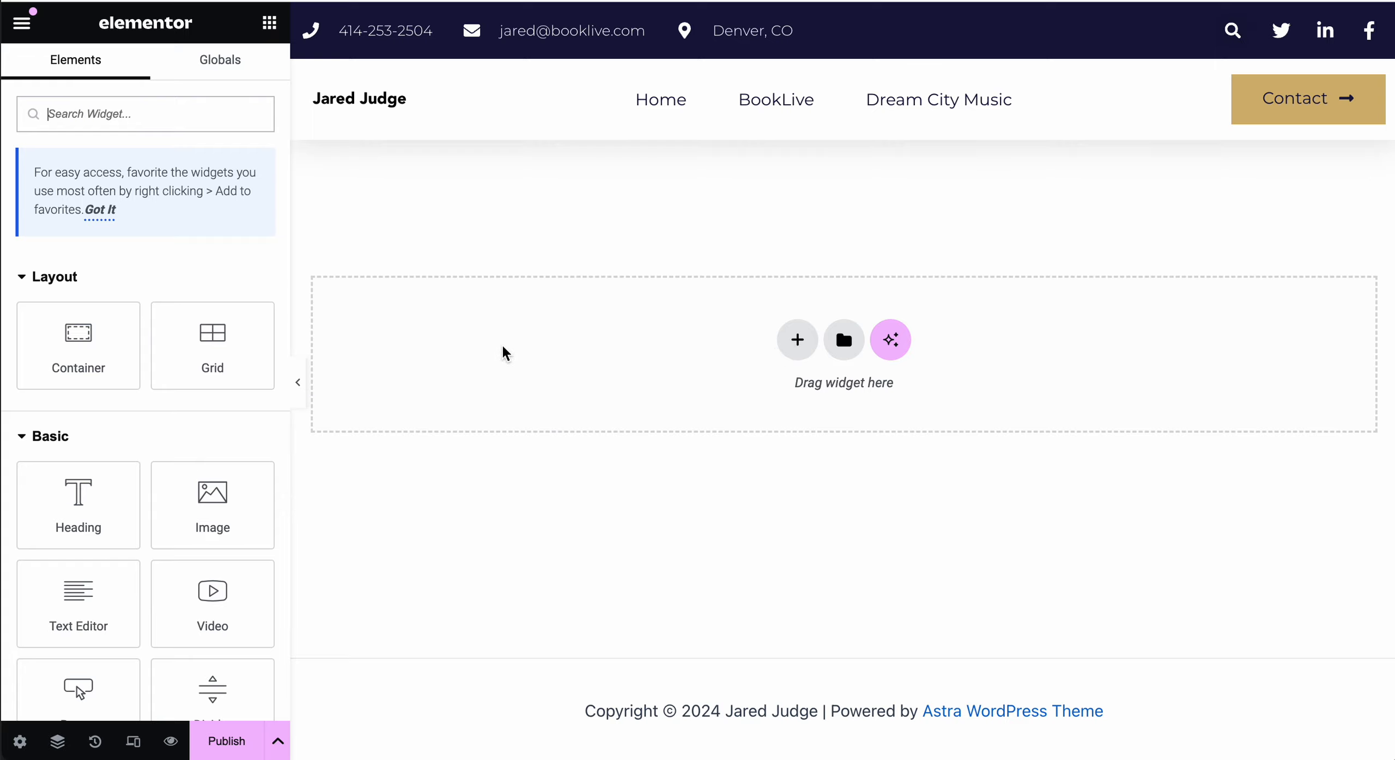
mouse_move(78, 345)
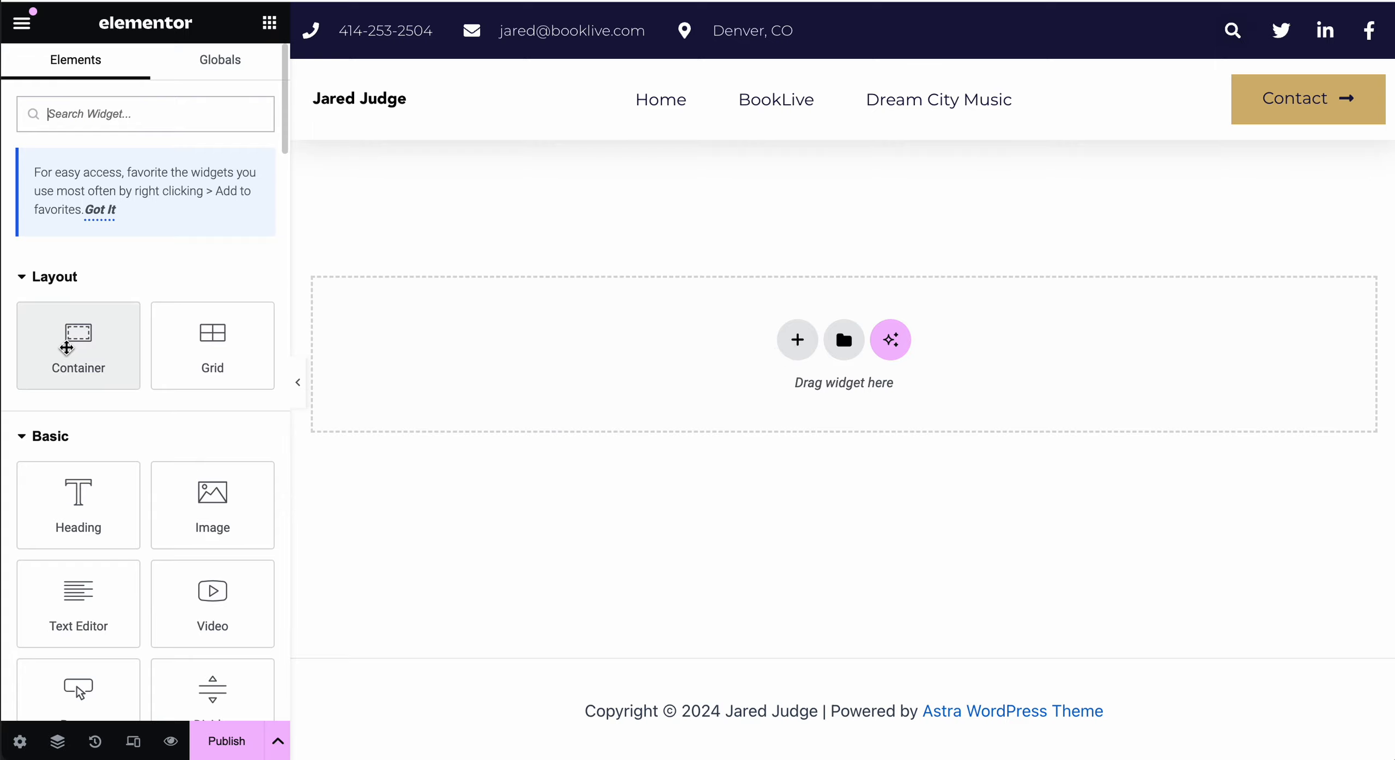
Add a container holding a Heading widget reading 'Wedding Ceremony Entertainment'
click(797, 339)
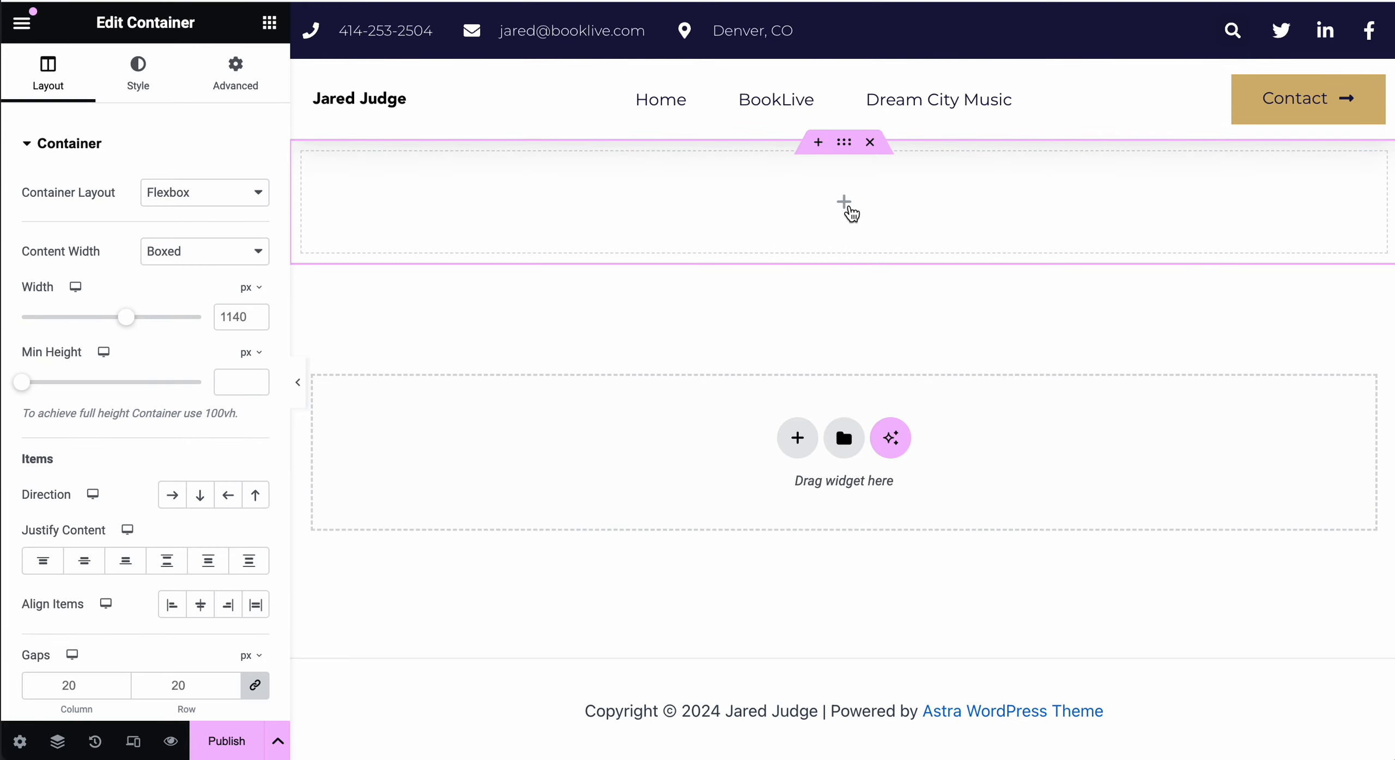
mouse_move(837, 221)
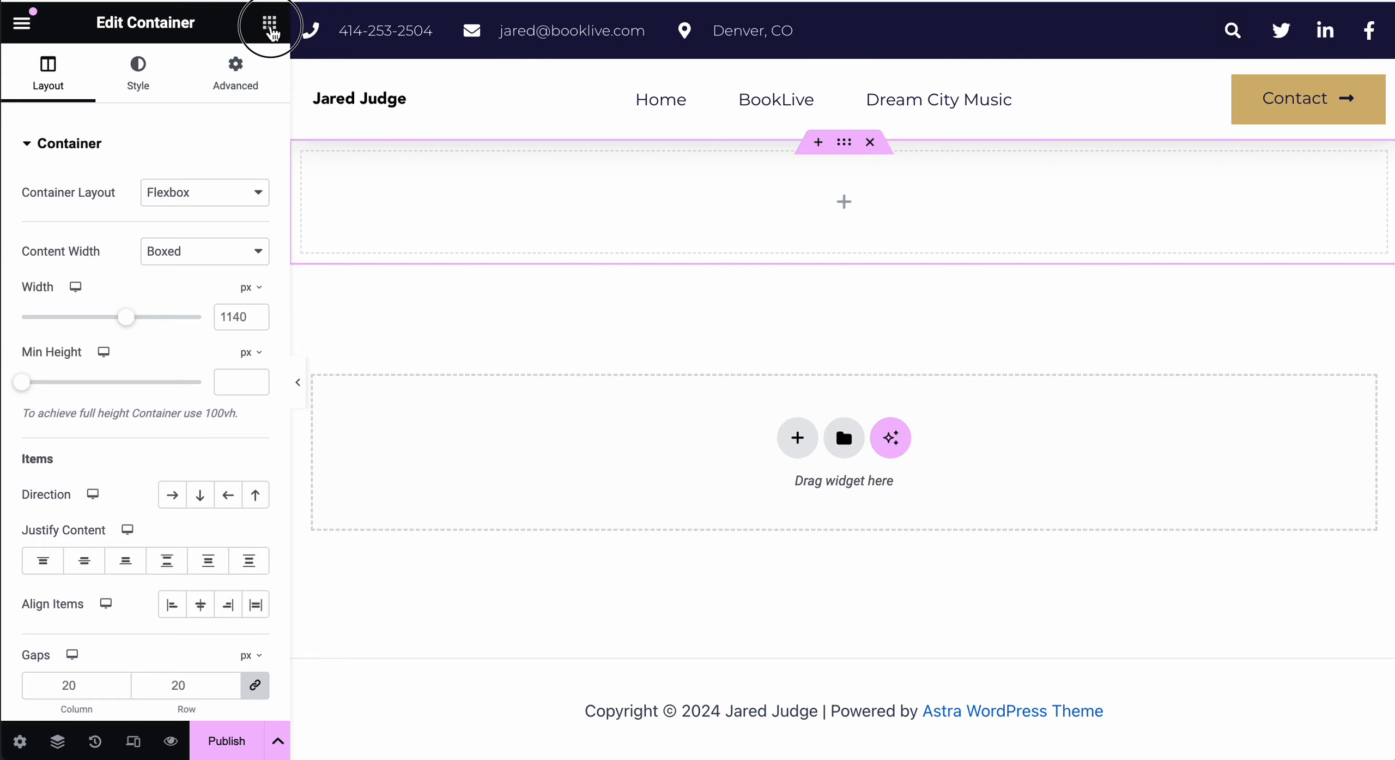
click(270, 22)
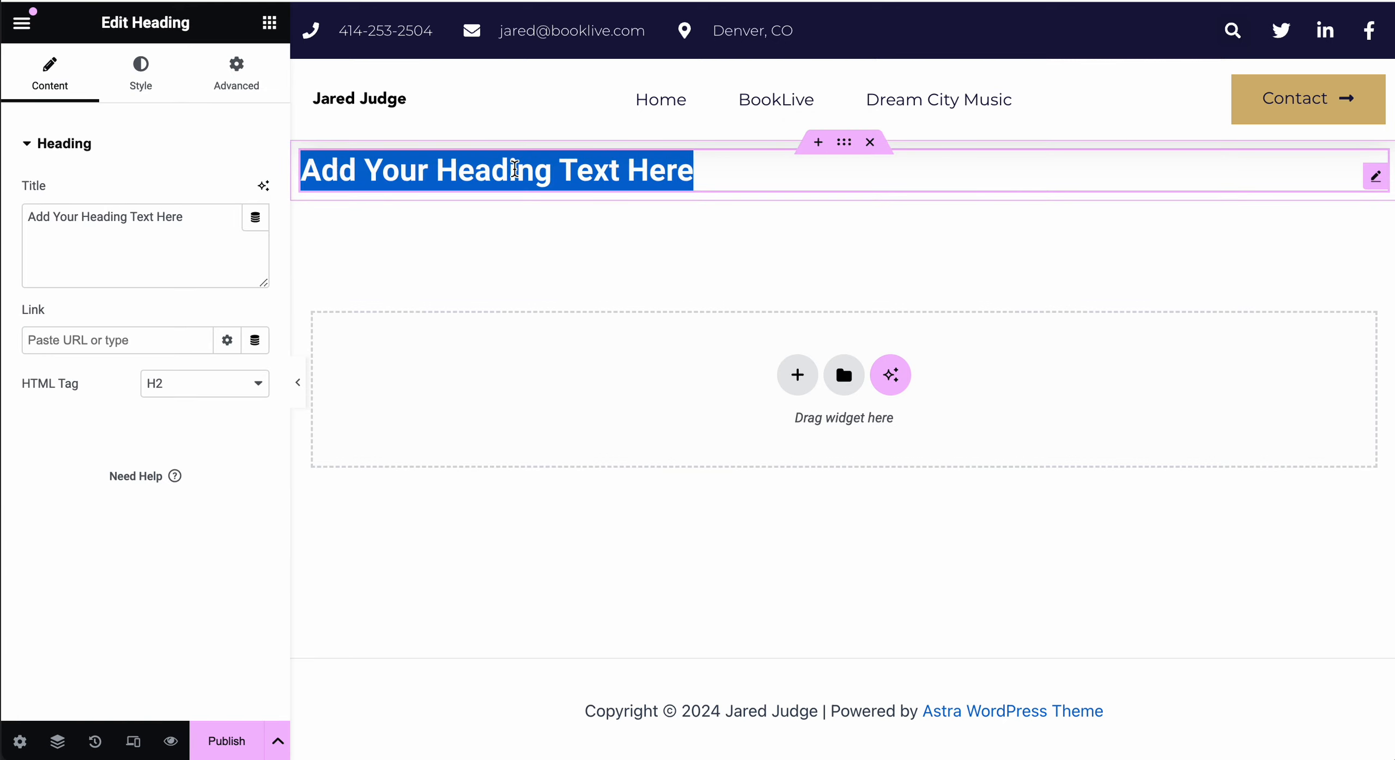
text(Wedding Ceremony Ente)
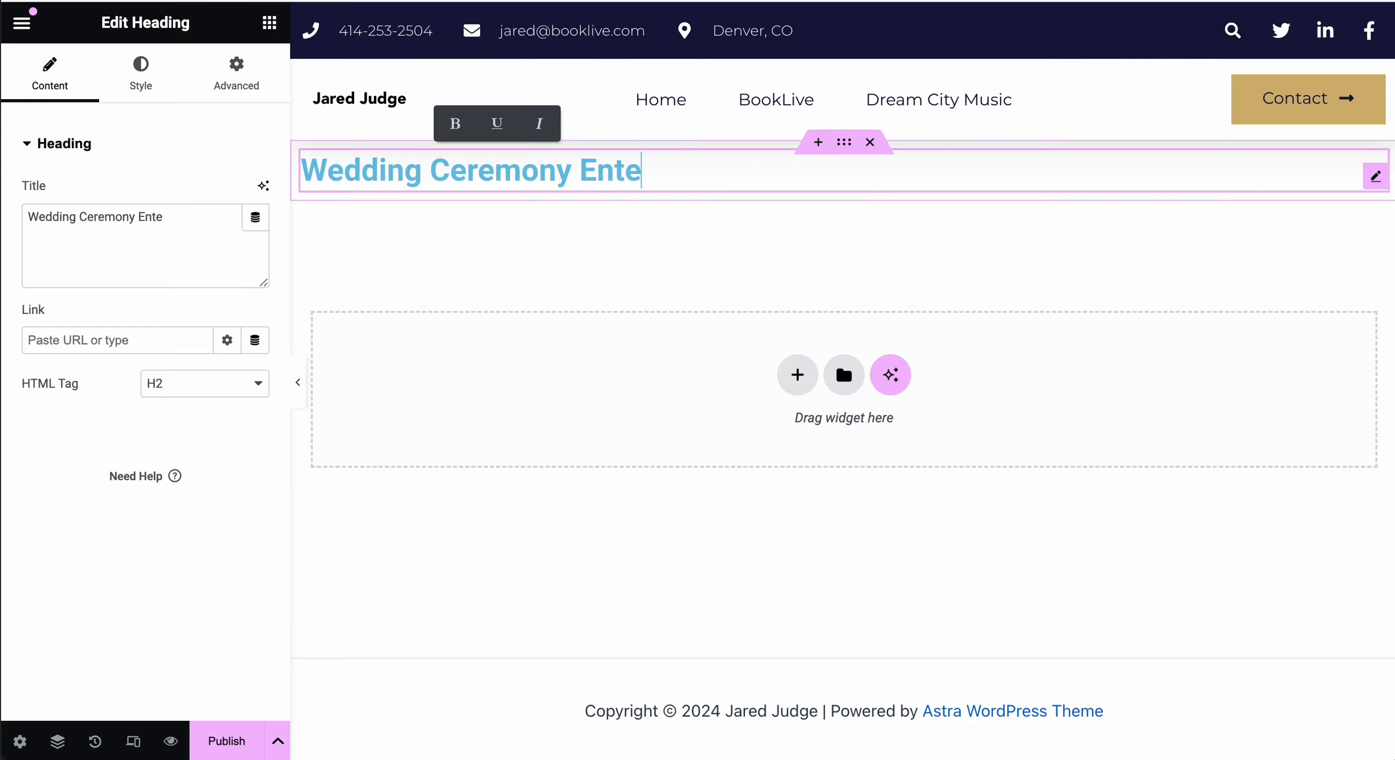
text(rtainment)
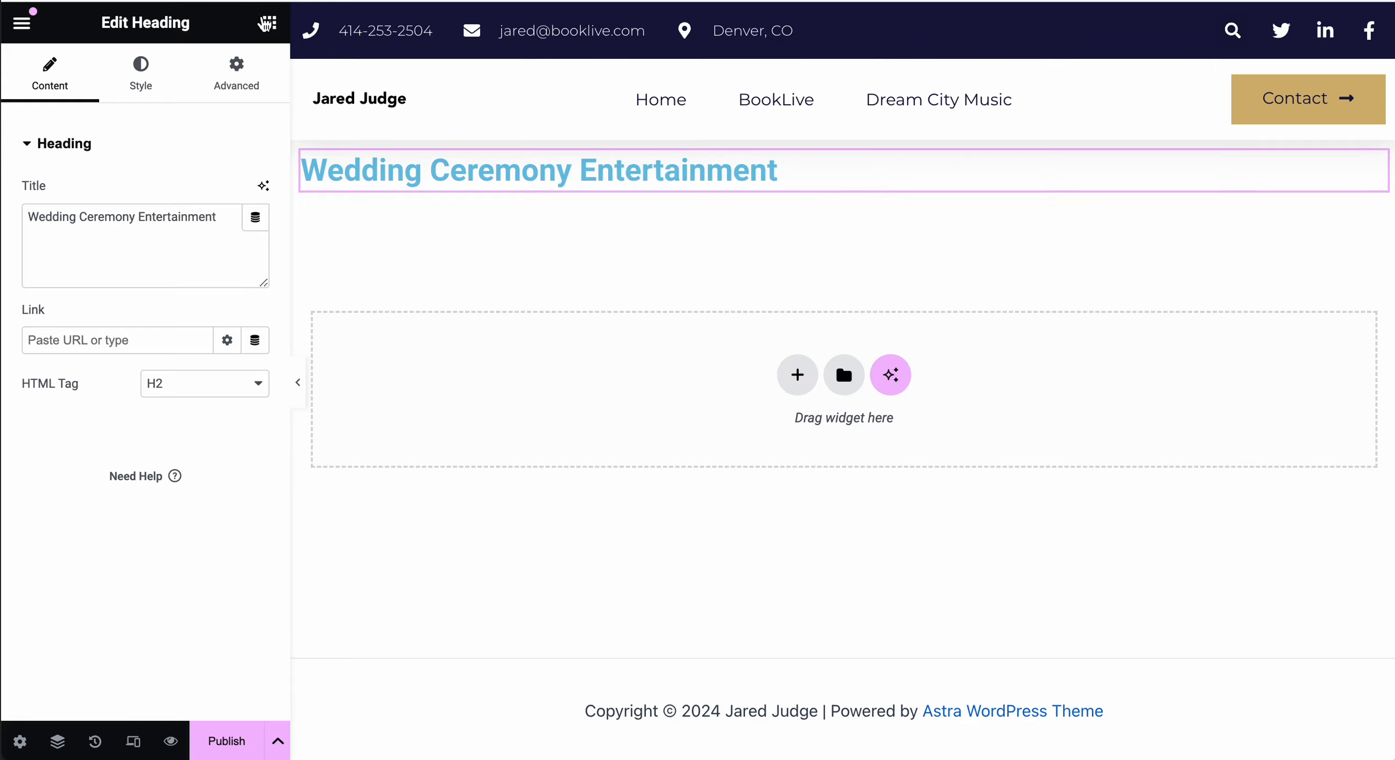
click(271, 23)
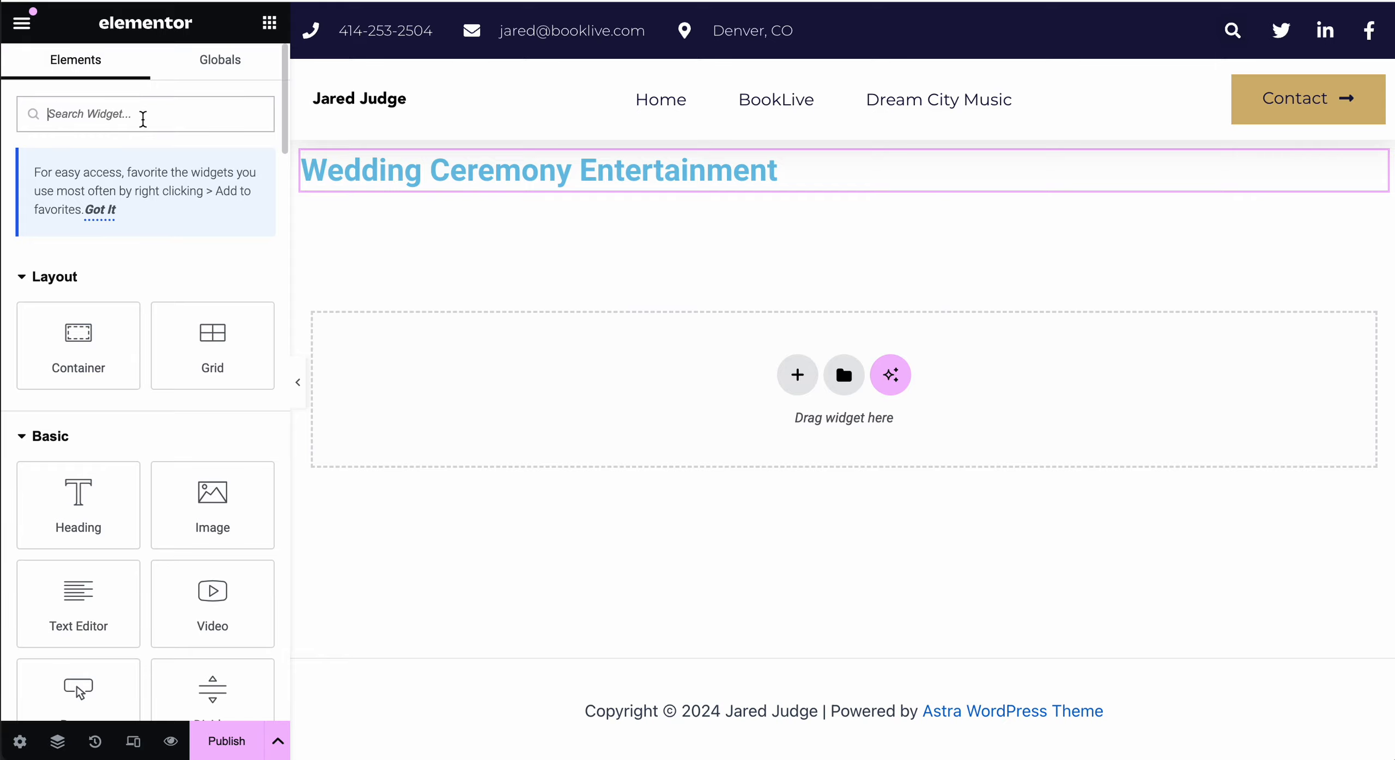
Find the Video widget by searching 'video' and place it below the heading
text(video)
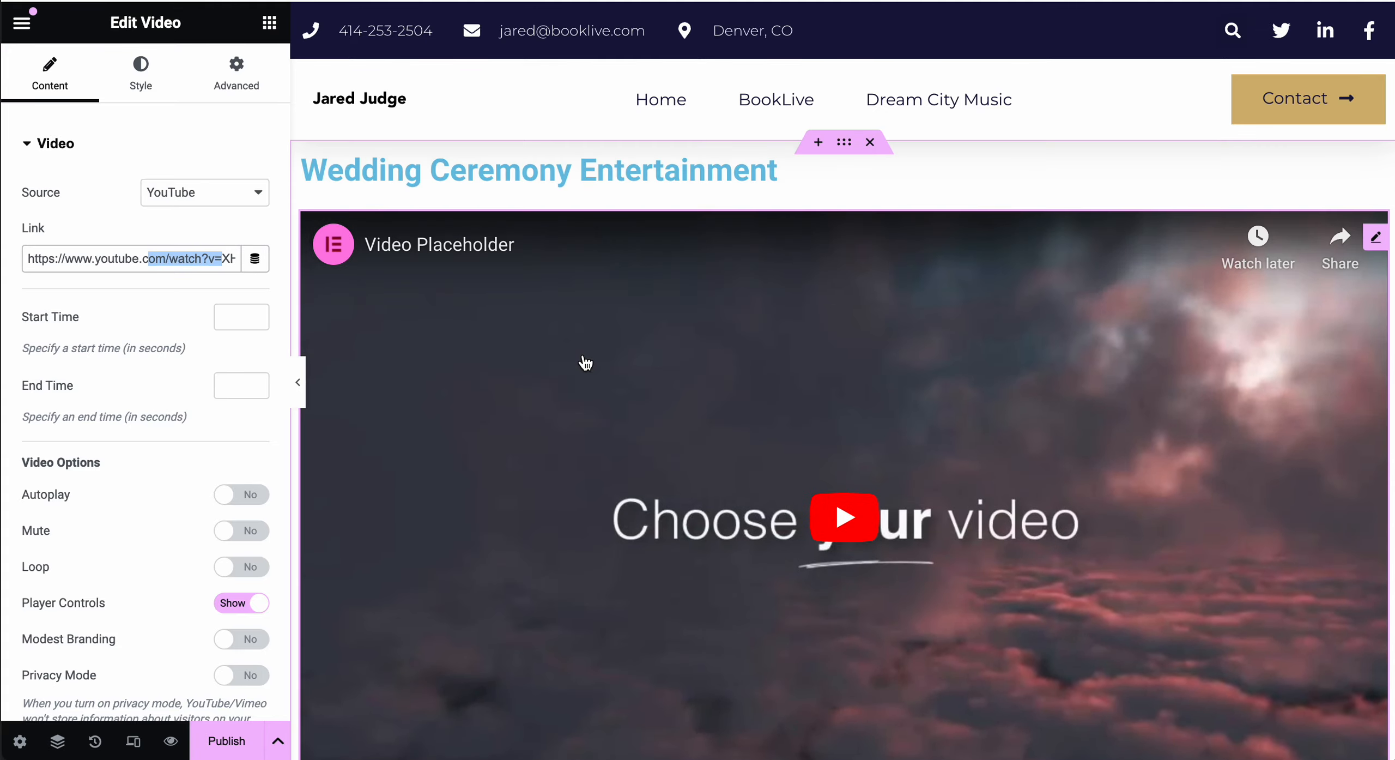
mouse_move(648, 275)
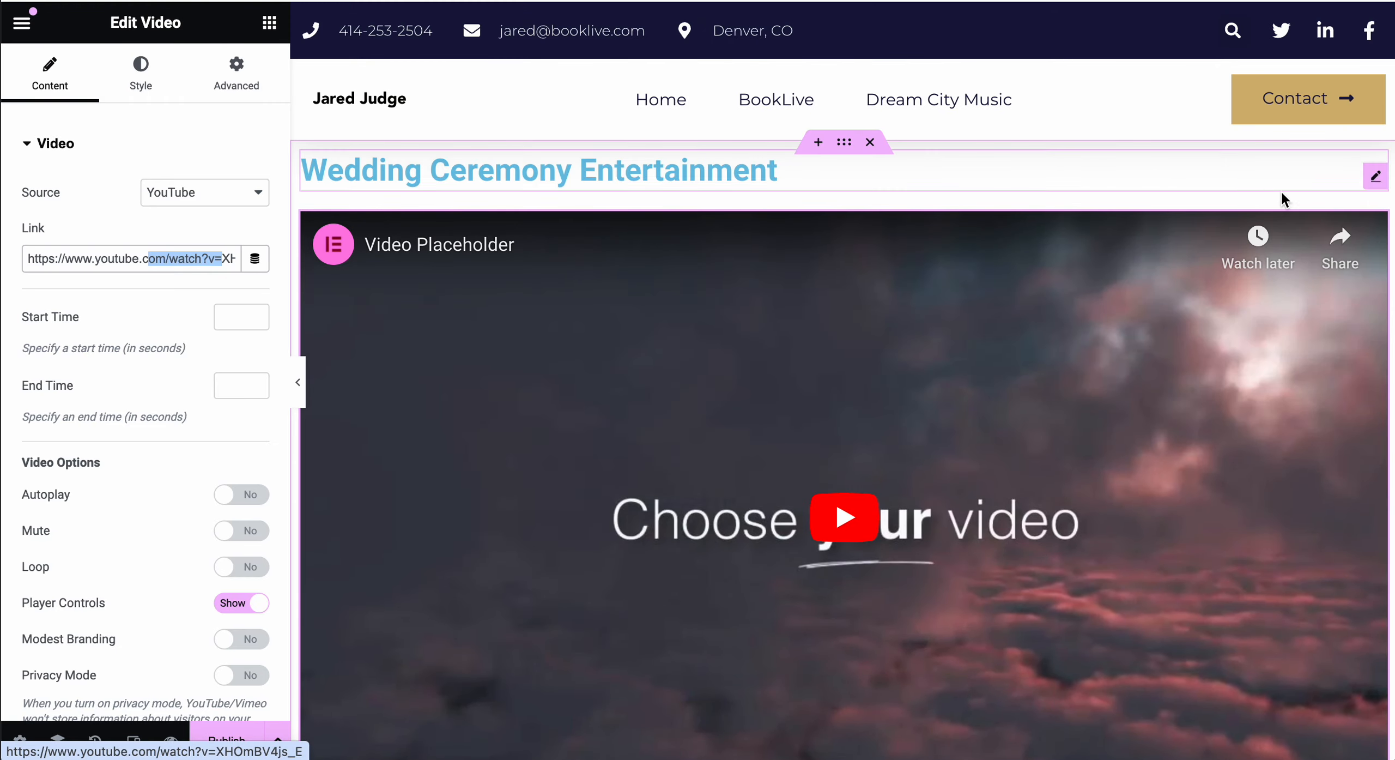
Delete the container holding the heading and video via its context menu
right_click(1285, 200)
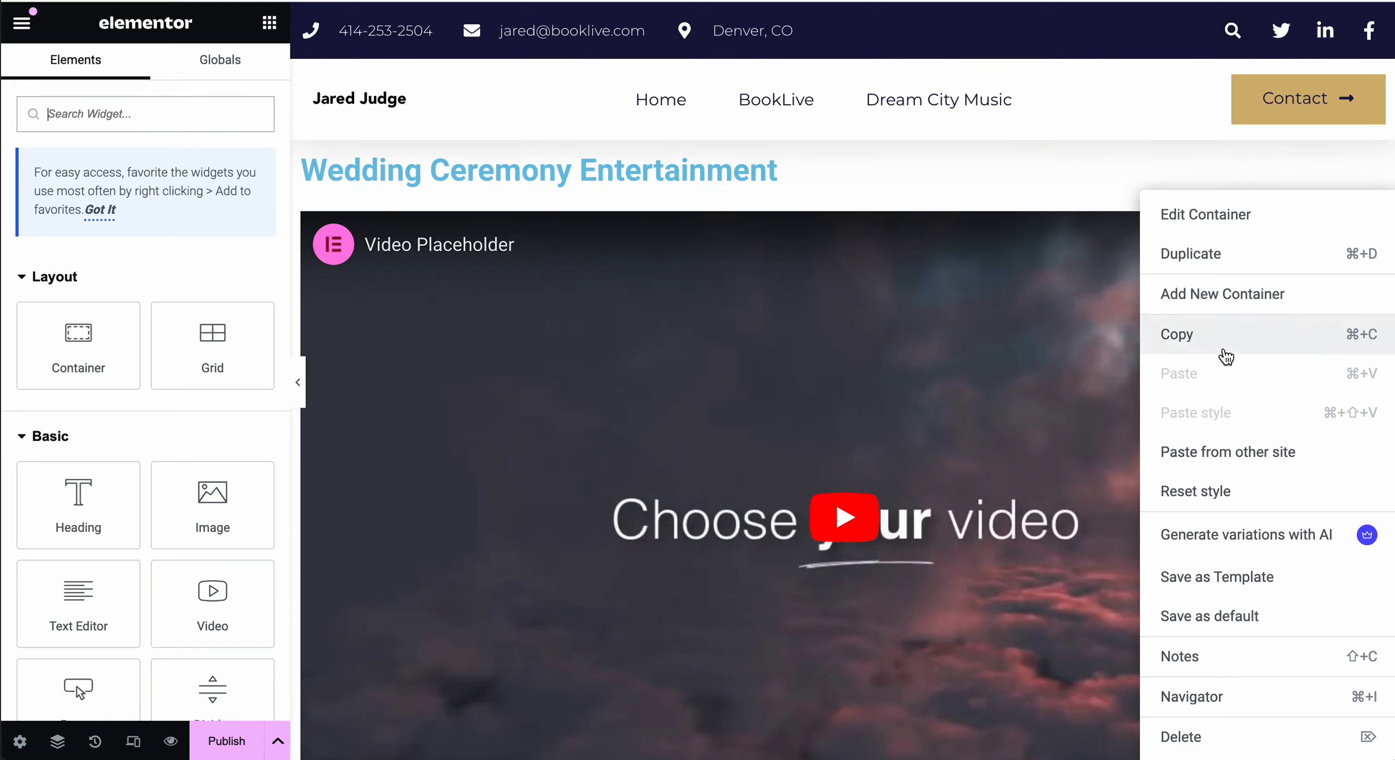
click(1181, 736)
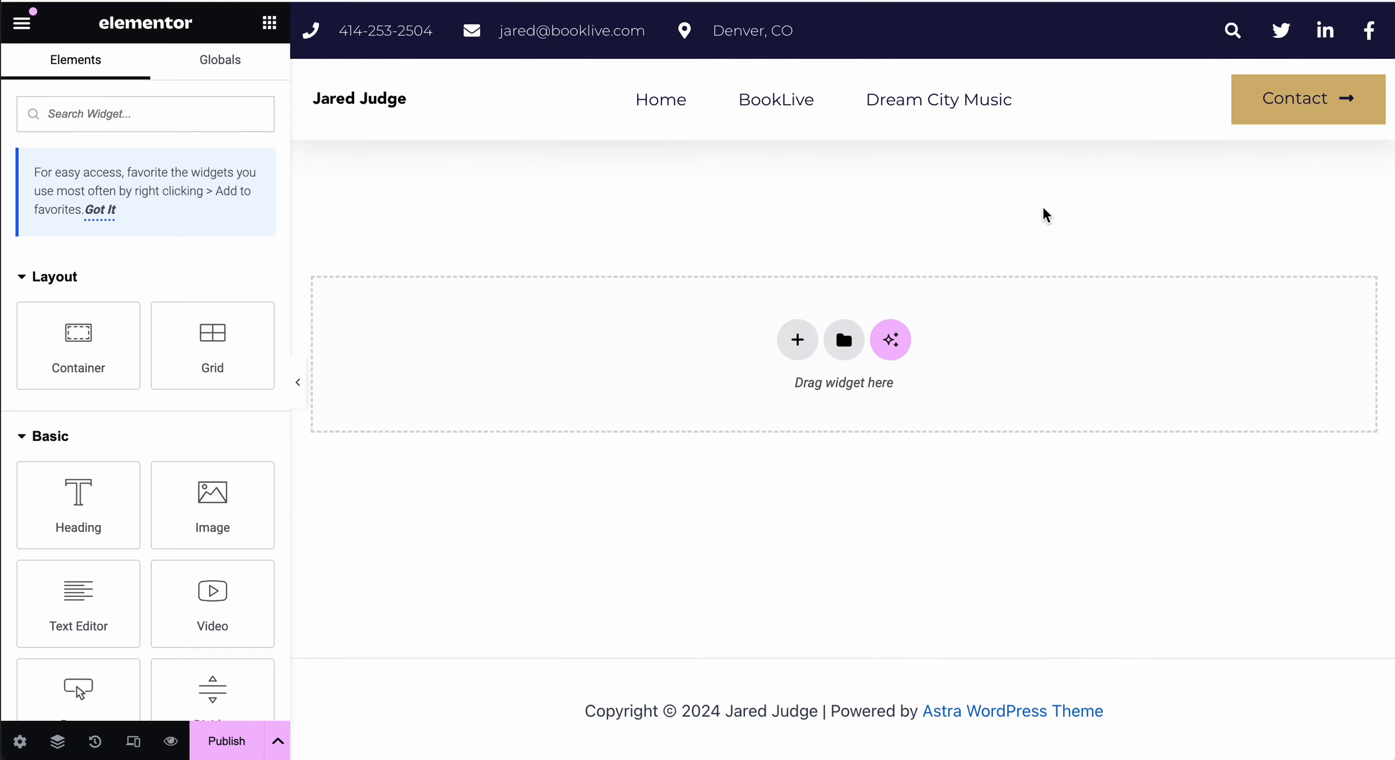
mouse_move(843, 382)
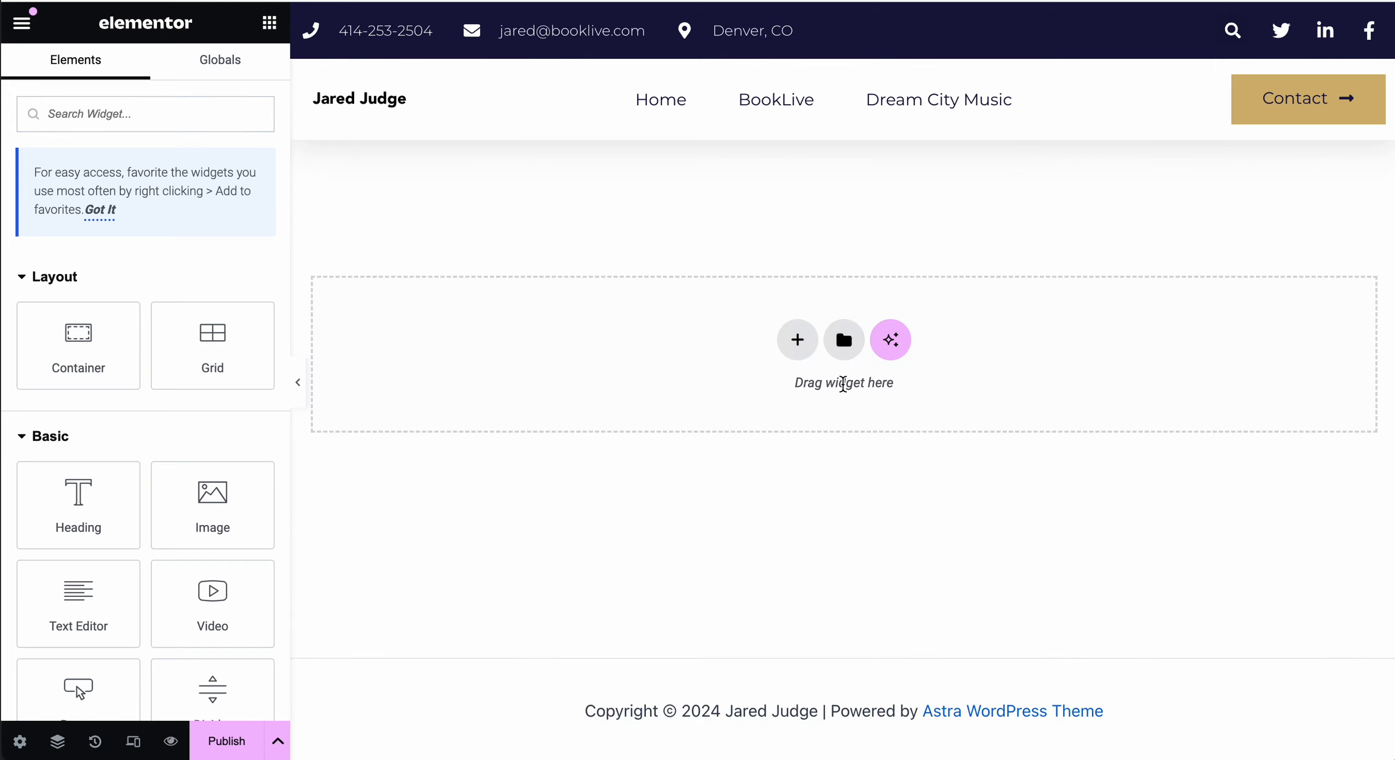
mouse_move(851, 412)
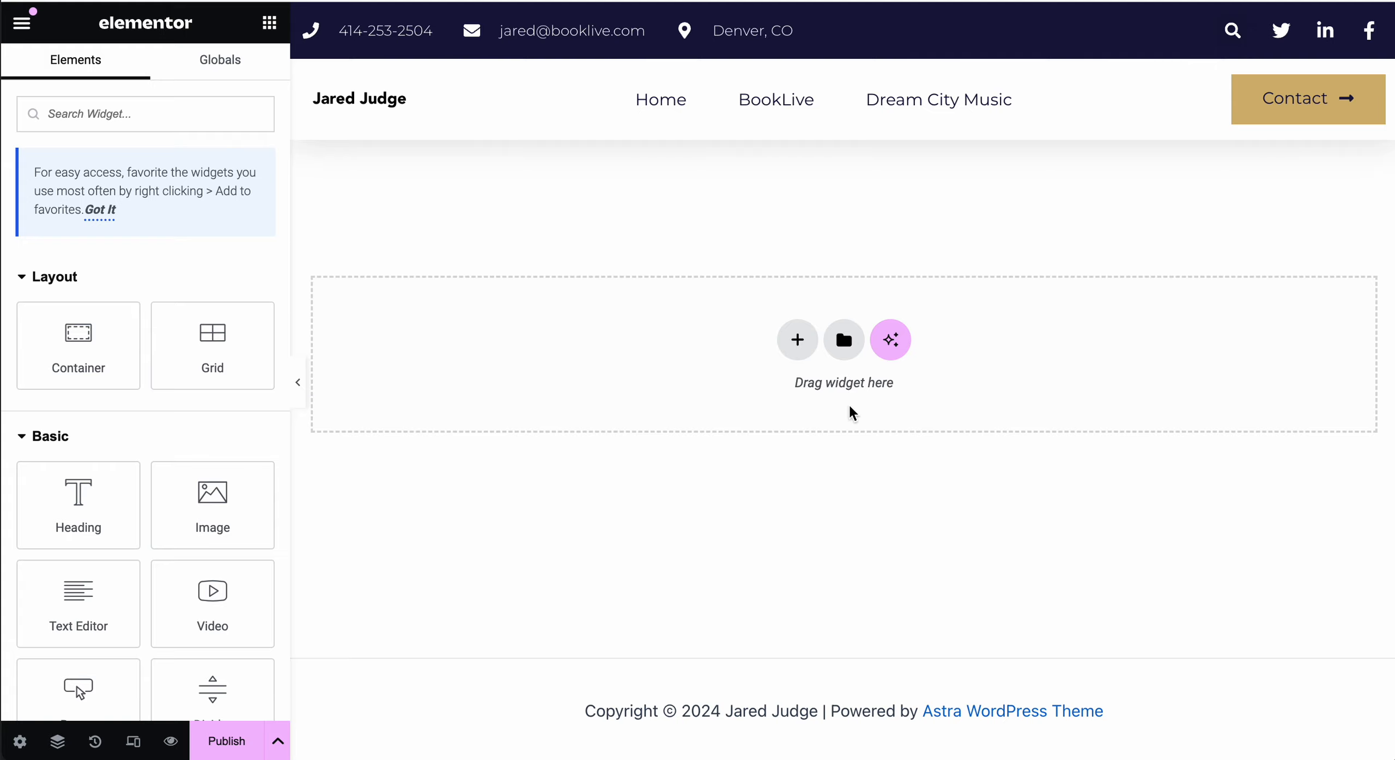
mouse_move(842, 345)
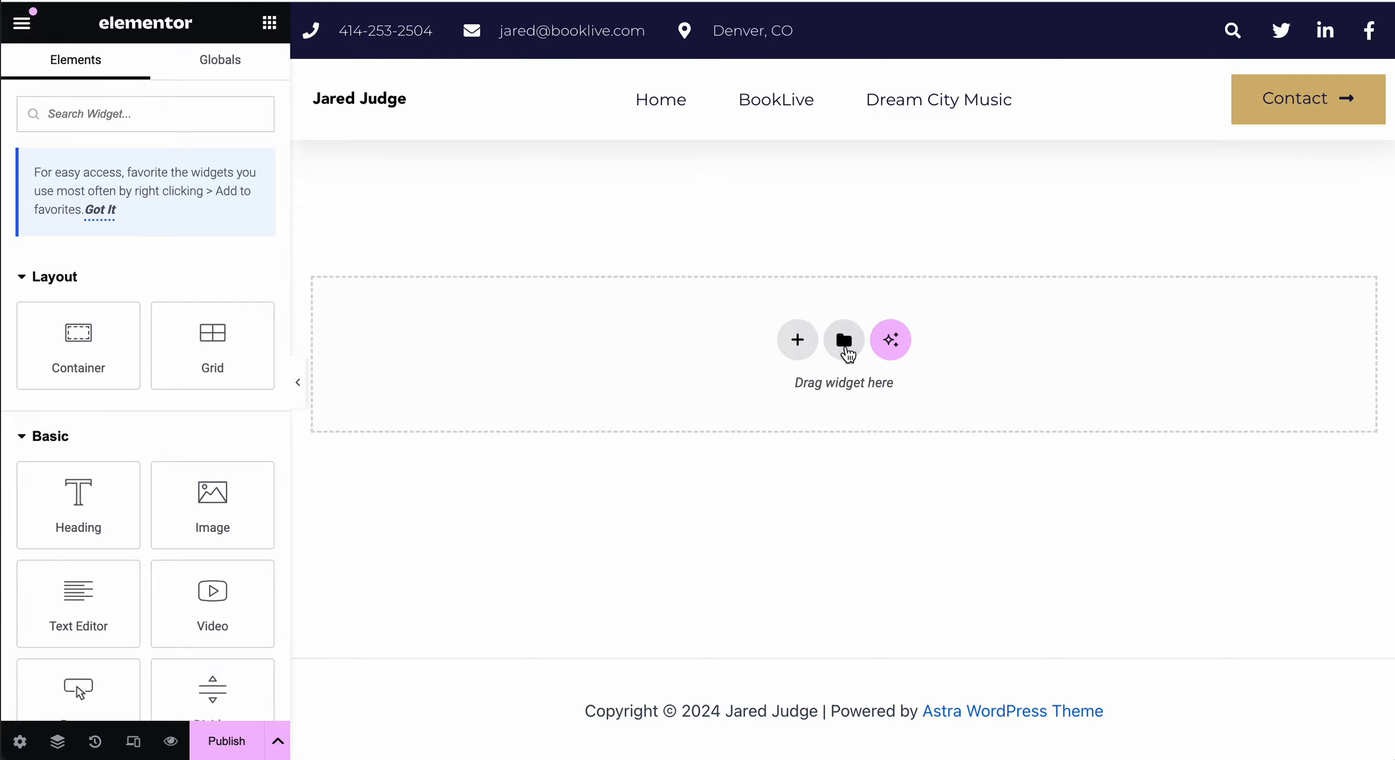
Browse the template library's Pages and My Templates tabs, returning to Pages
click(843, 339)
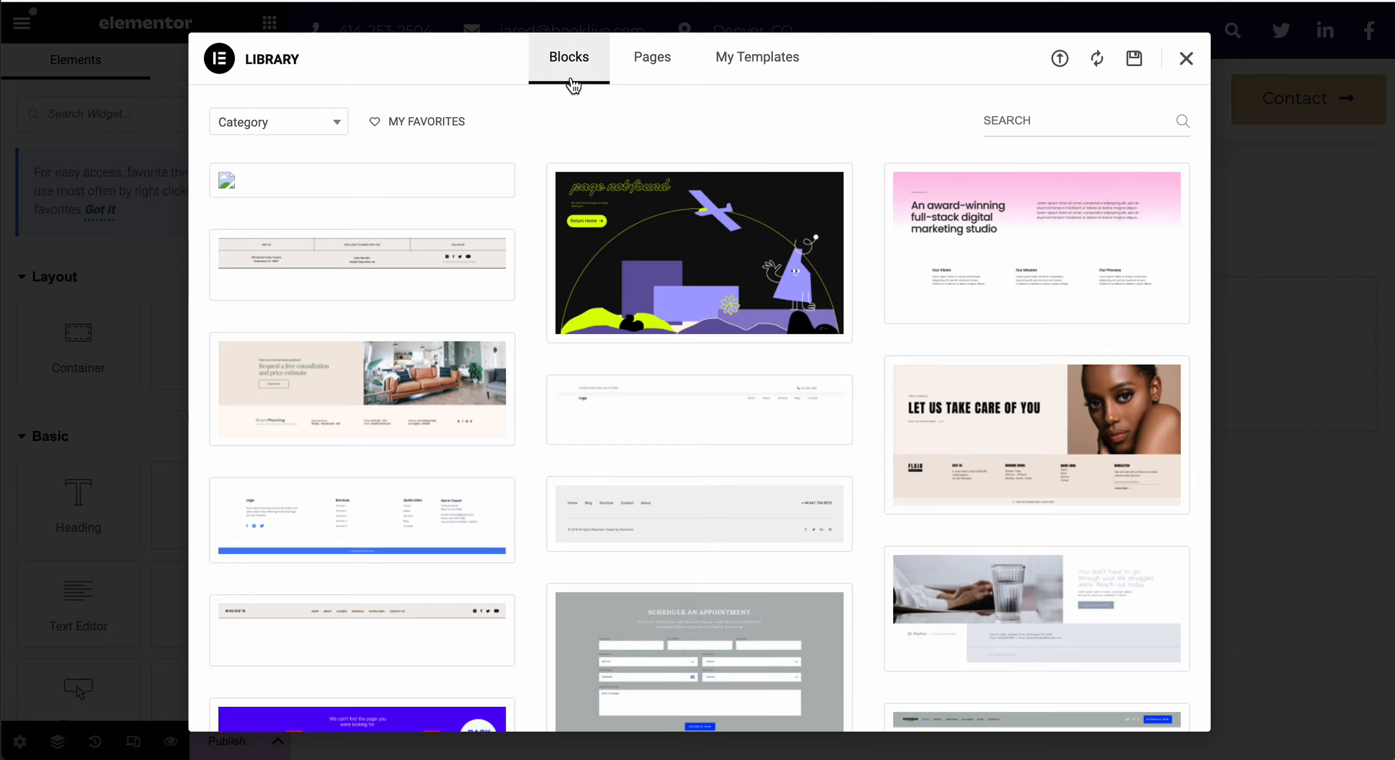
mouse_move(698, 253)
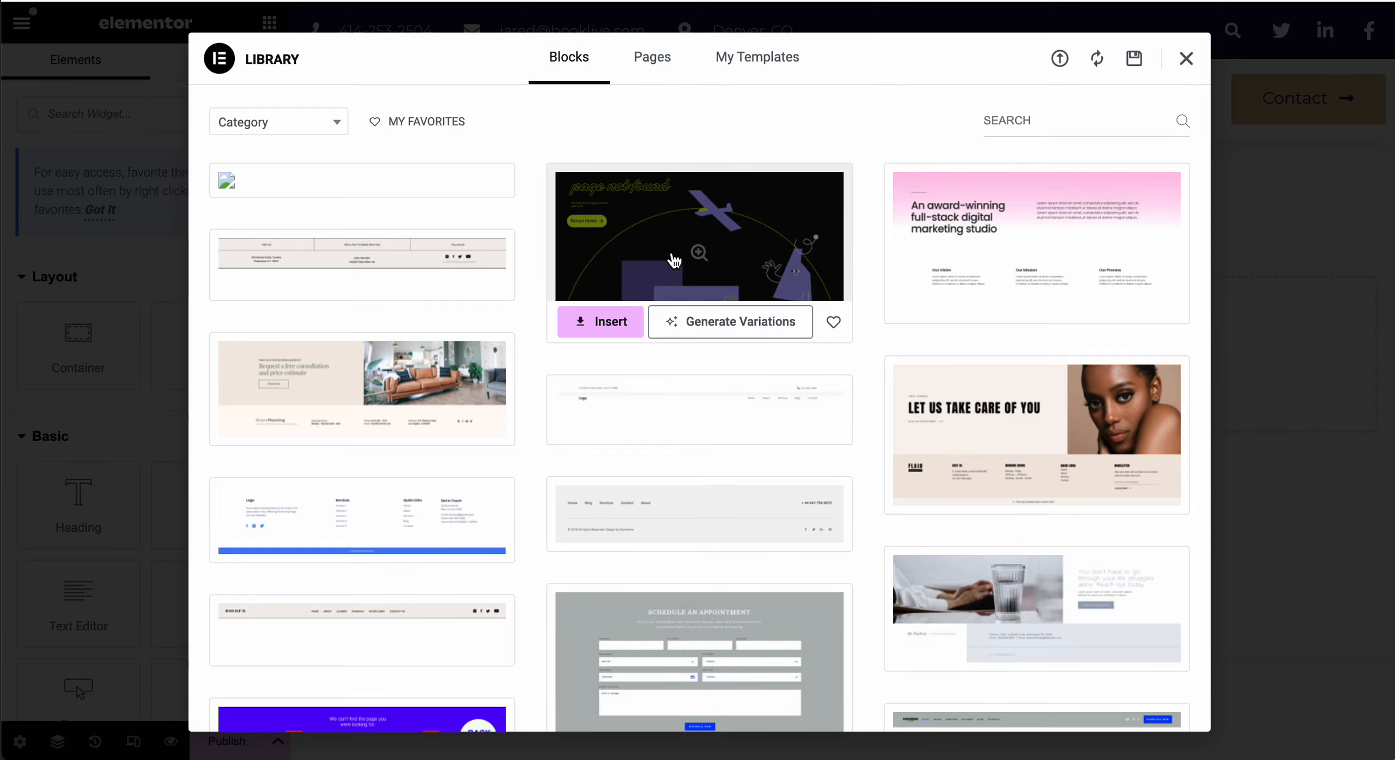
click(653, 57)
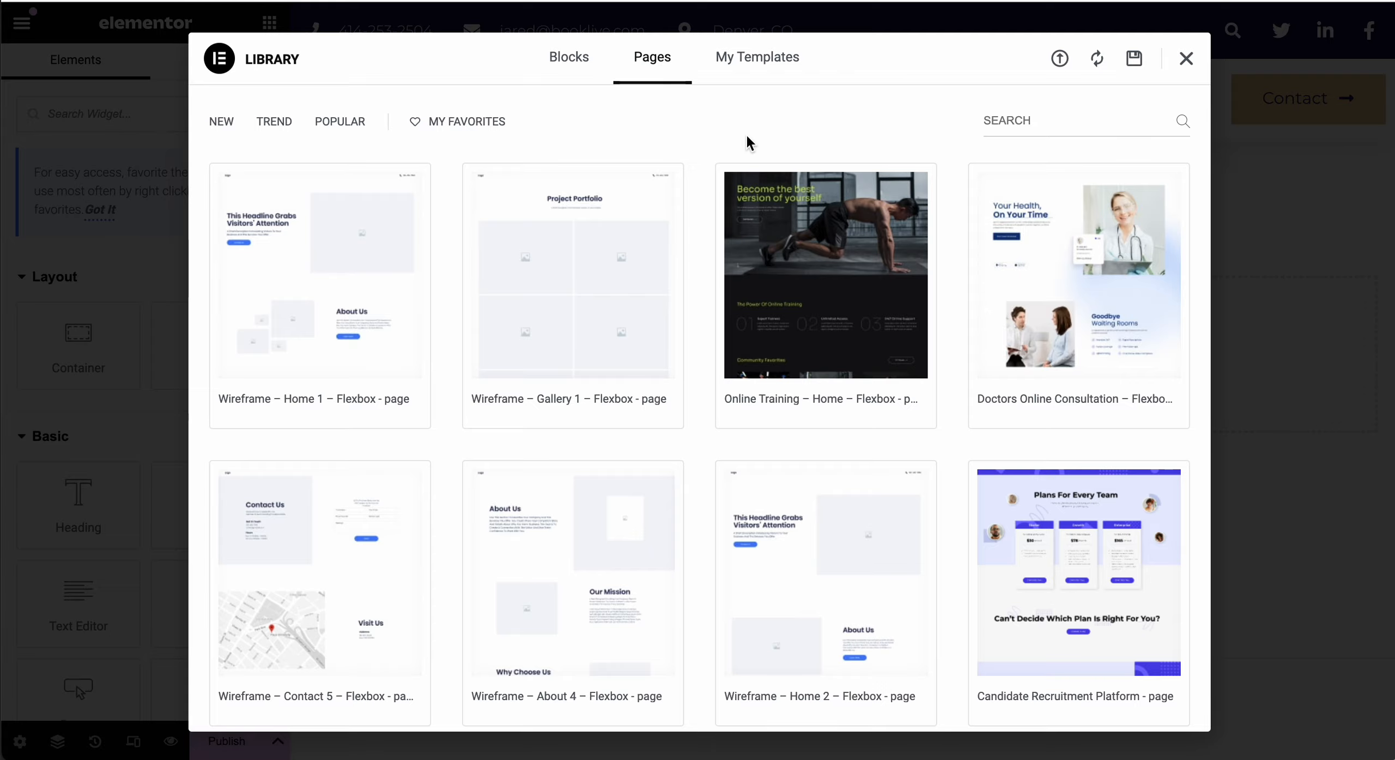
mouse_move(515, 270)
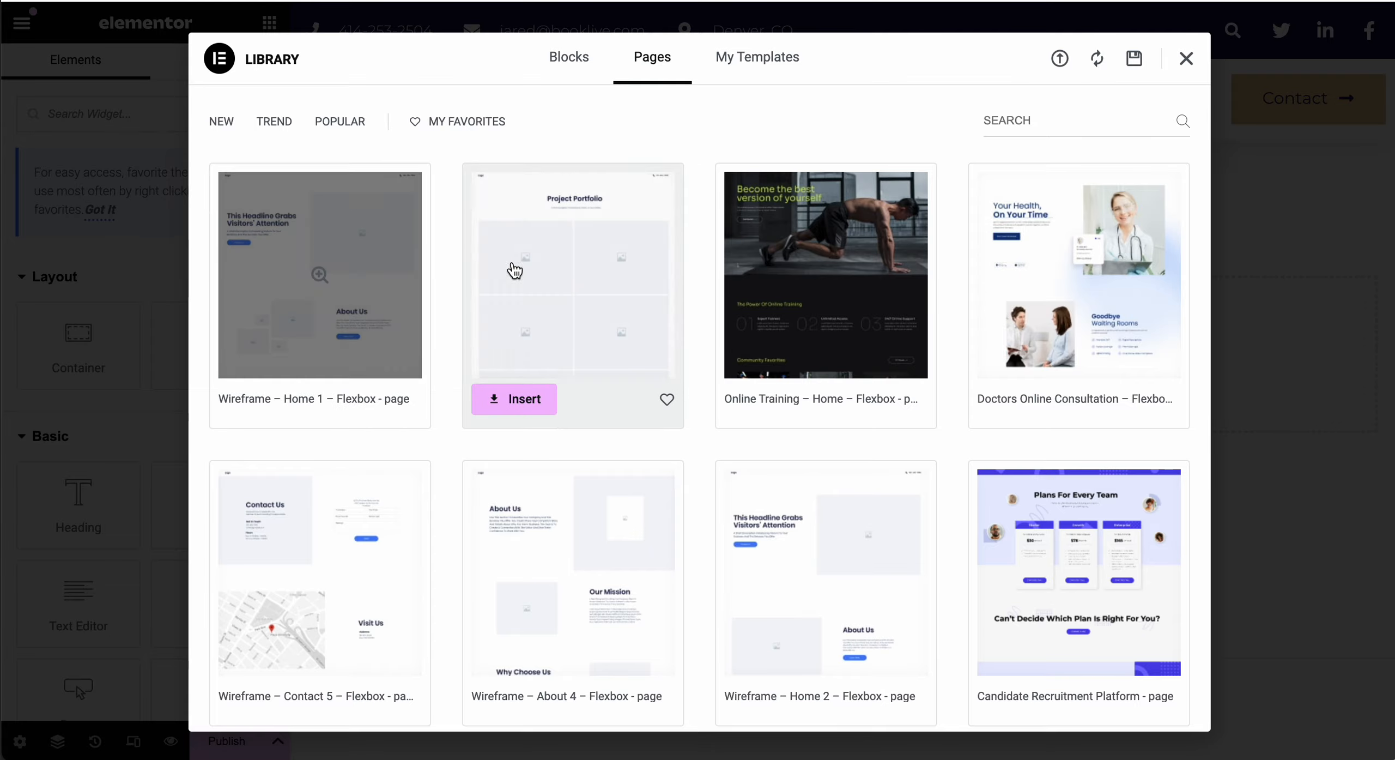
mouse_move(888, 567)
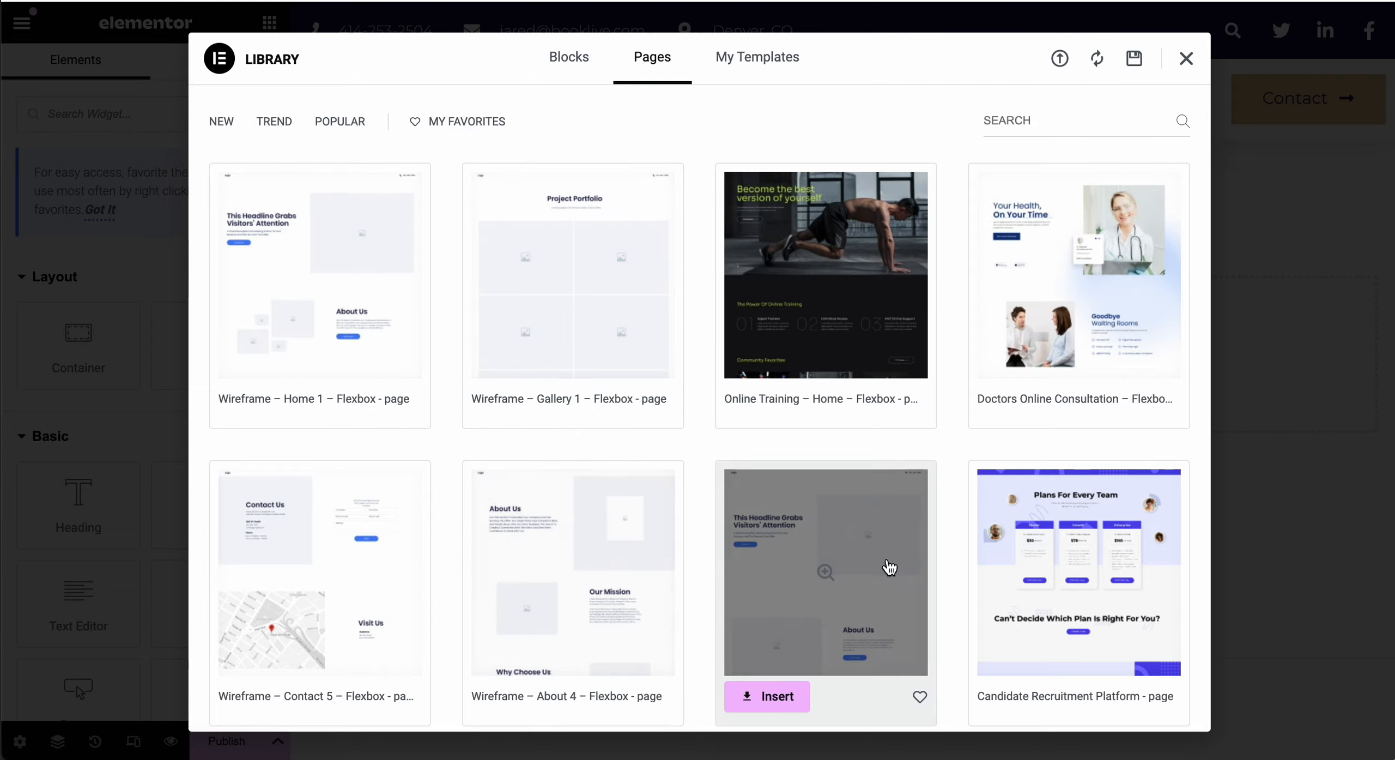
click(757, 56)
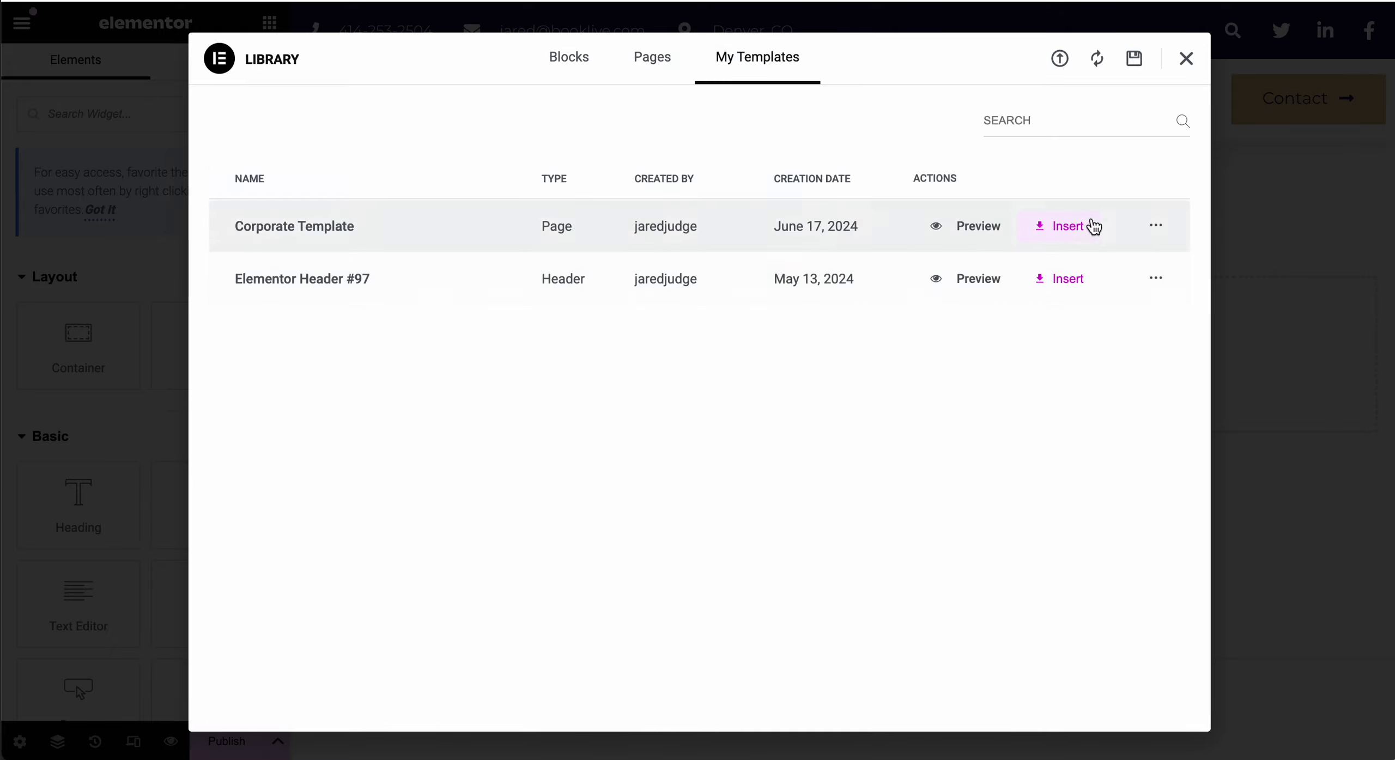
click(653, 56)
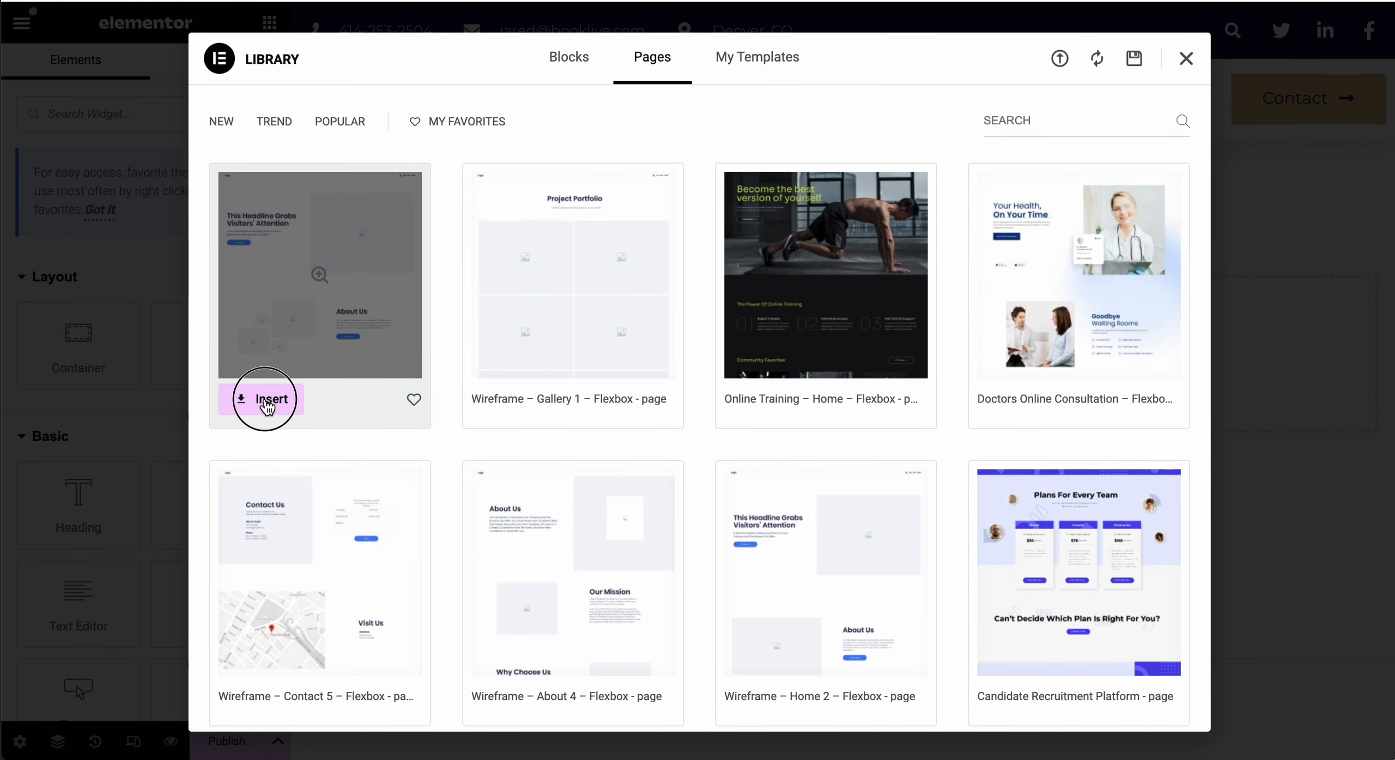
Insert the Wireframe – Home 1 template, applying its page settings, and review the layout
click(270, 398)
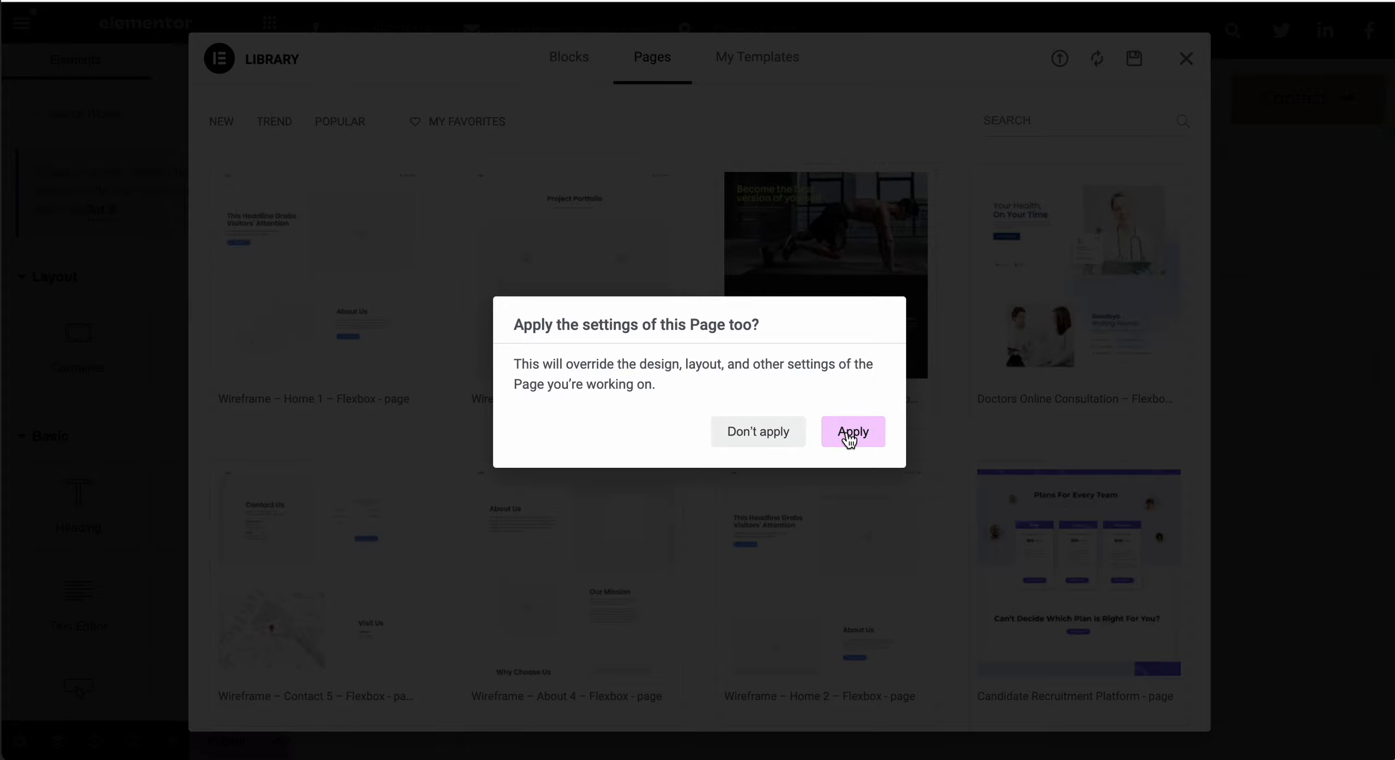
click(851, 431)
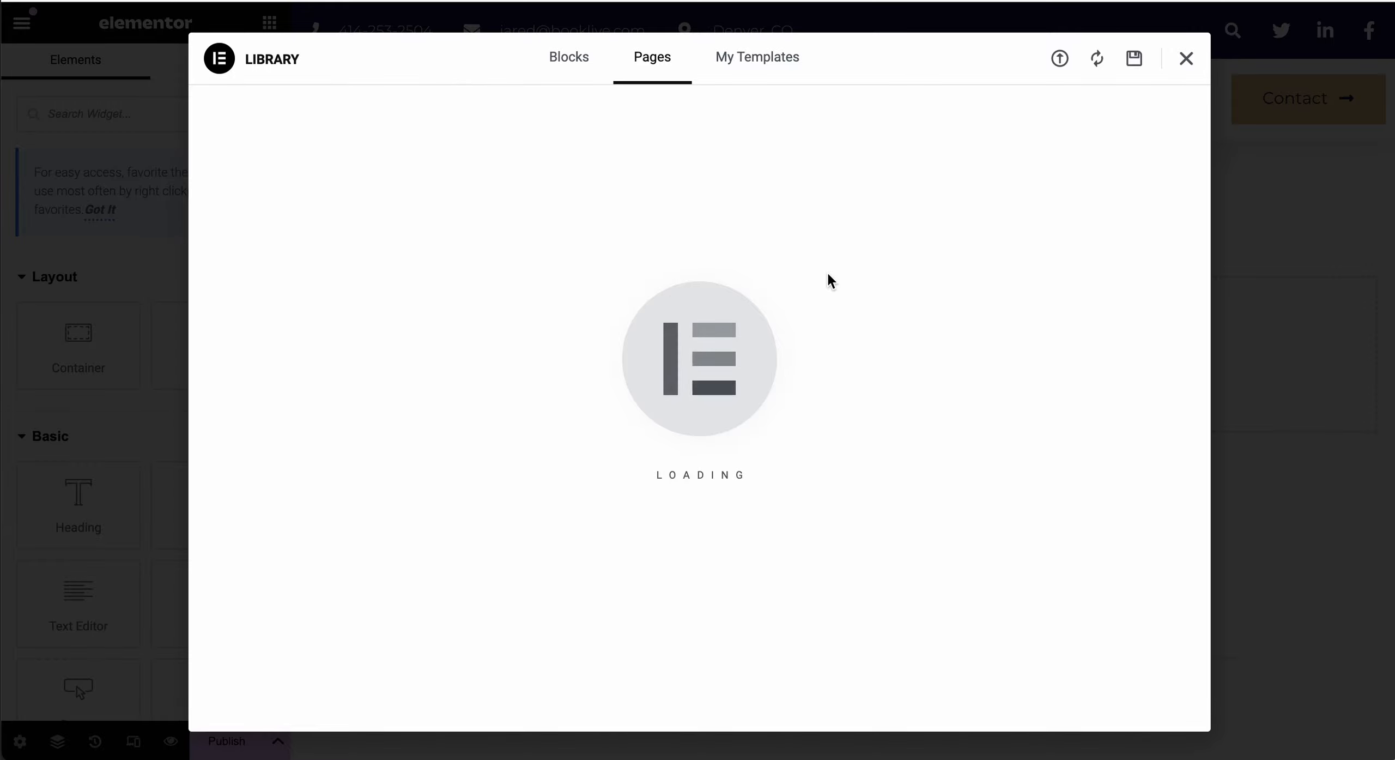
click(1186, 58)
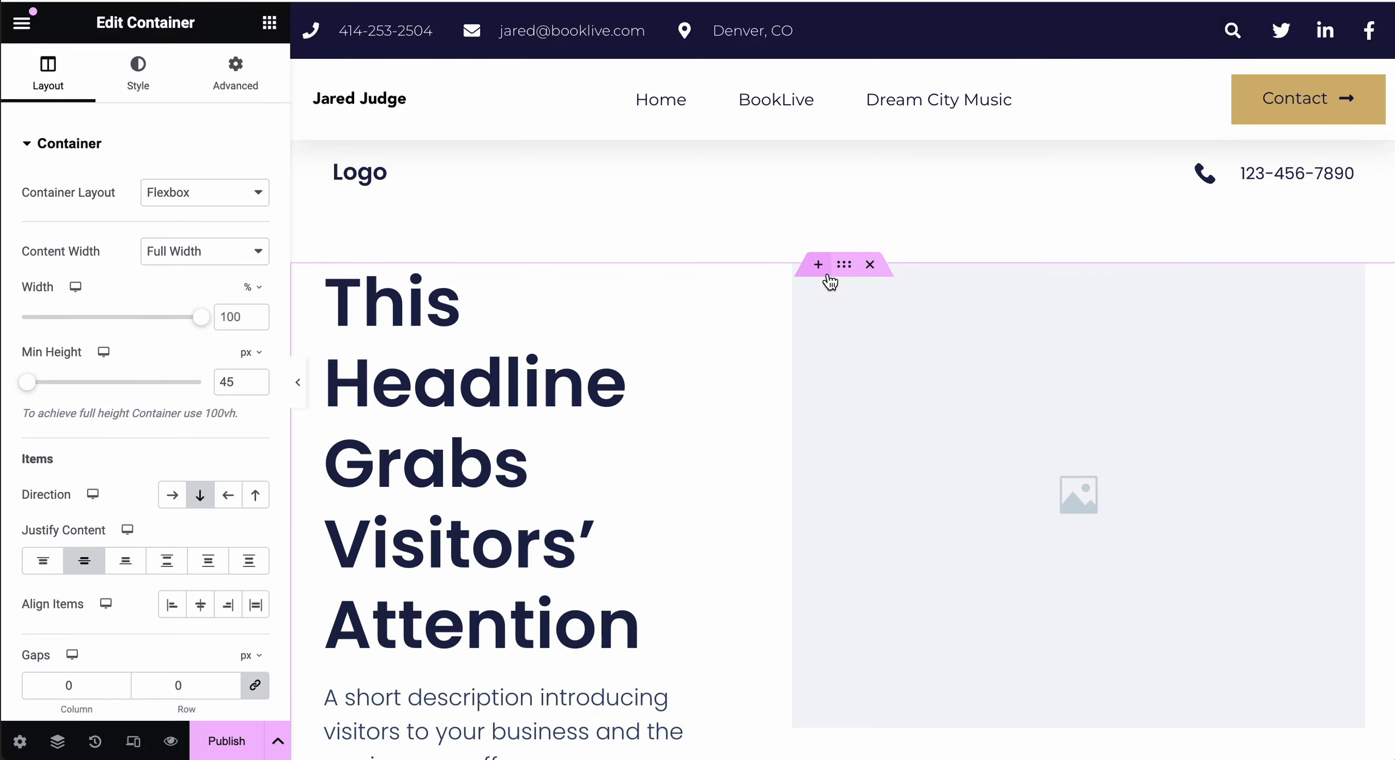
scroll(down, 3)
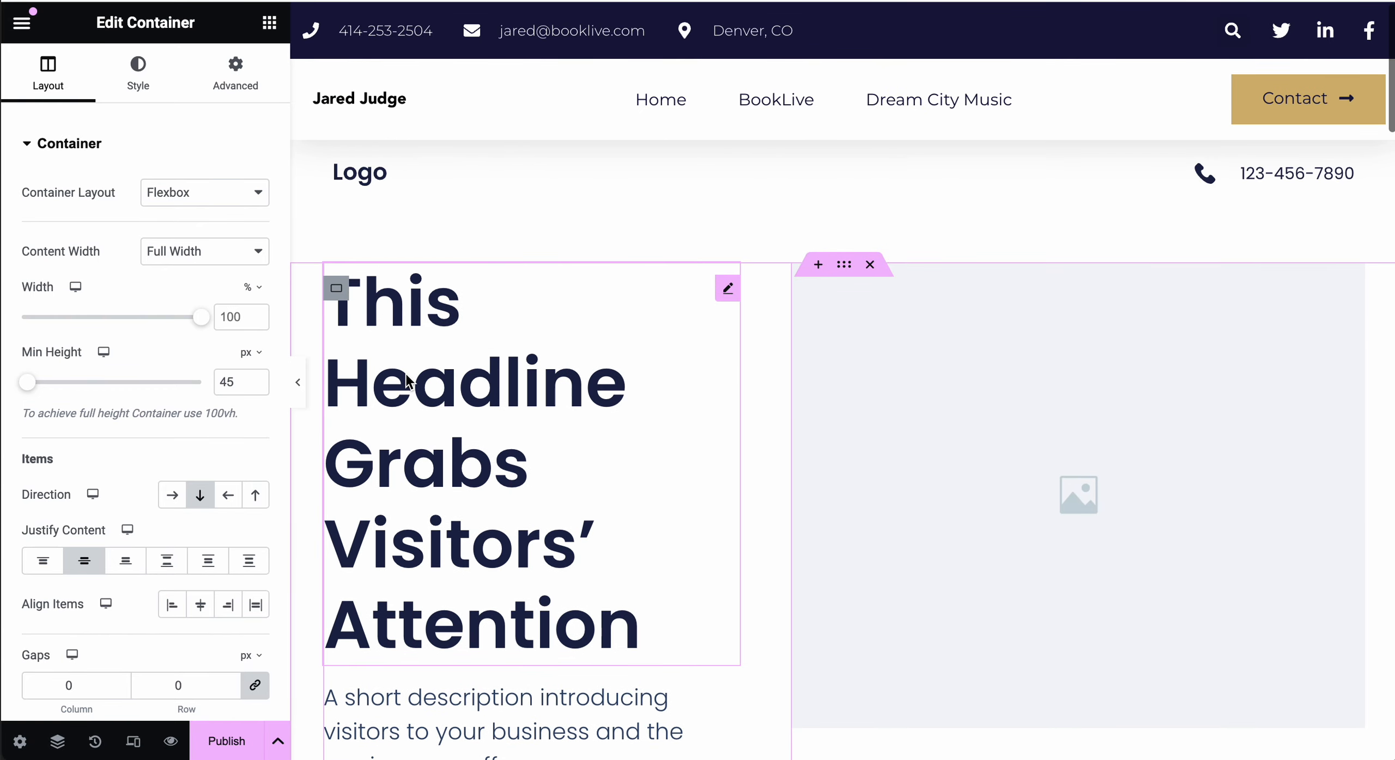
scroll(down, 3)
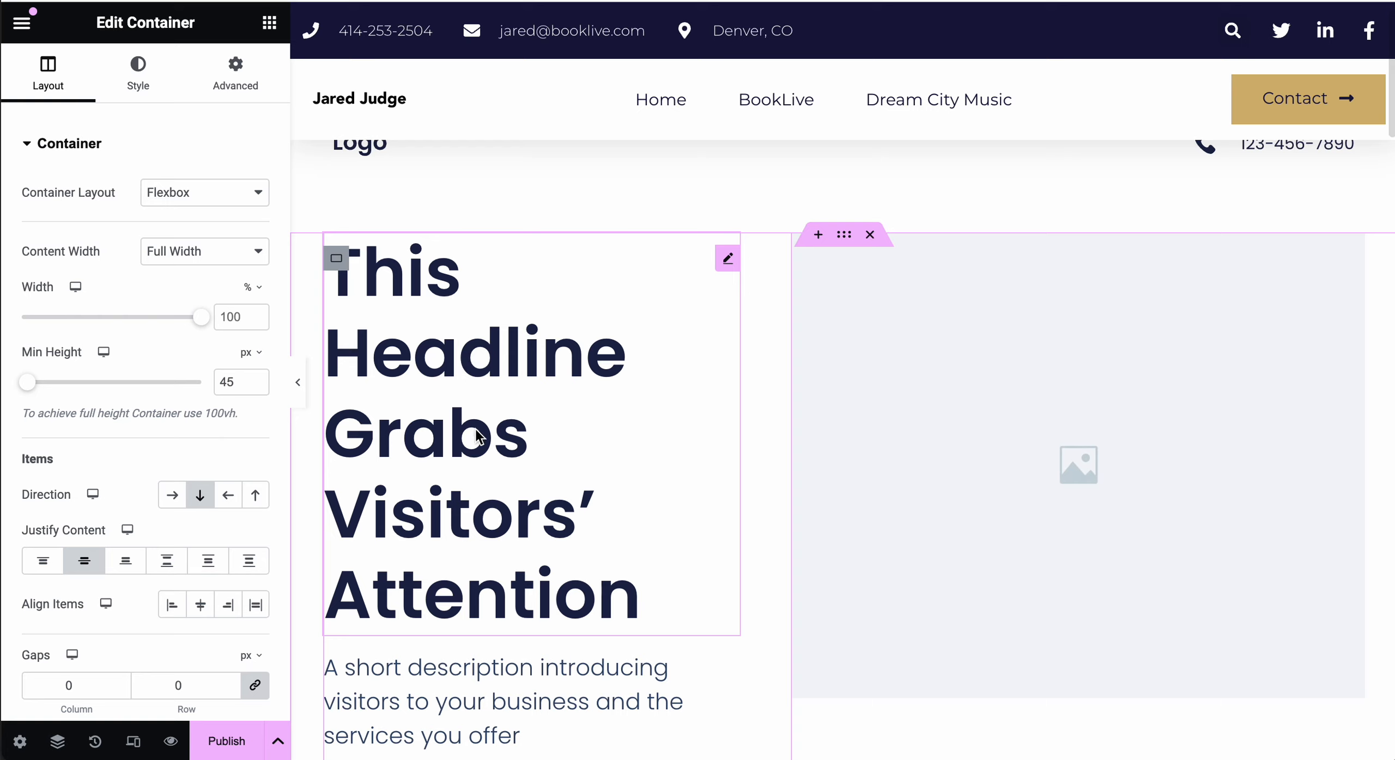
scroll(down, 3)
text(w)
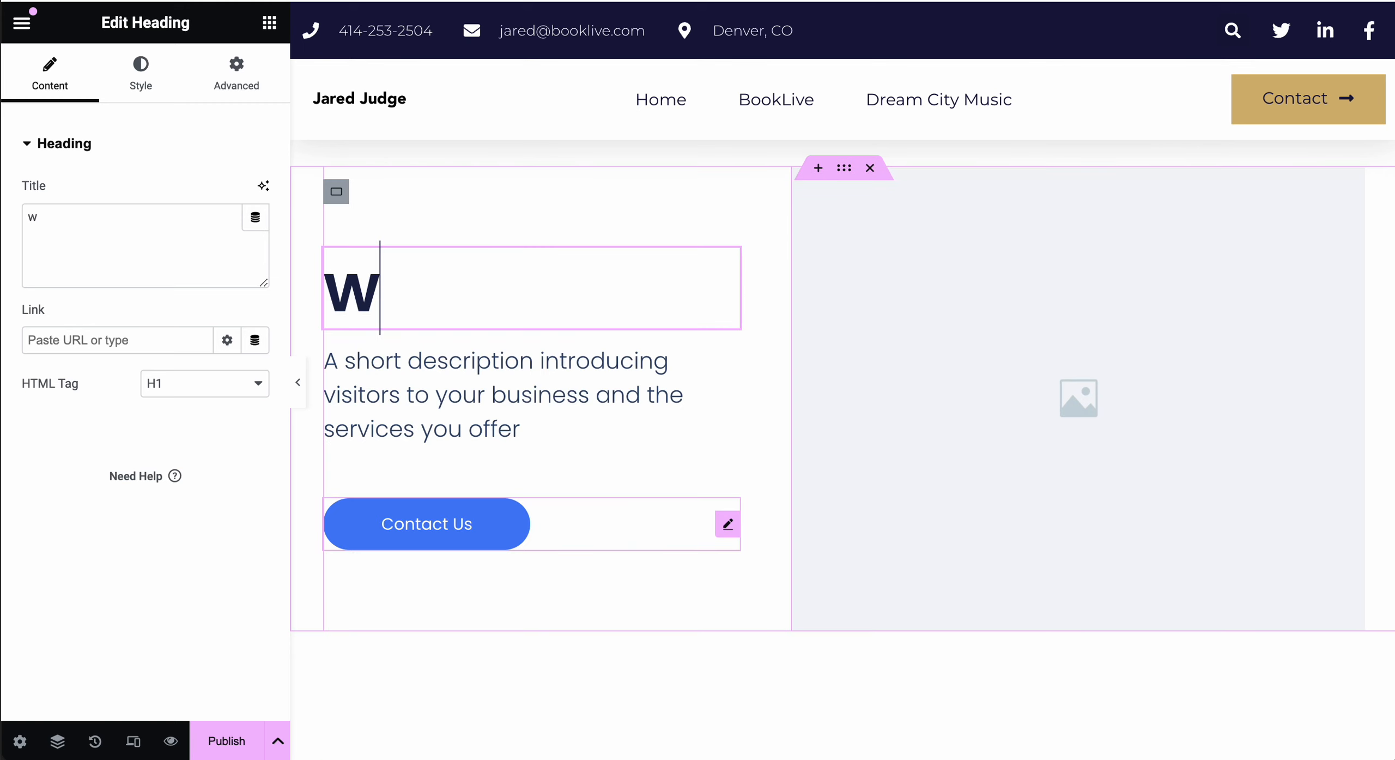
Replace the template headline with 'wedding ceremony entertainment'
text(edding ceremony)
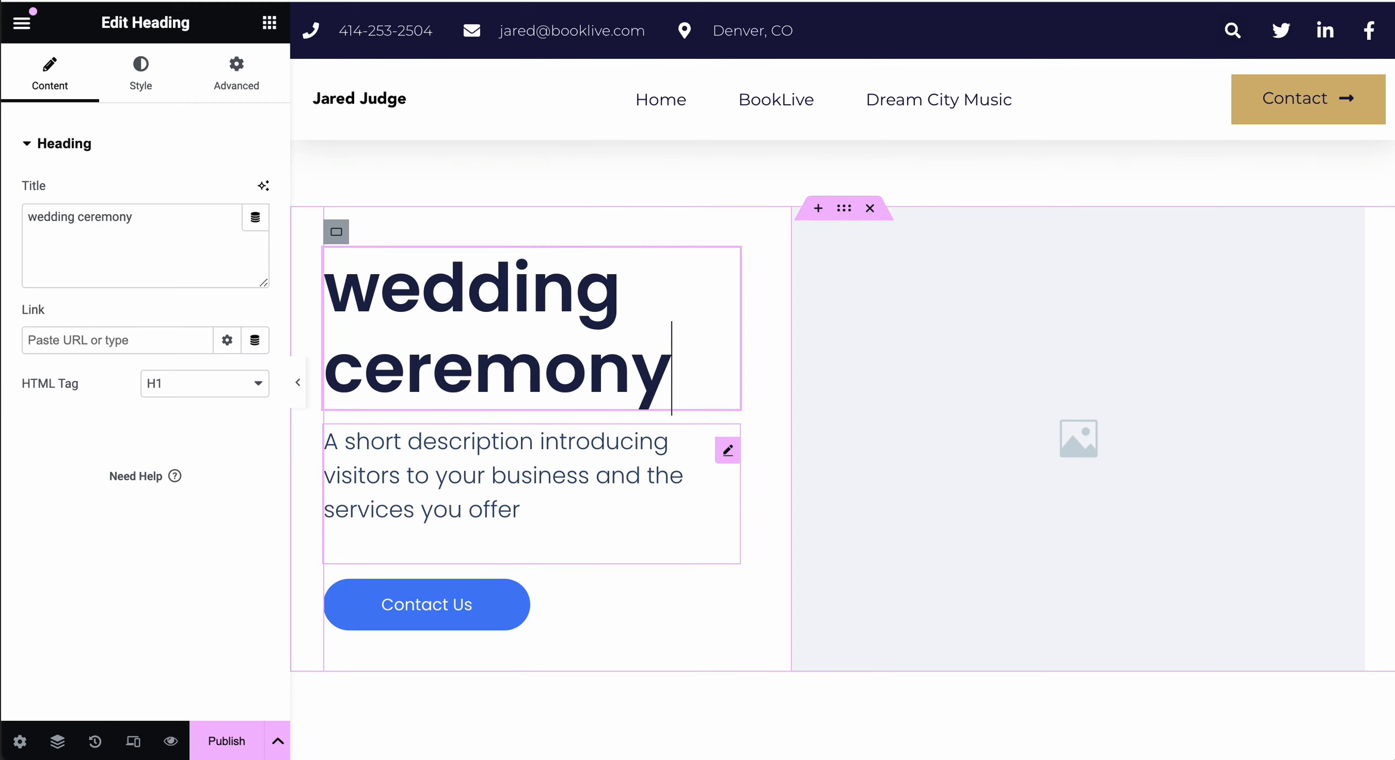
text(entertainment)
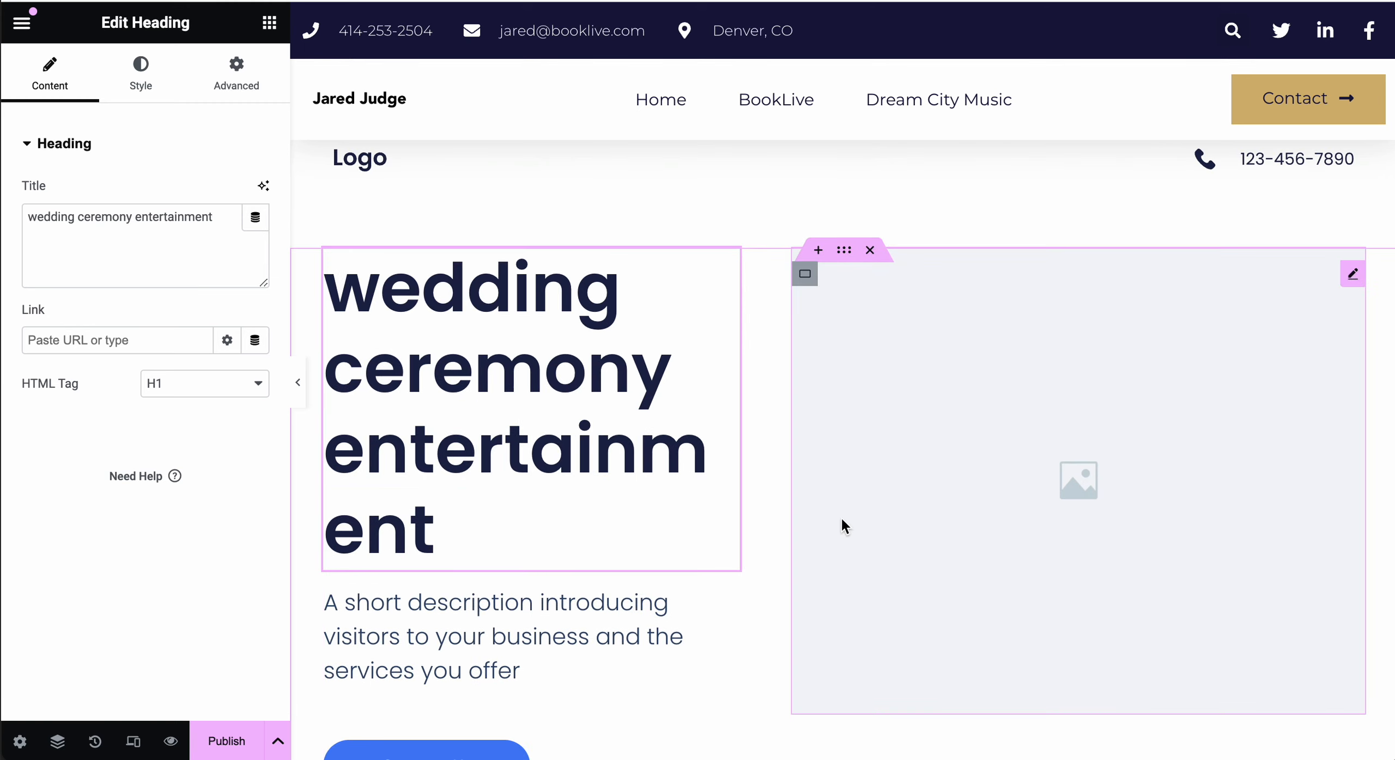
click(1077, 480)
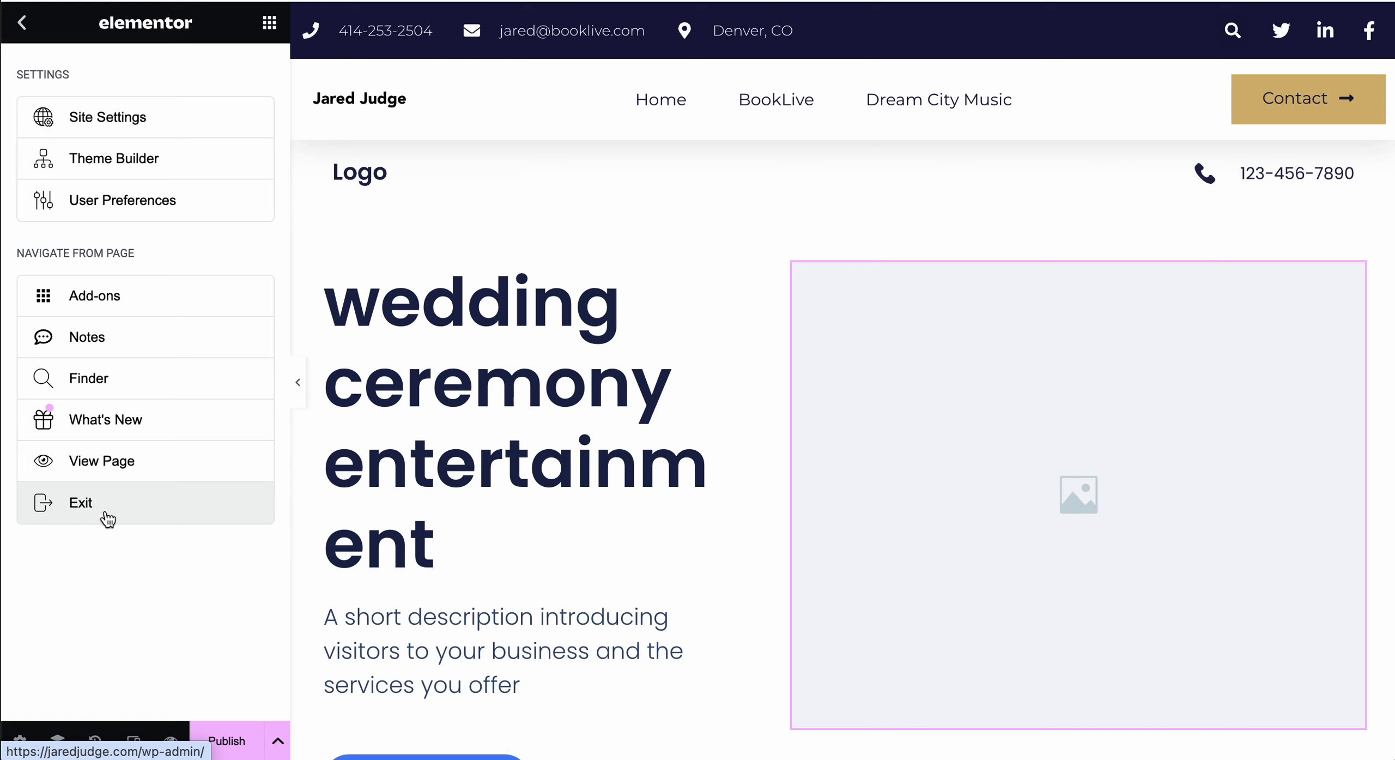
Exit Elementor without publishing and show the installed plugins list with Yoast Duplicate Post
click(80, 502)
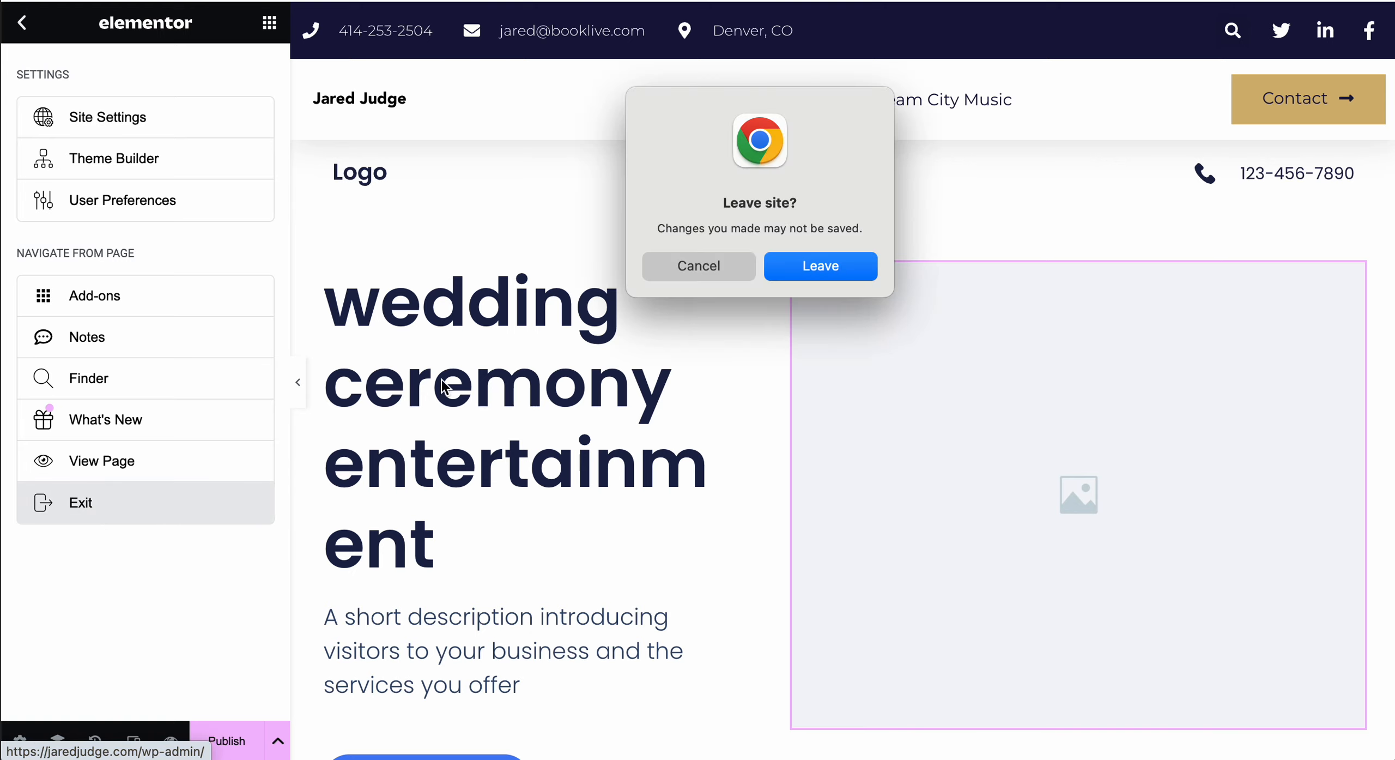
click(819, 265)
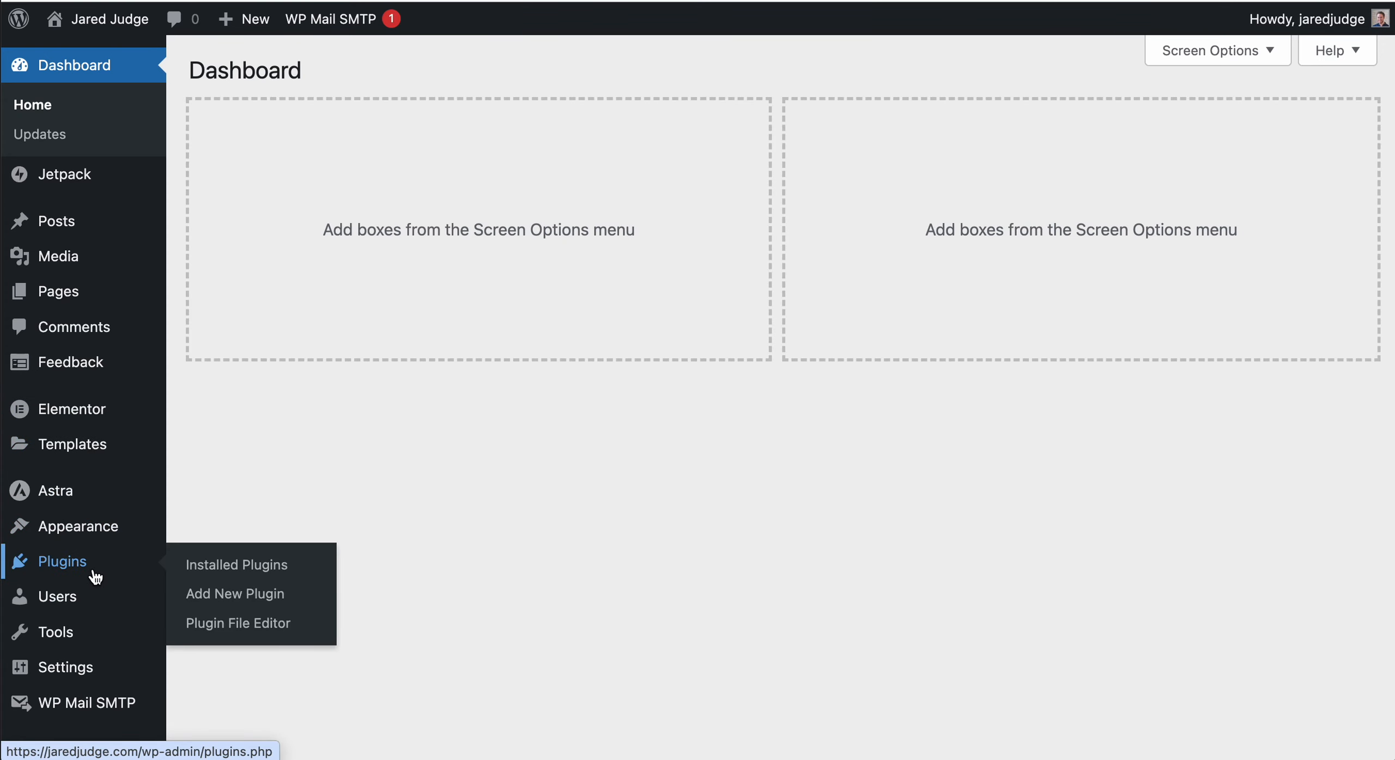
mouse_move(579, 472)
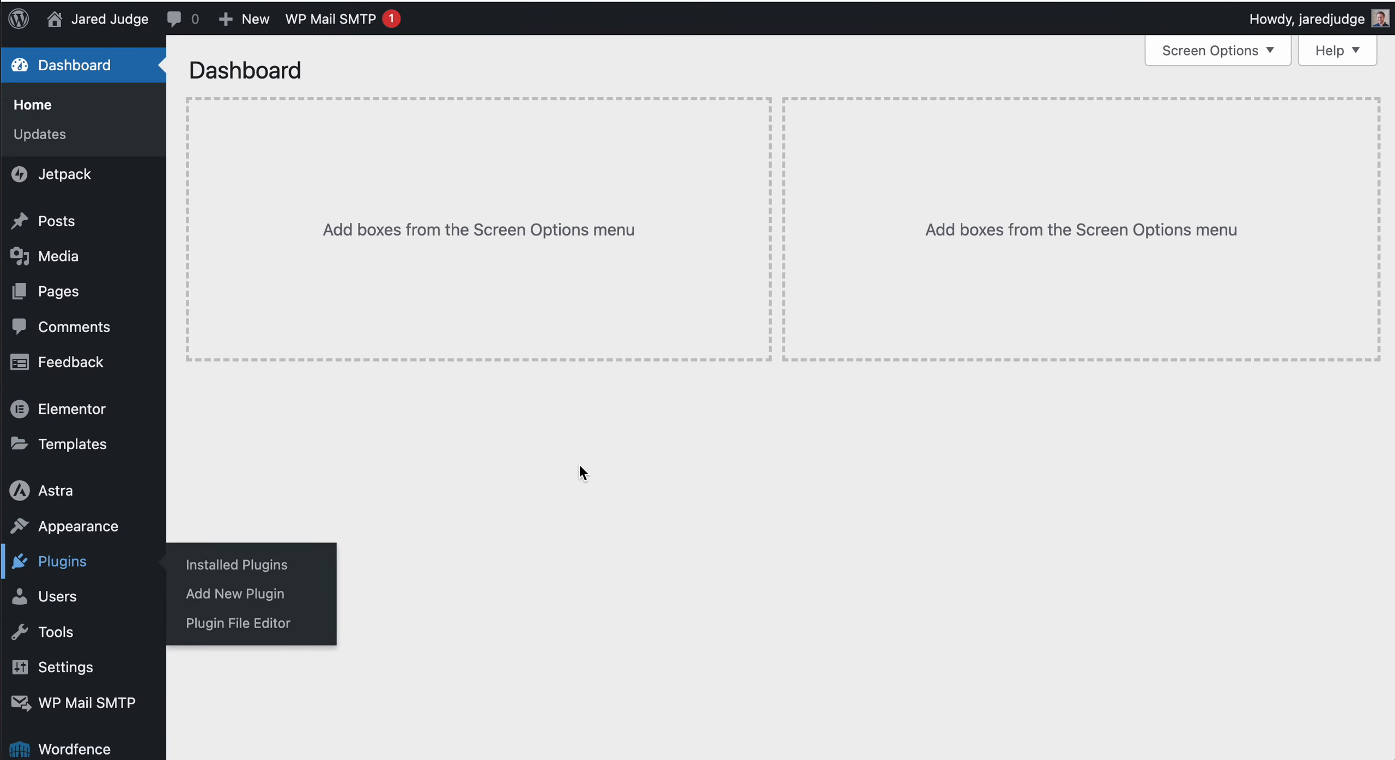
click(236, 564)
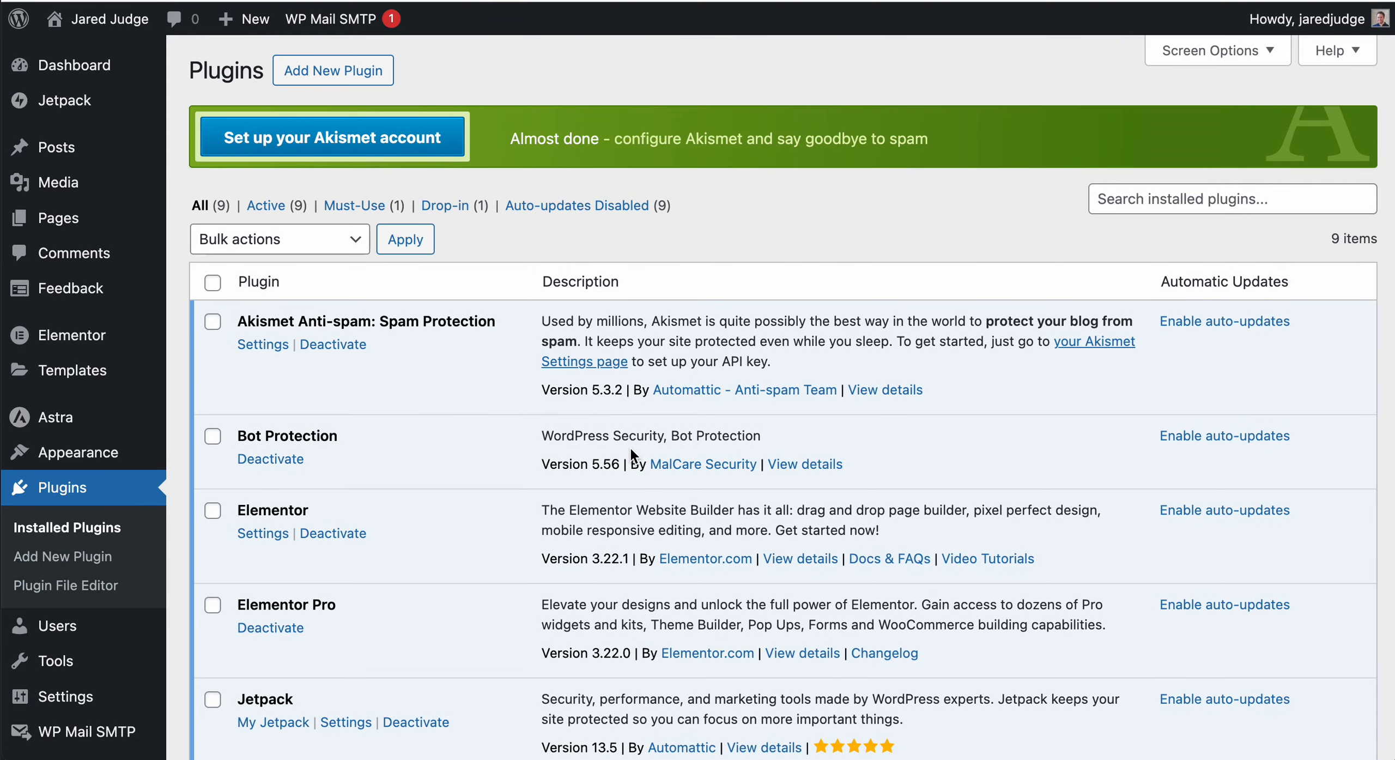
scroll(down, 3)
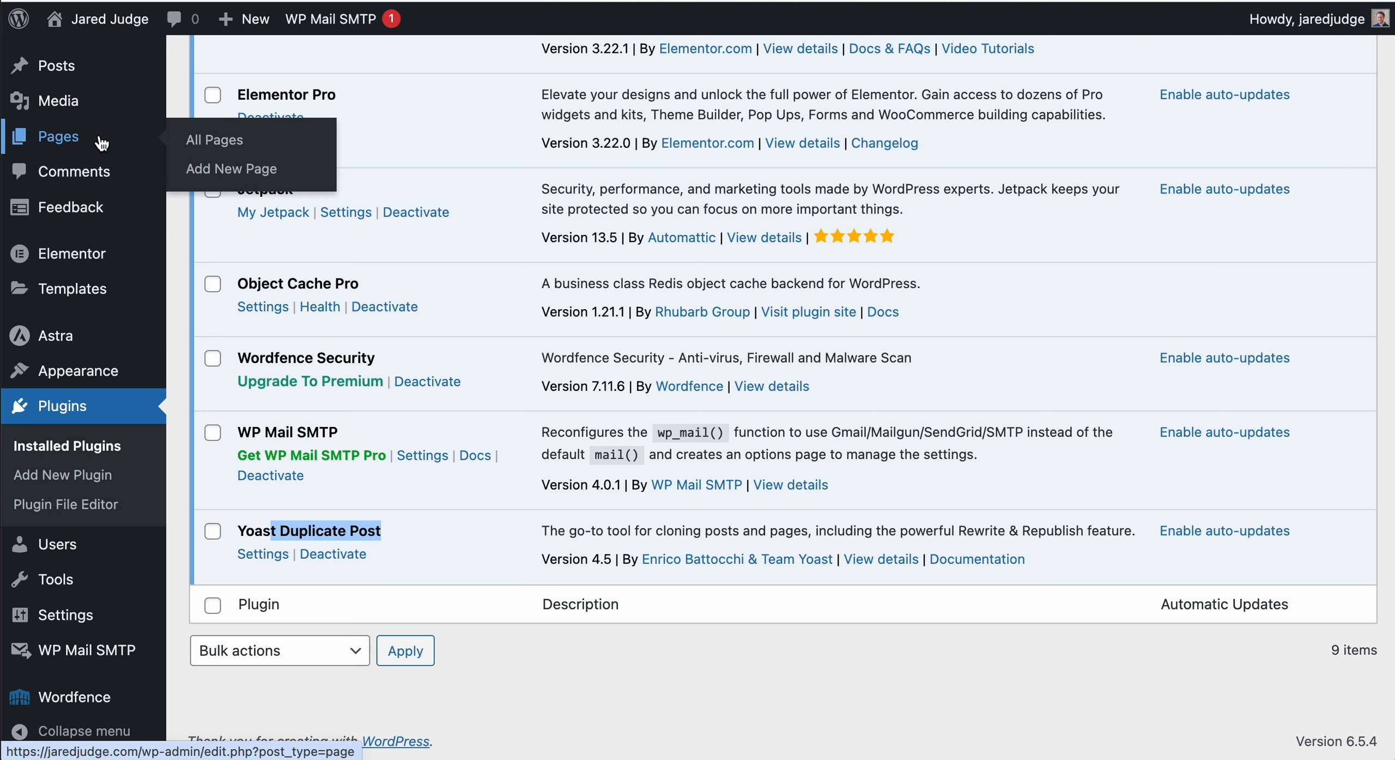
Show the full Pages list of 13 pages, including the Corporate Event Entertainment entries
click(214, 140)
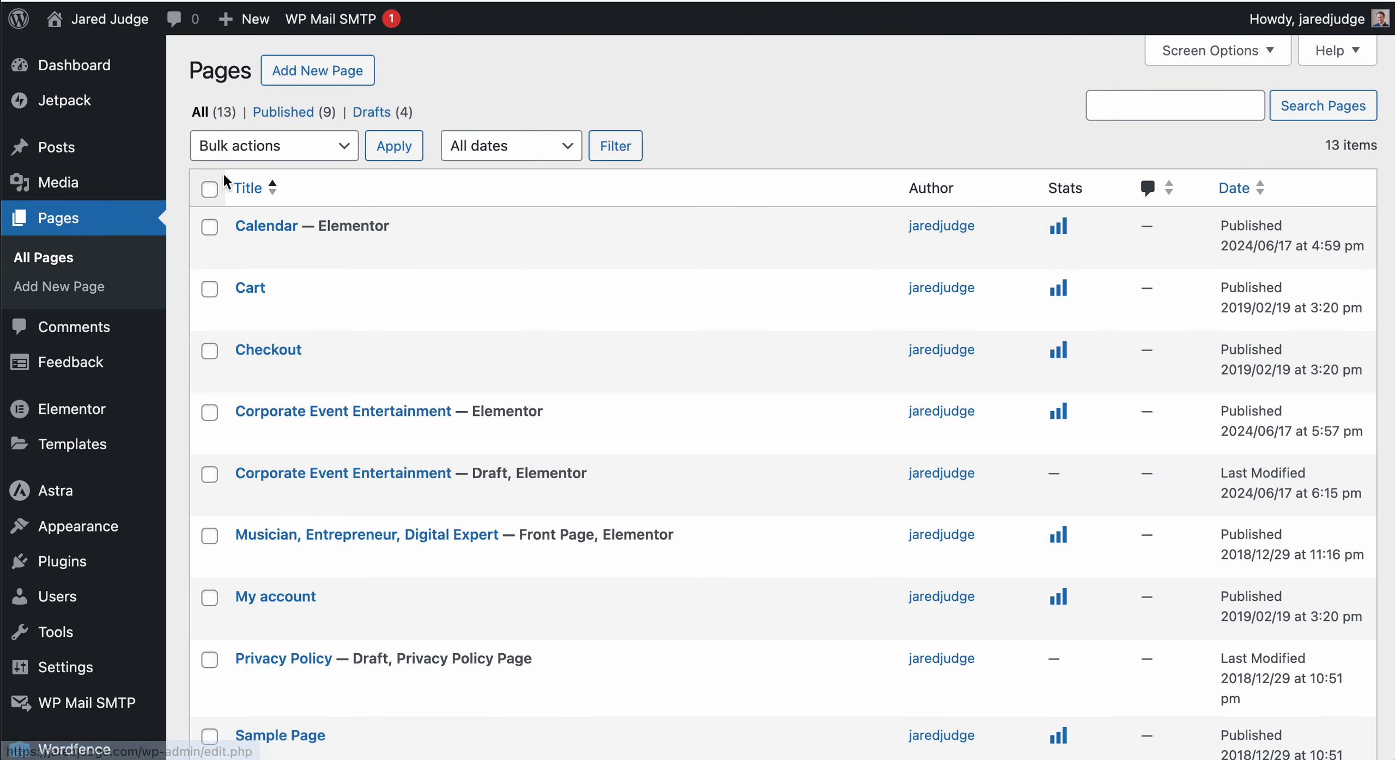
mouse_move(343, 410)
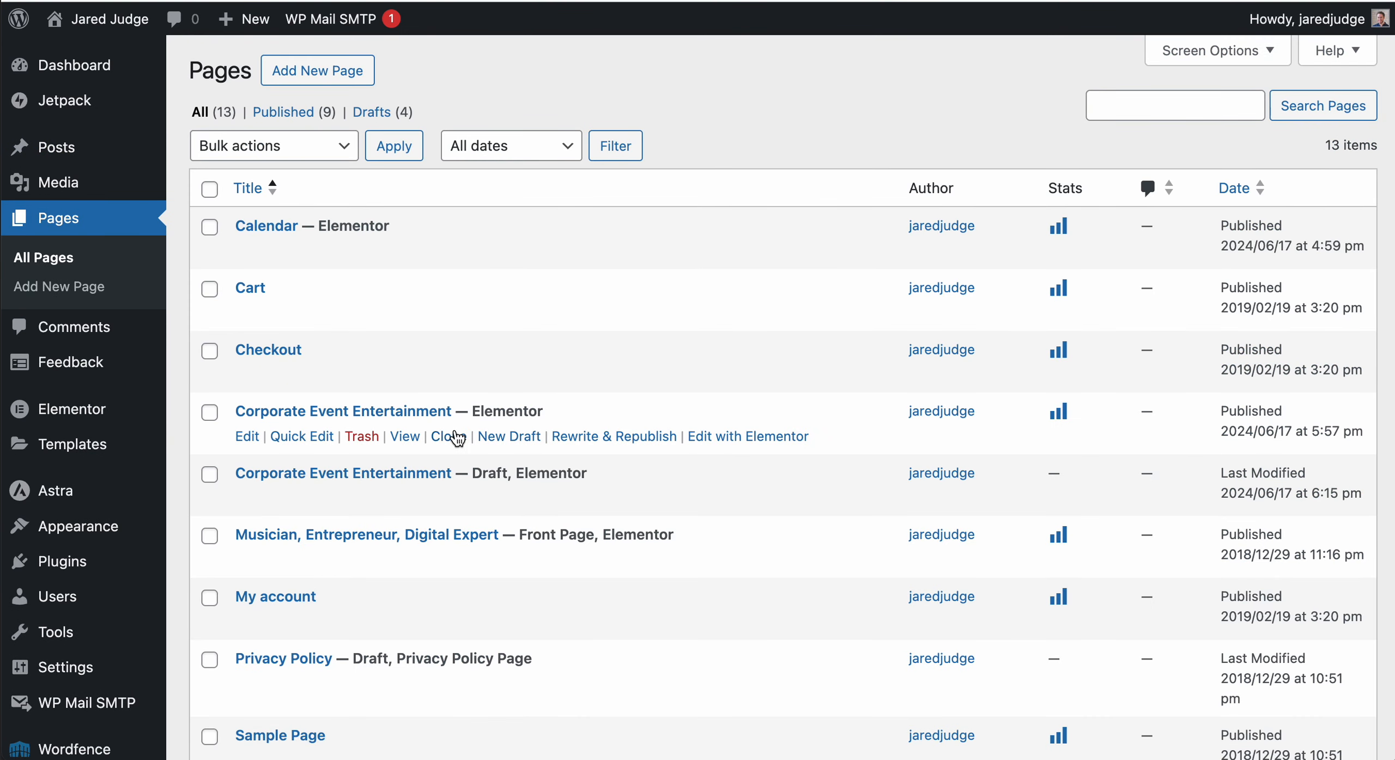
mouse_move(449, 436)
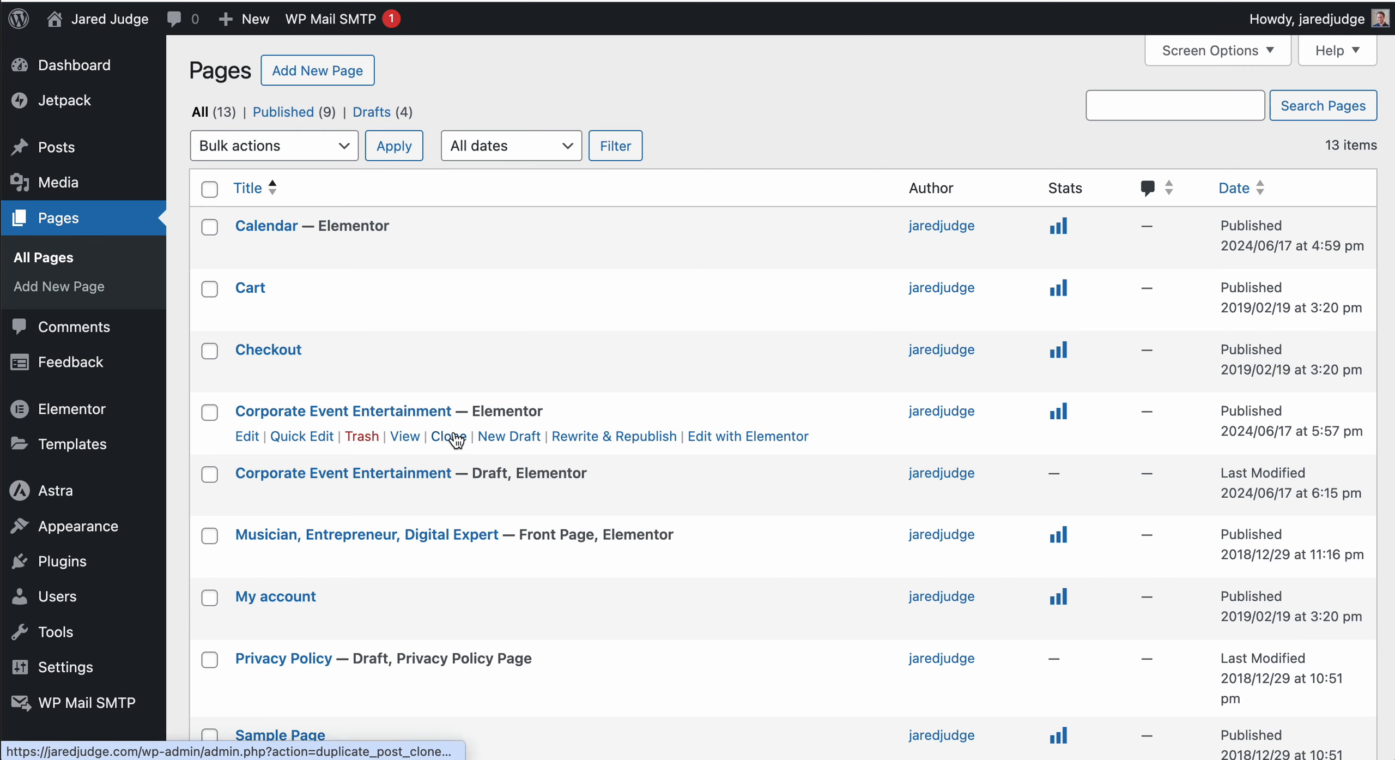
mouse_move(451, 449)
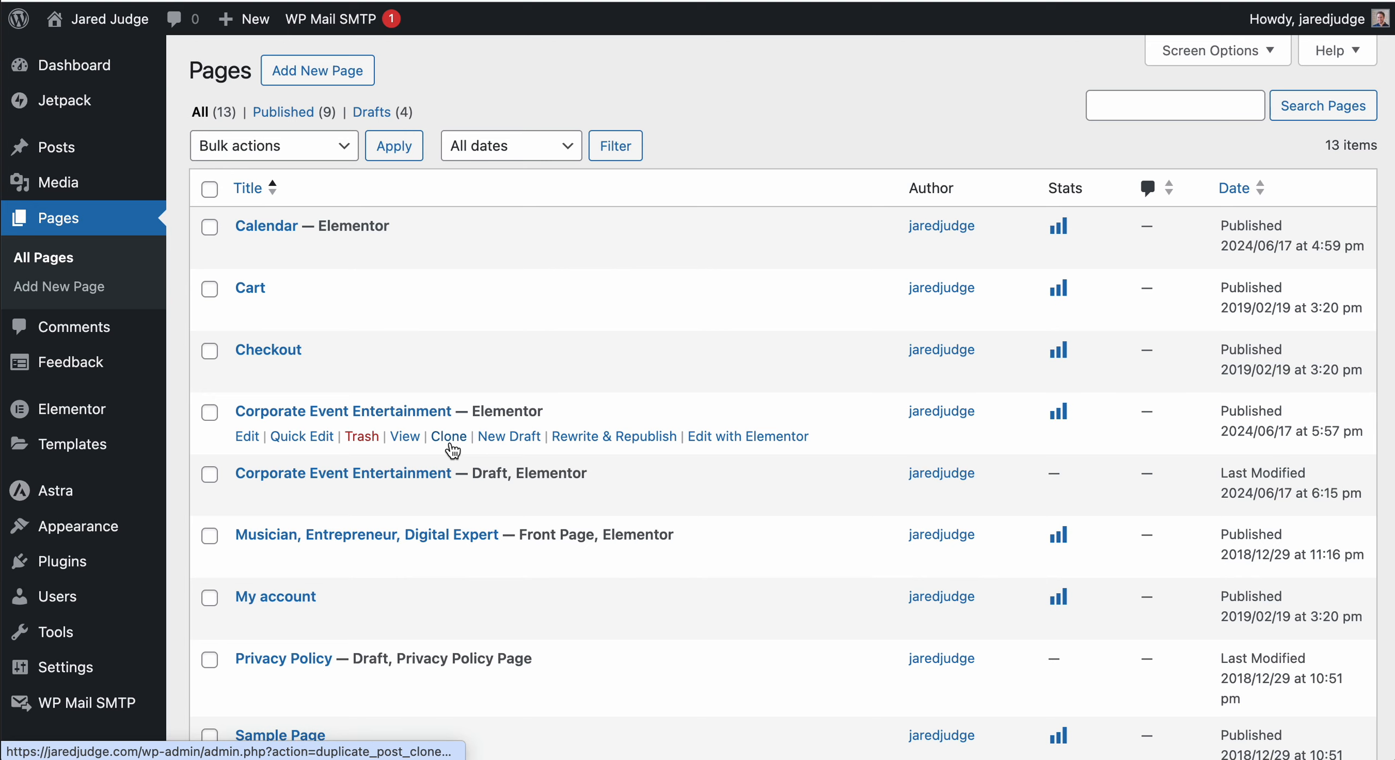
mouse_move(449, 436)
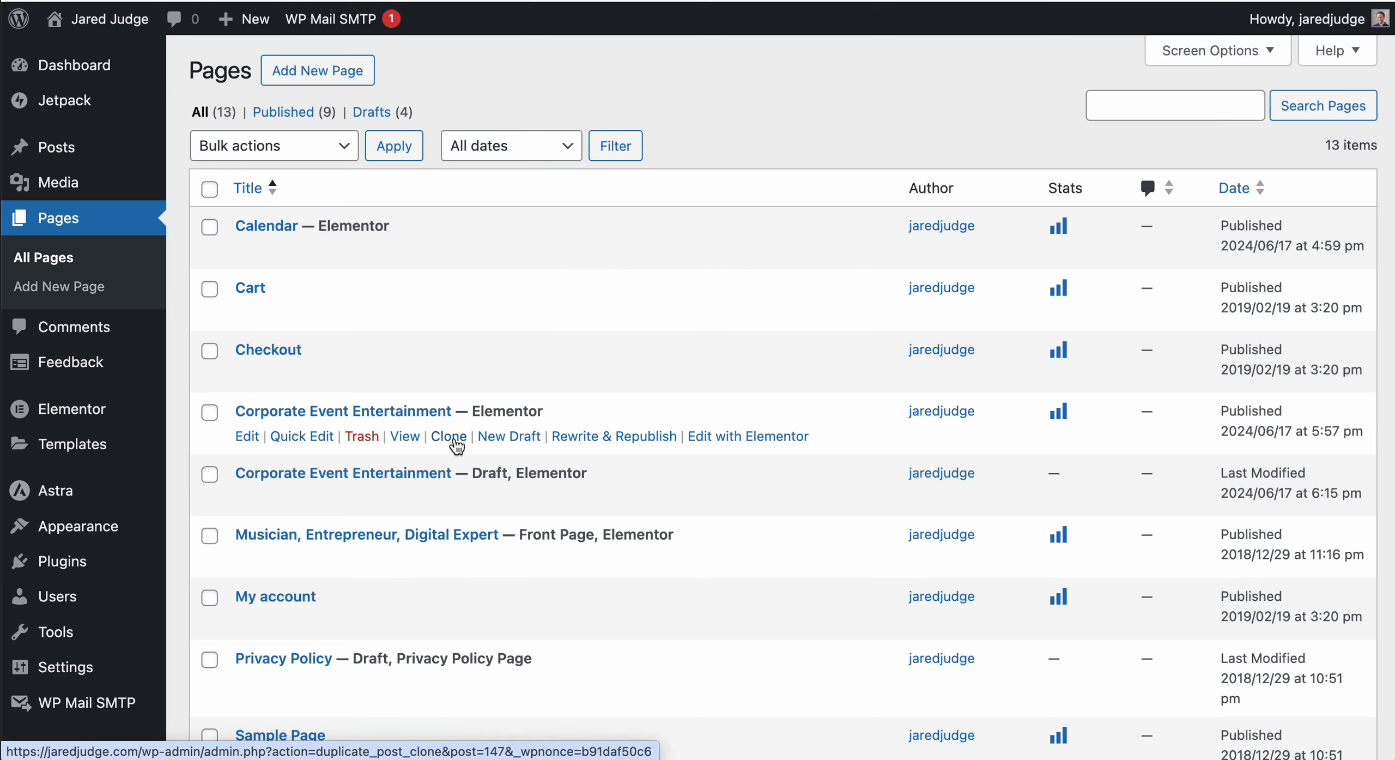
mouse_move(868, 140)
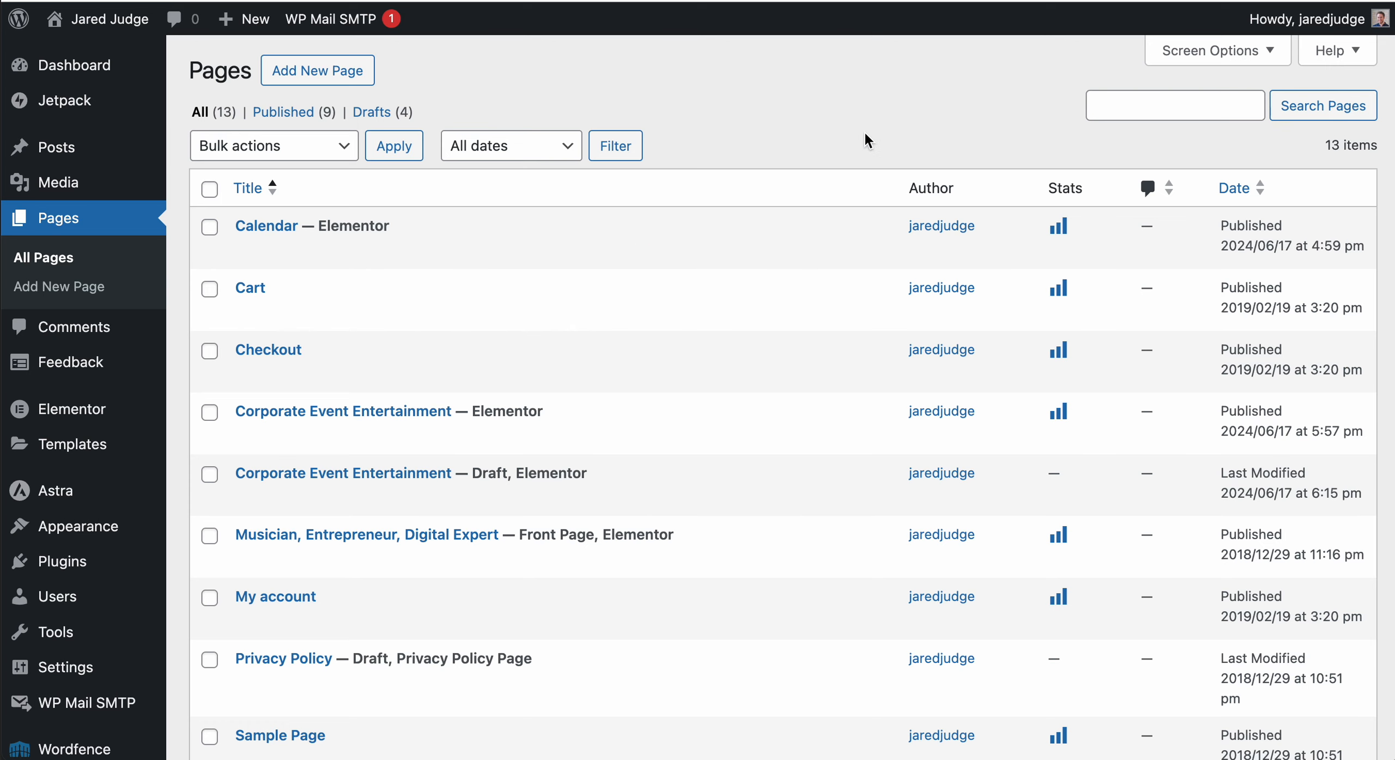